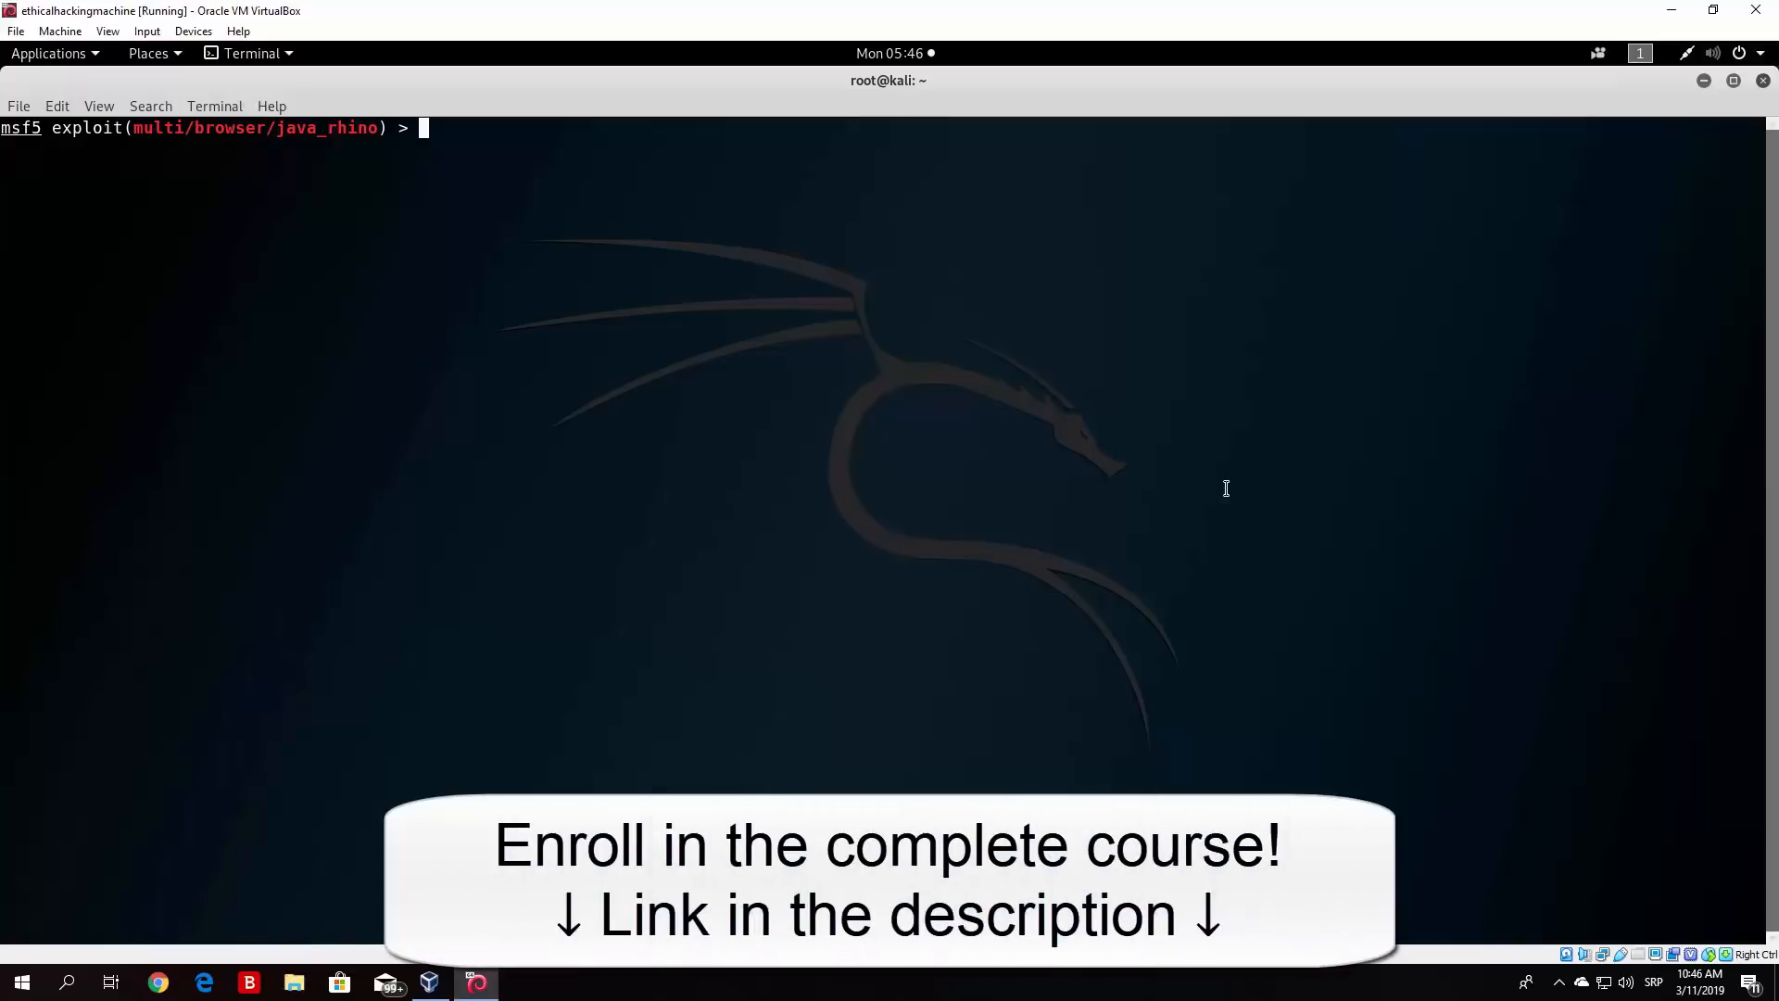
# - Exit the Metasploit java_rhino exploit console back to the bash shell
pyautogui.write('exit')
pyautogui.write('cd /usr/')
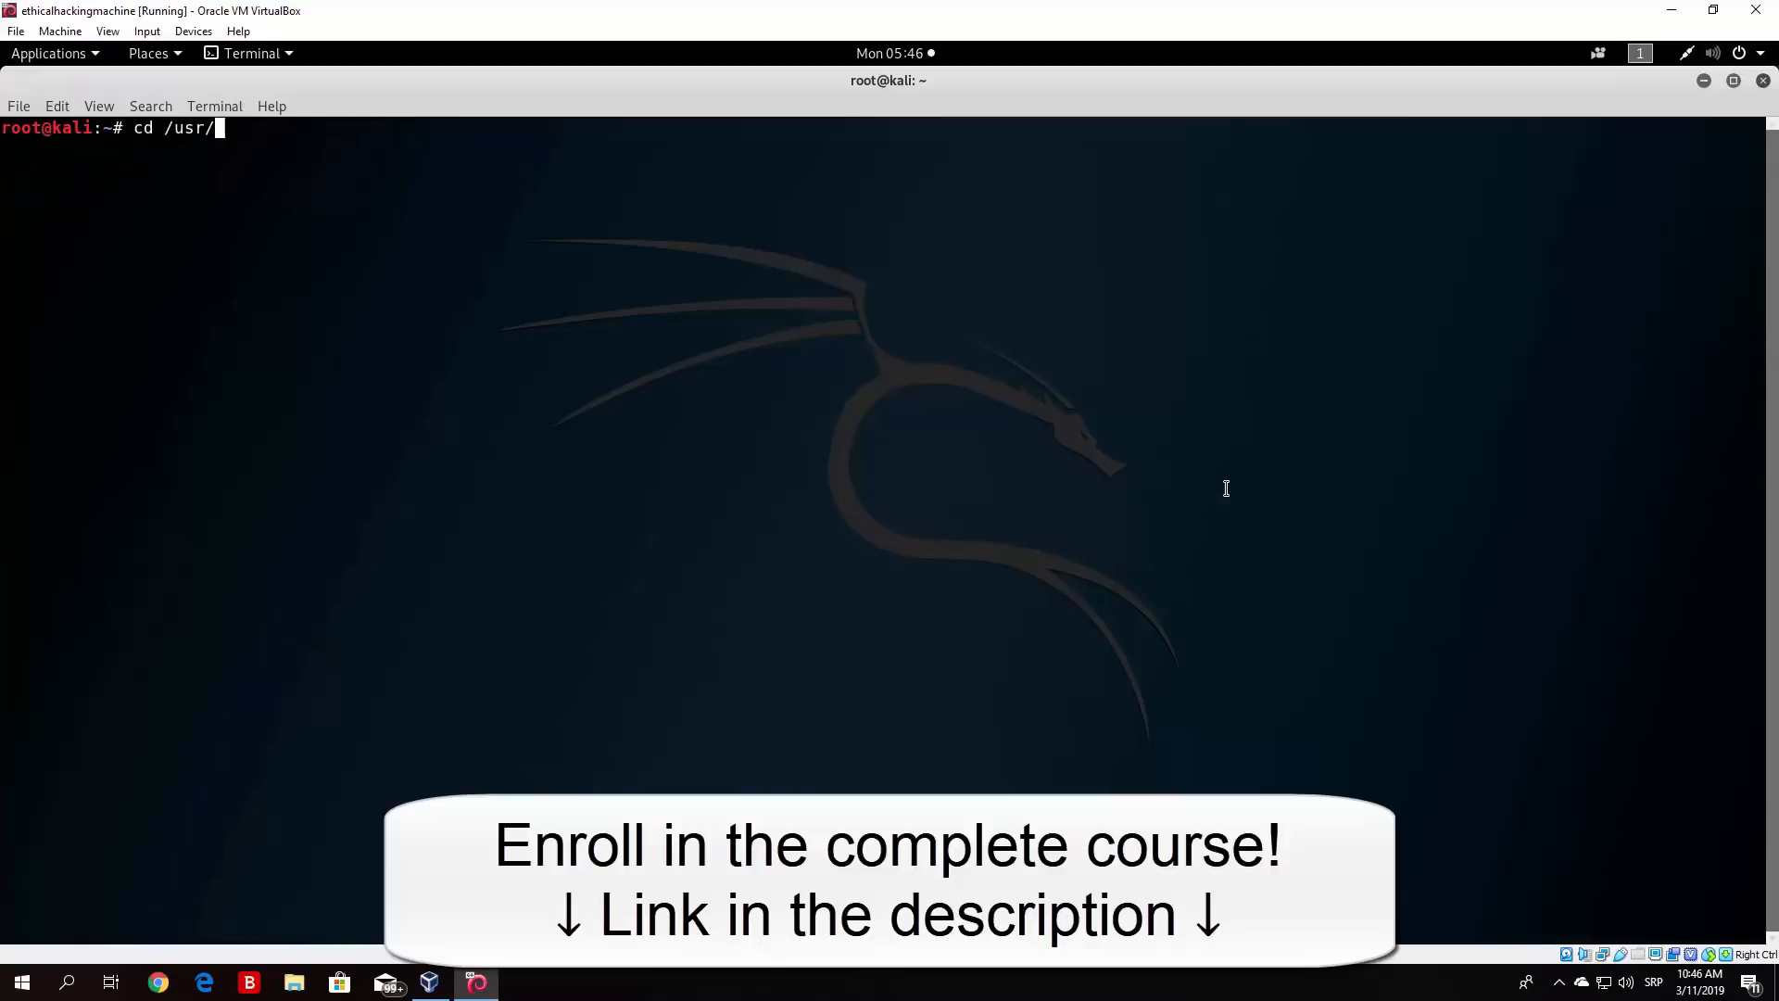
# - Enter /usr/share/metasploit-framework/ and list contents like modules, scripts, tools and msfconsole
pyautogui.write('share/')
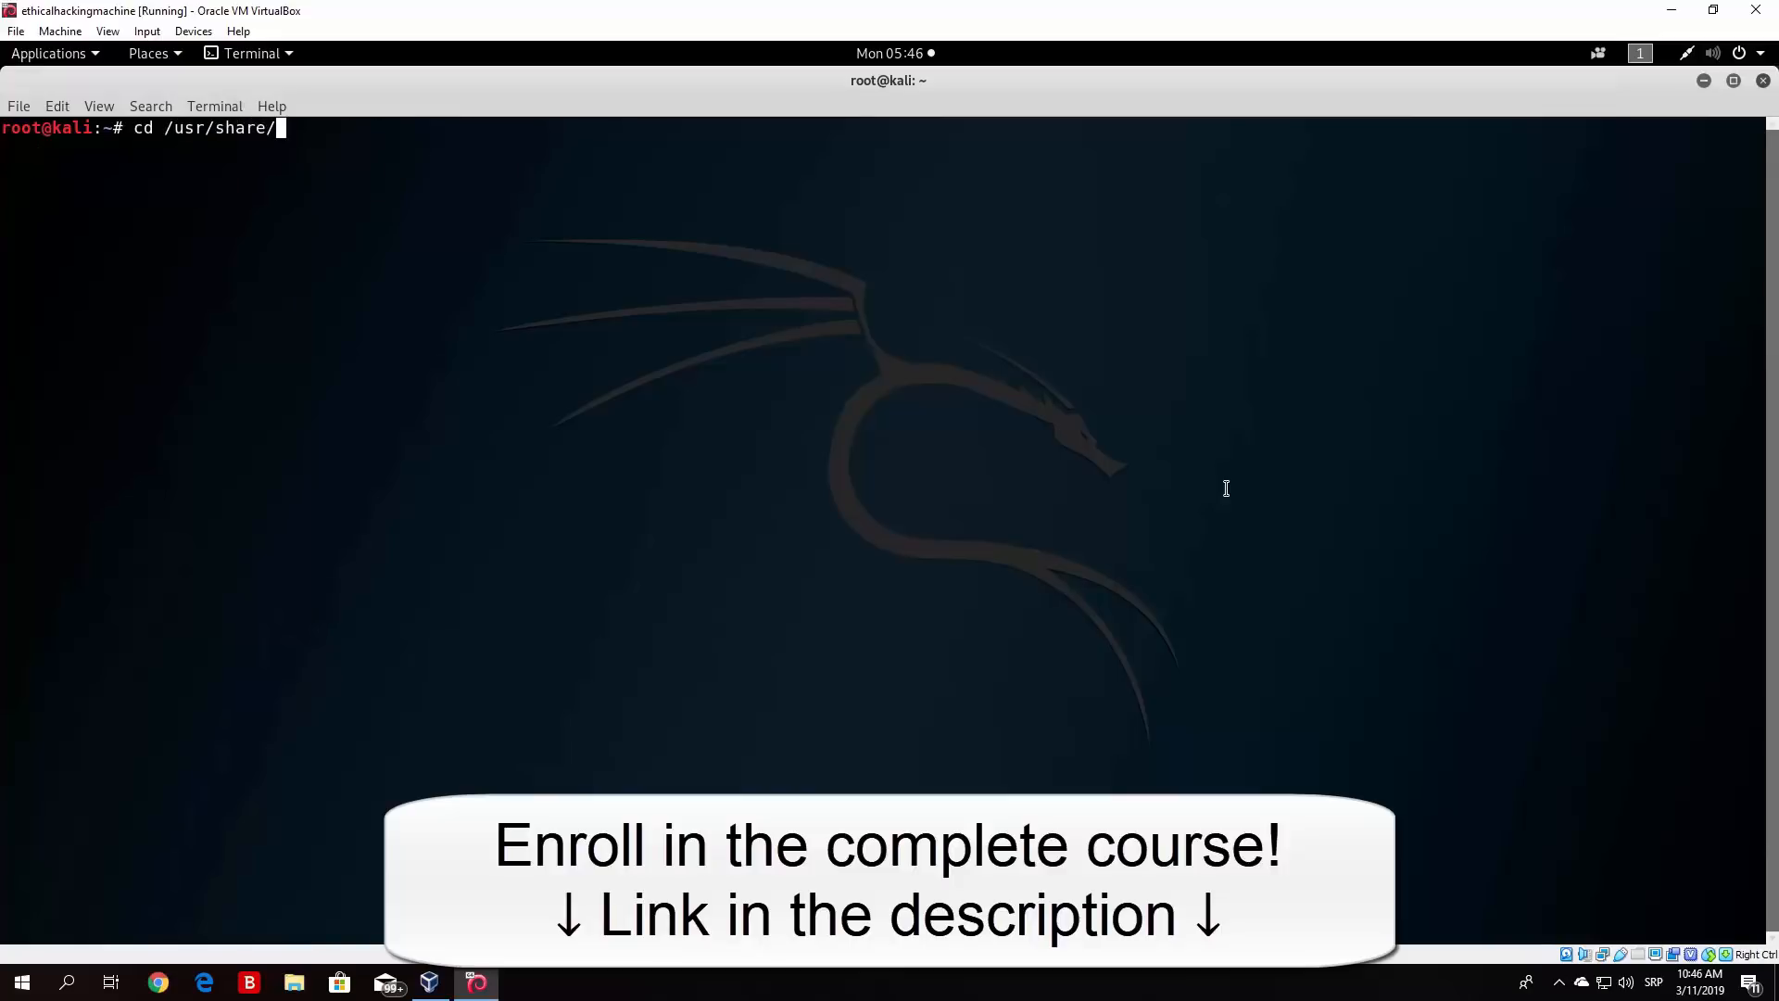
pyautogui.write('metas')
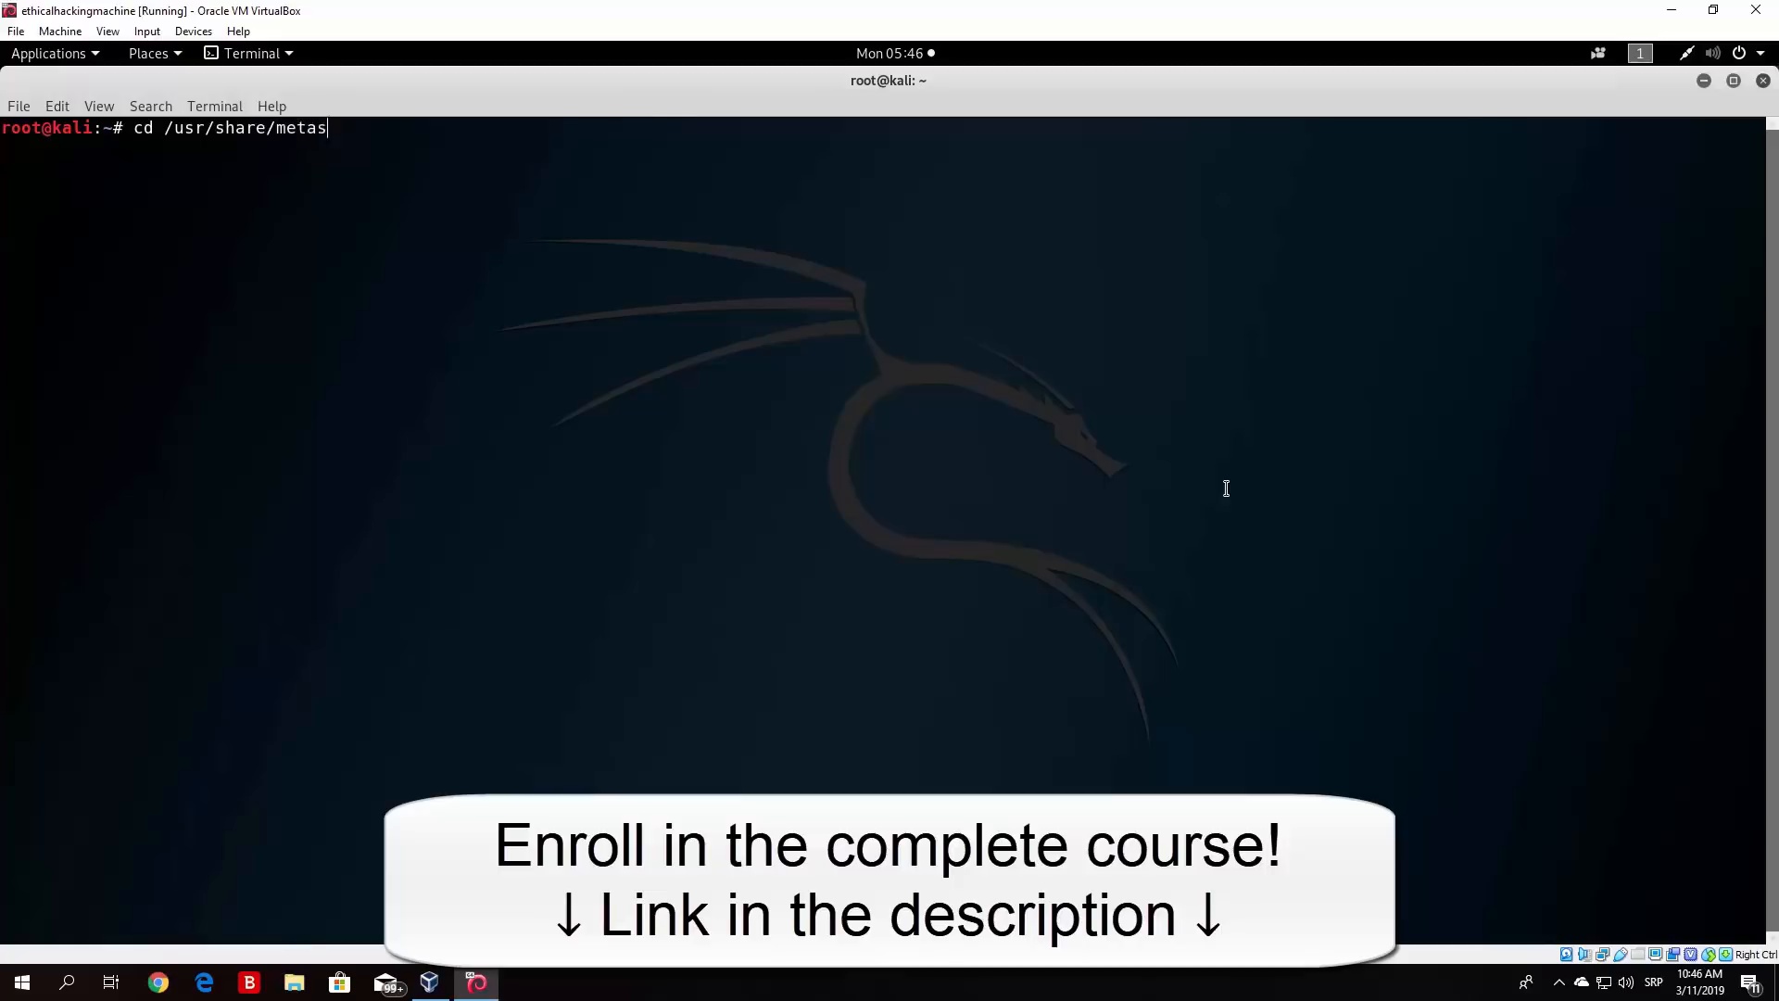
pyautogui.write('ploit-framework/')
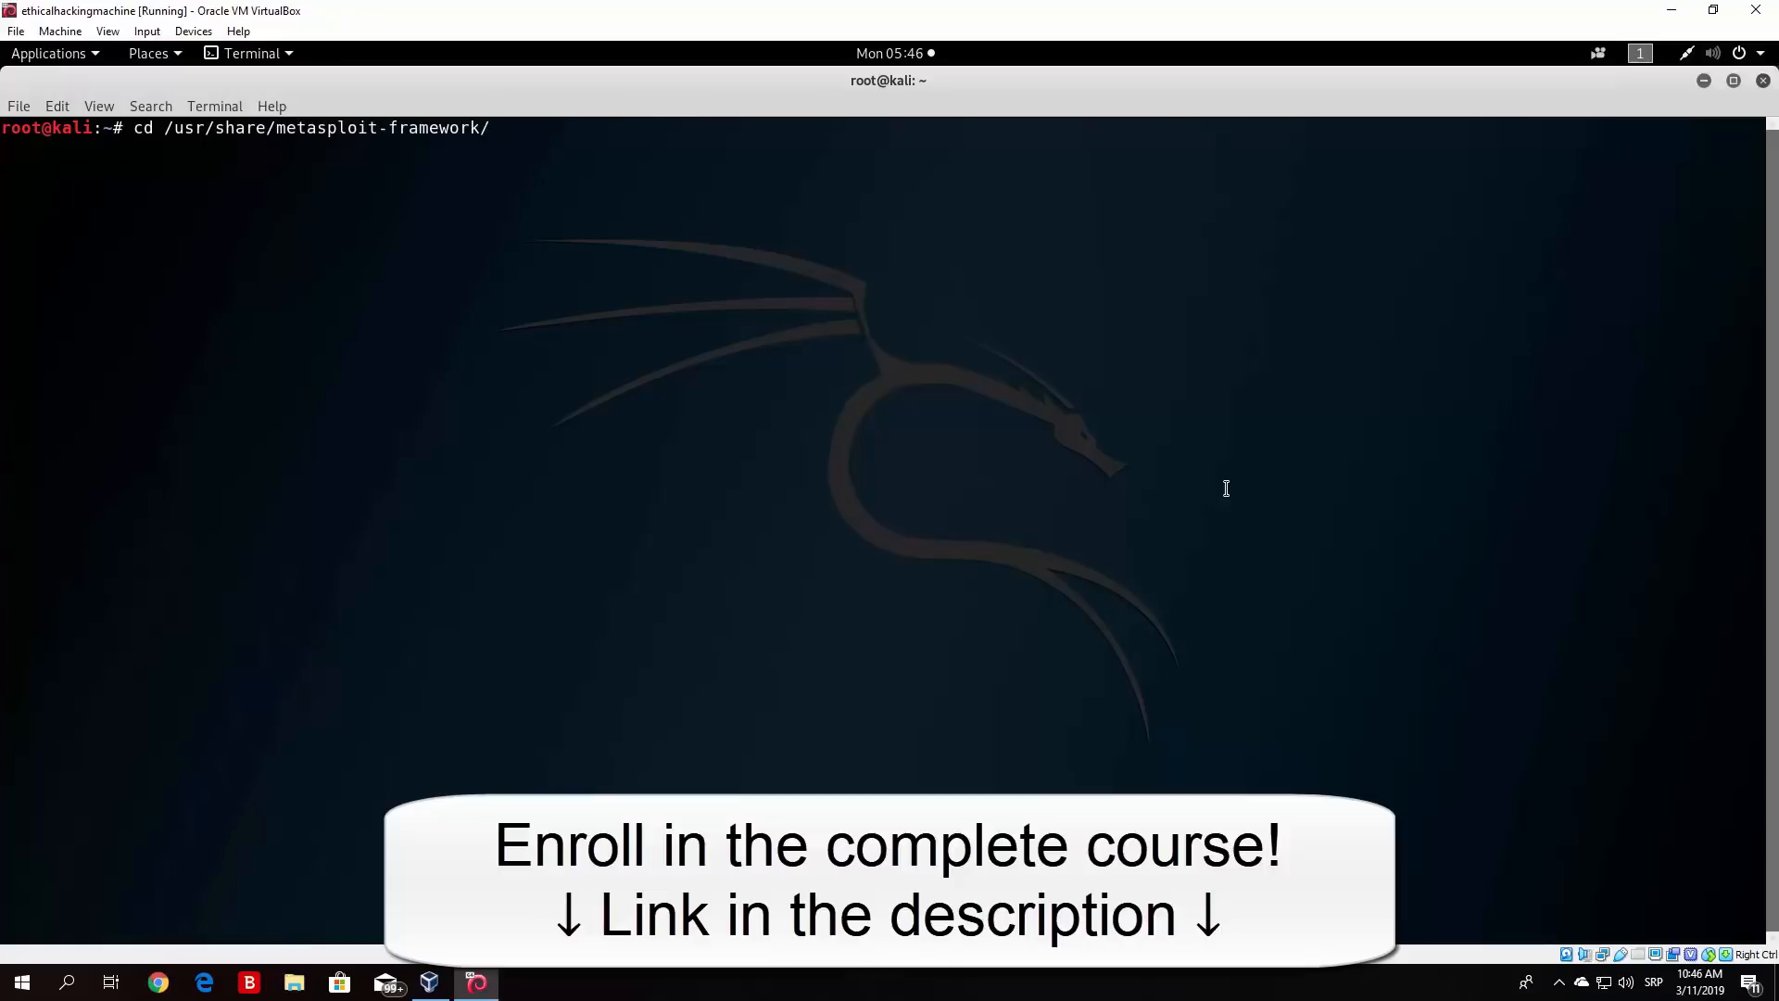
pyautogui.press('Return')
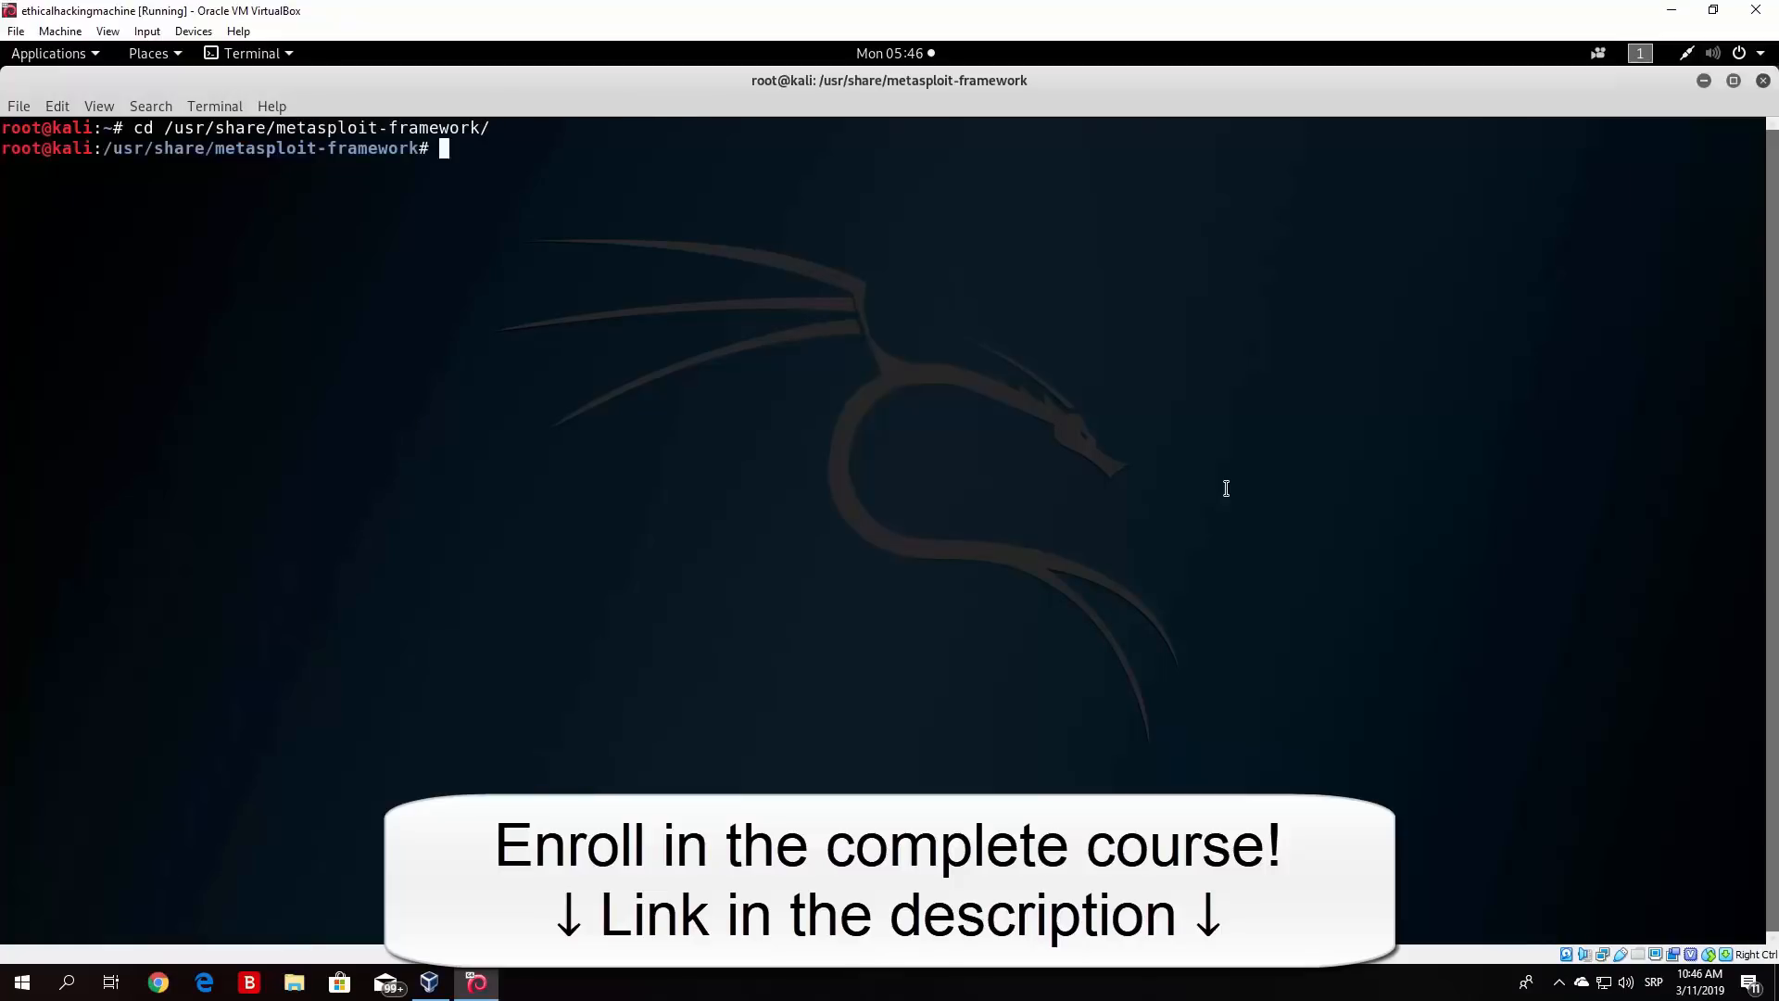
pyautogui.press('Return')
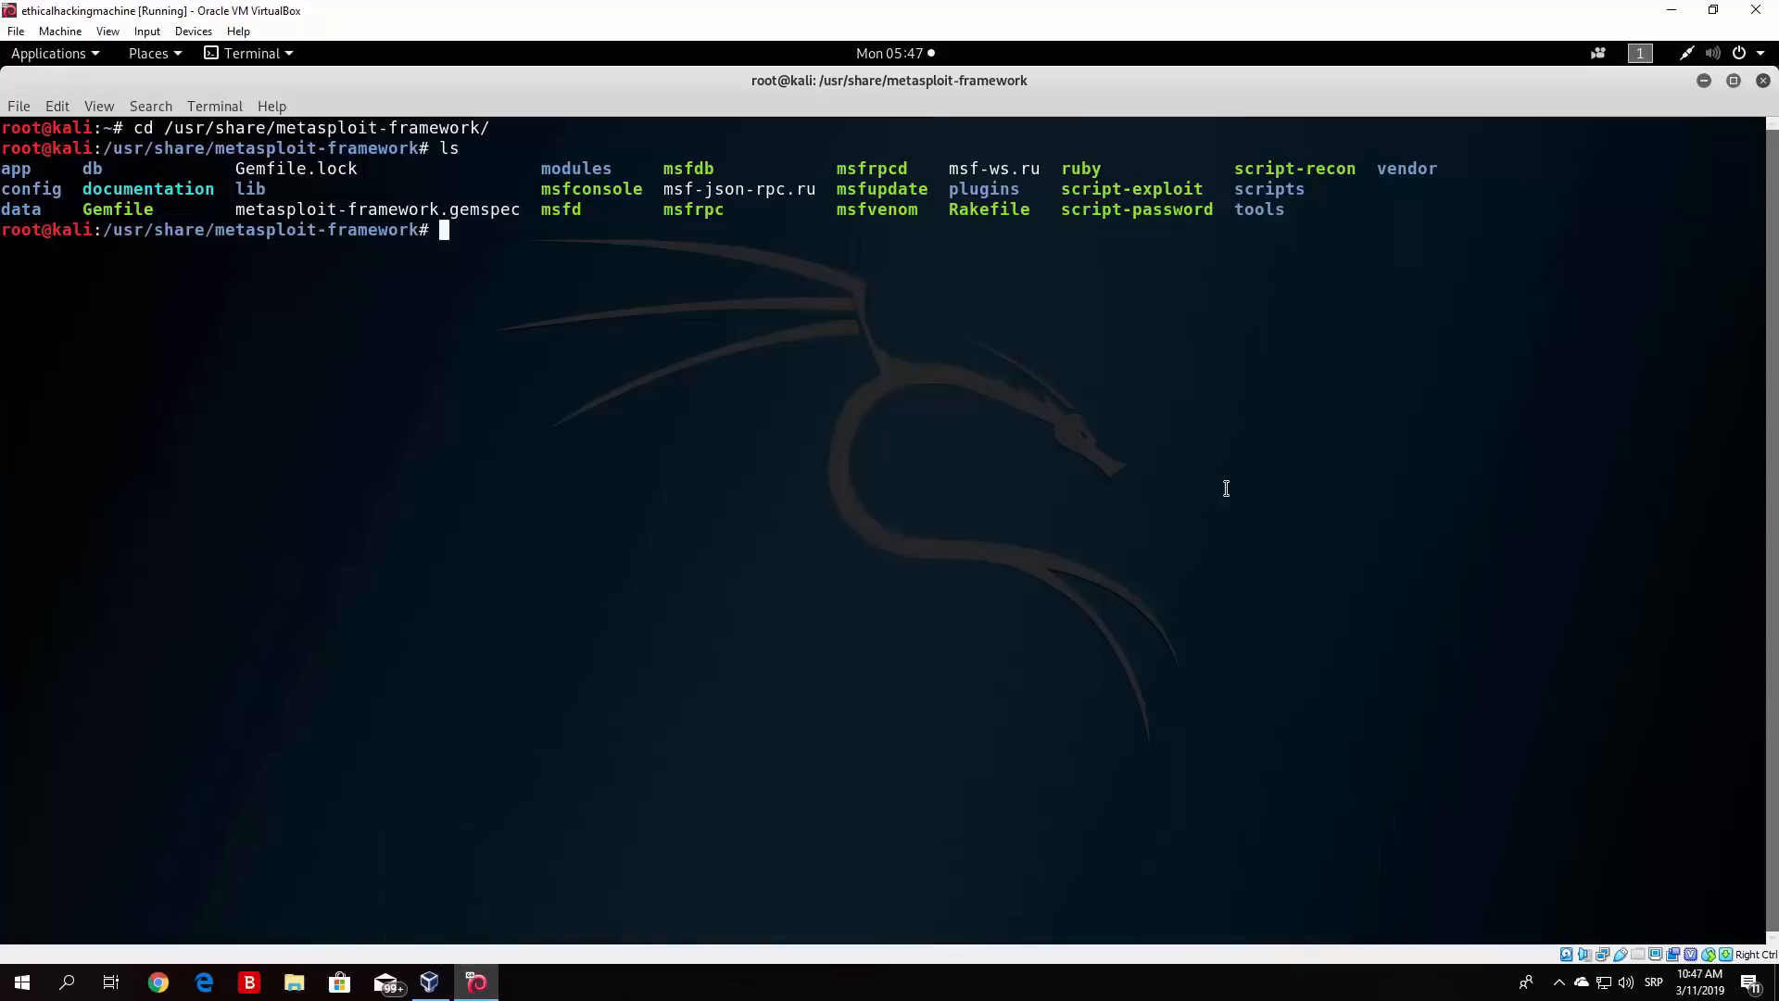
pyautogui.moveTo(665, 303)
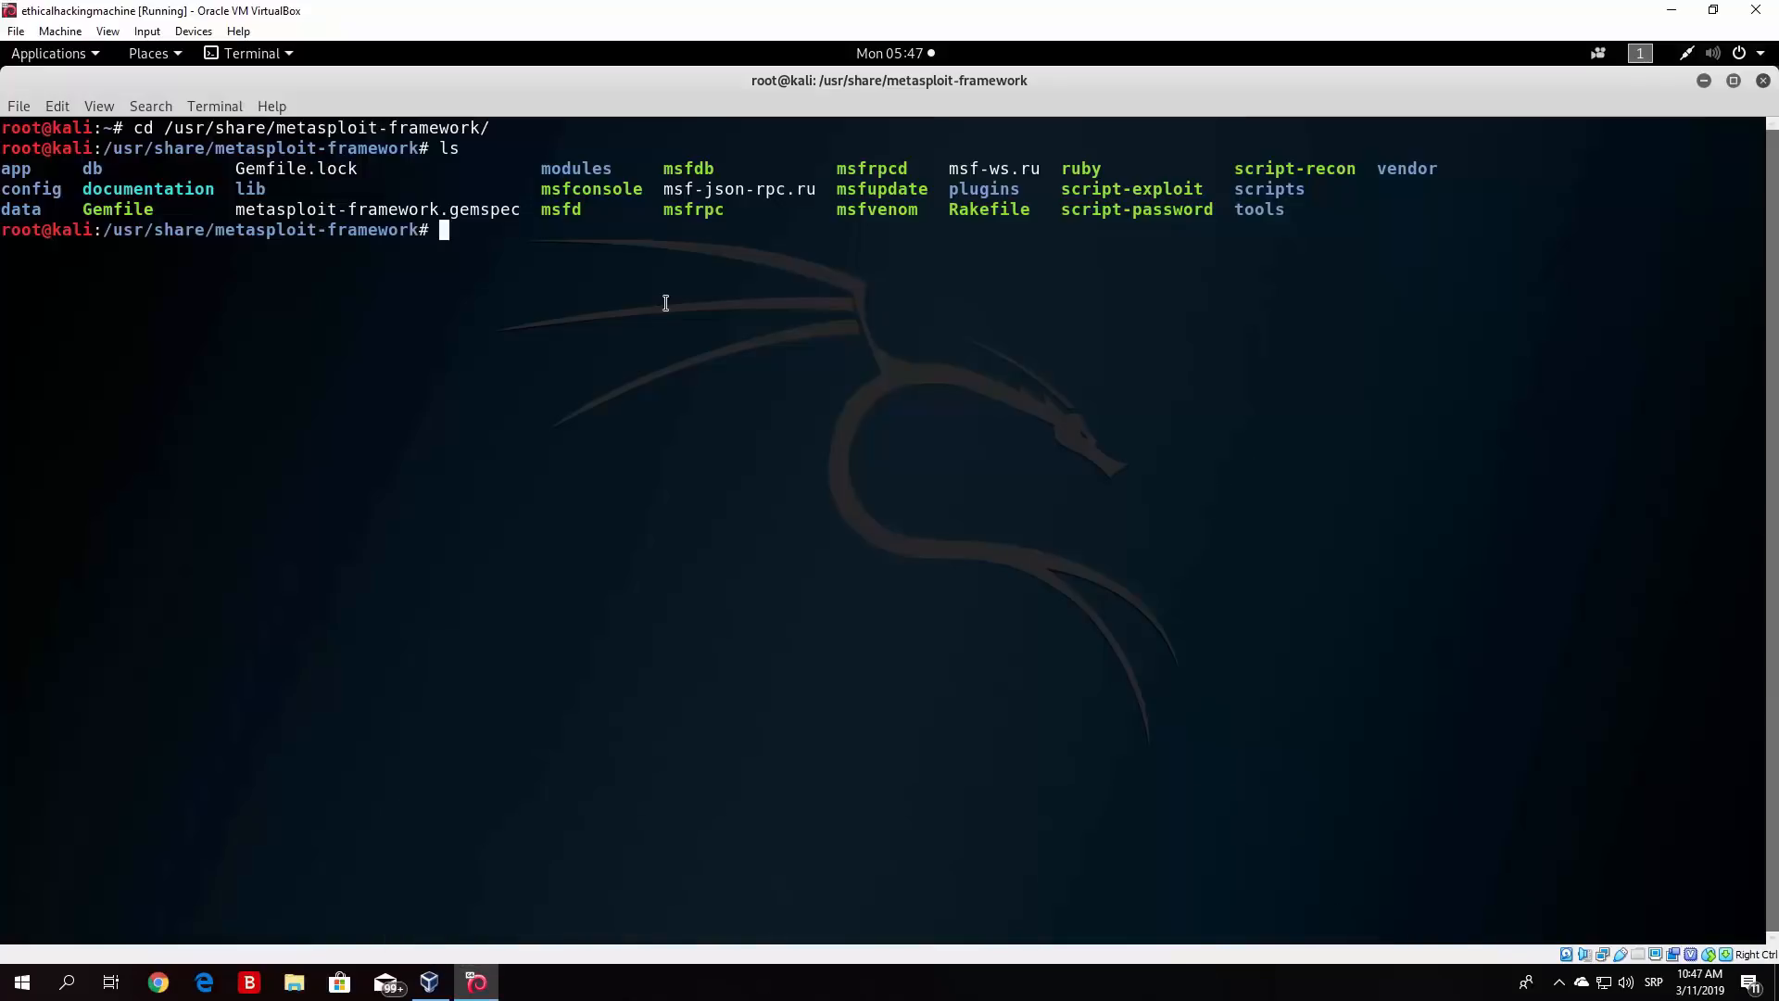
pyautogui.moveTo(595, 216)
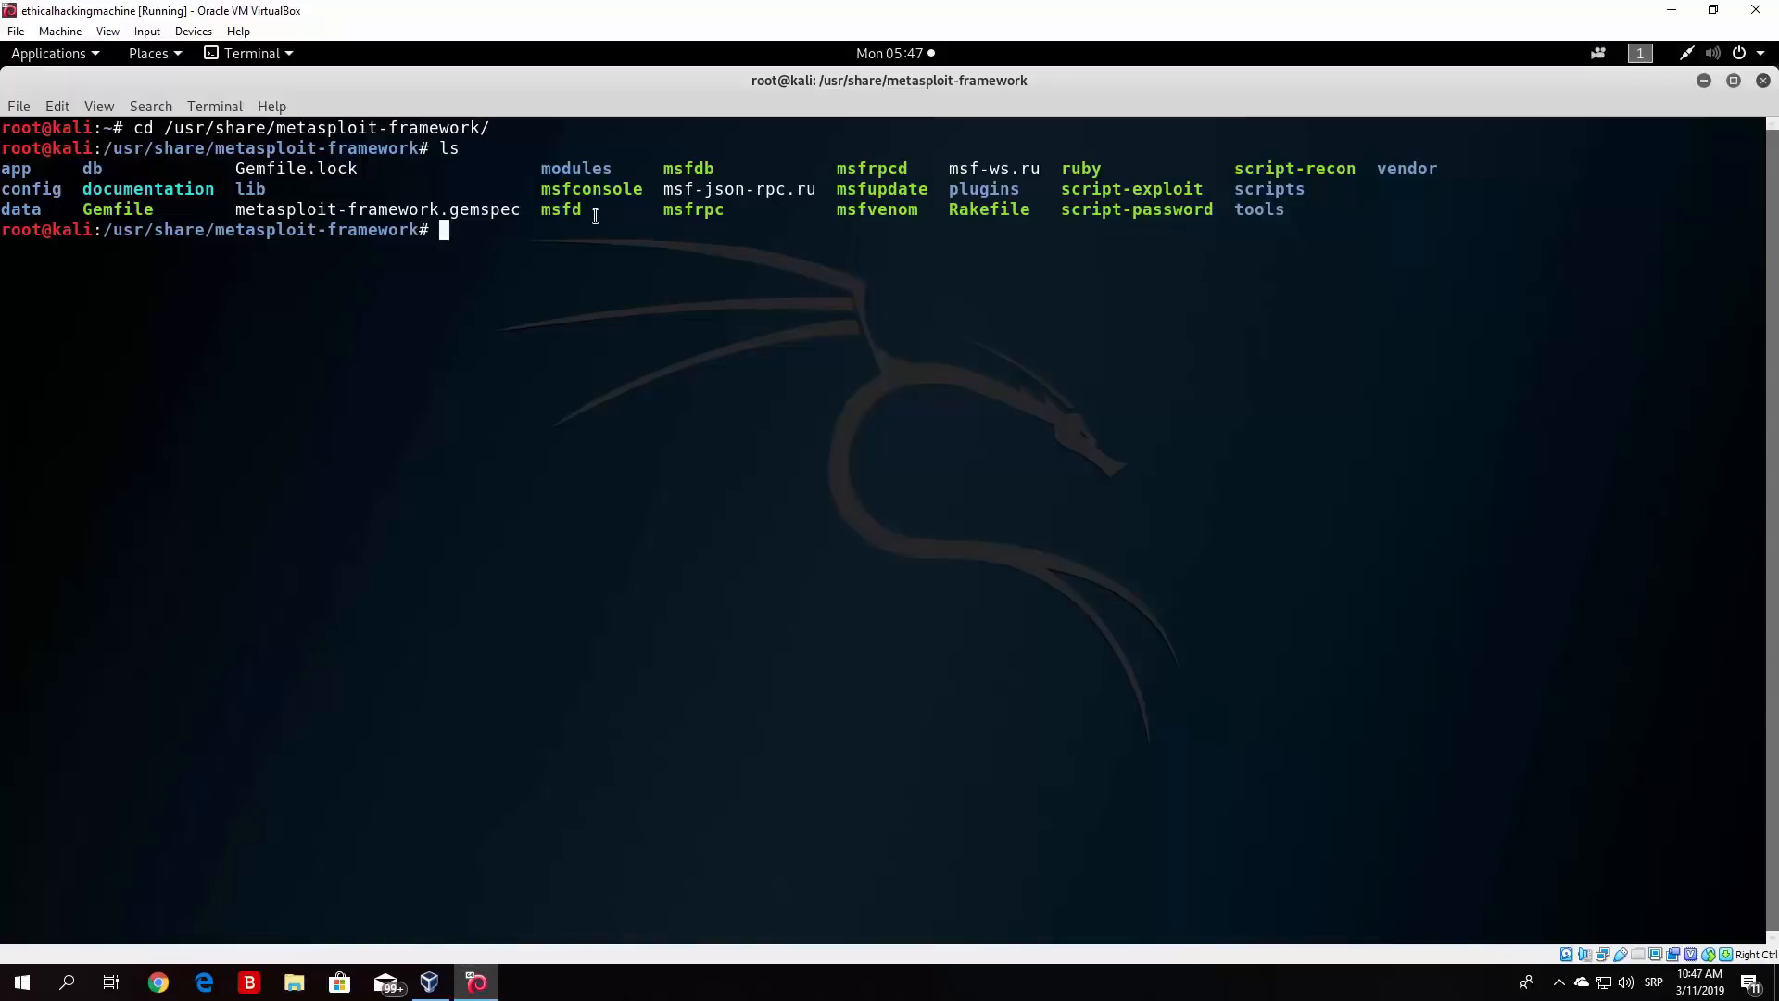
pyautogui.doubleClick(591, 188)
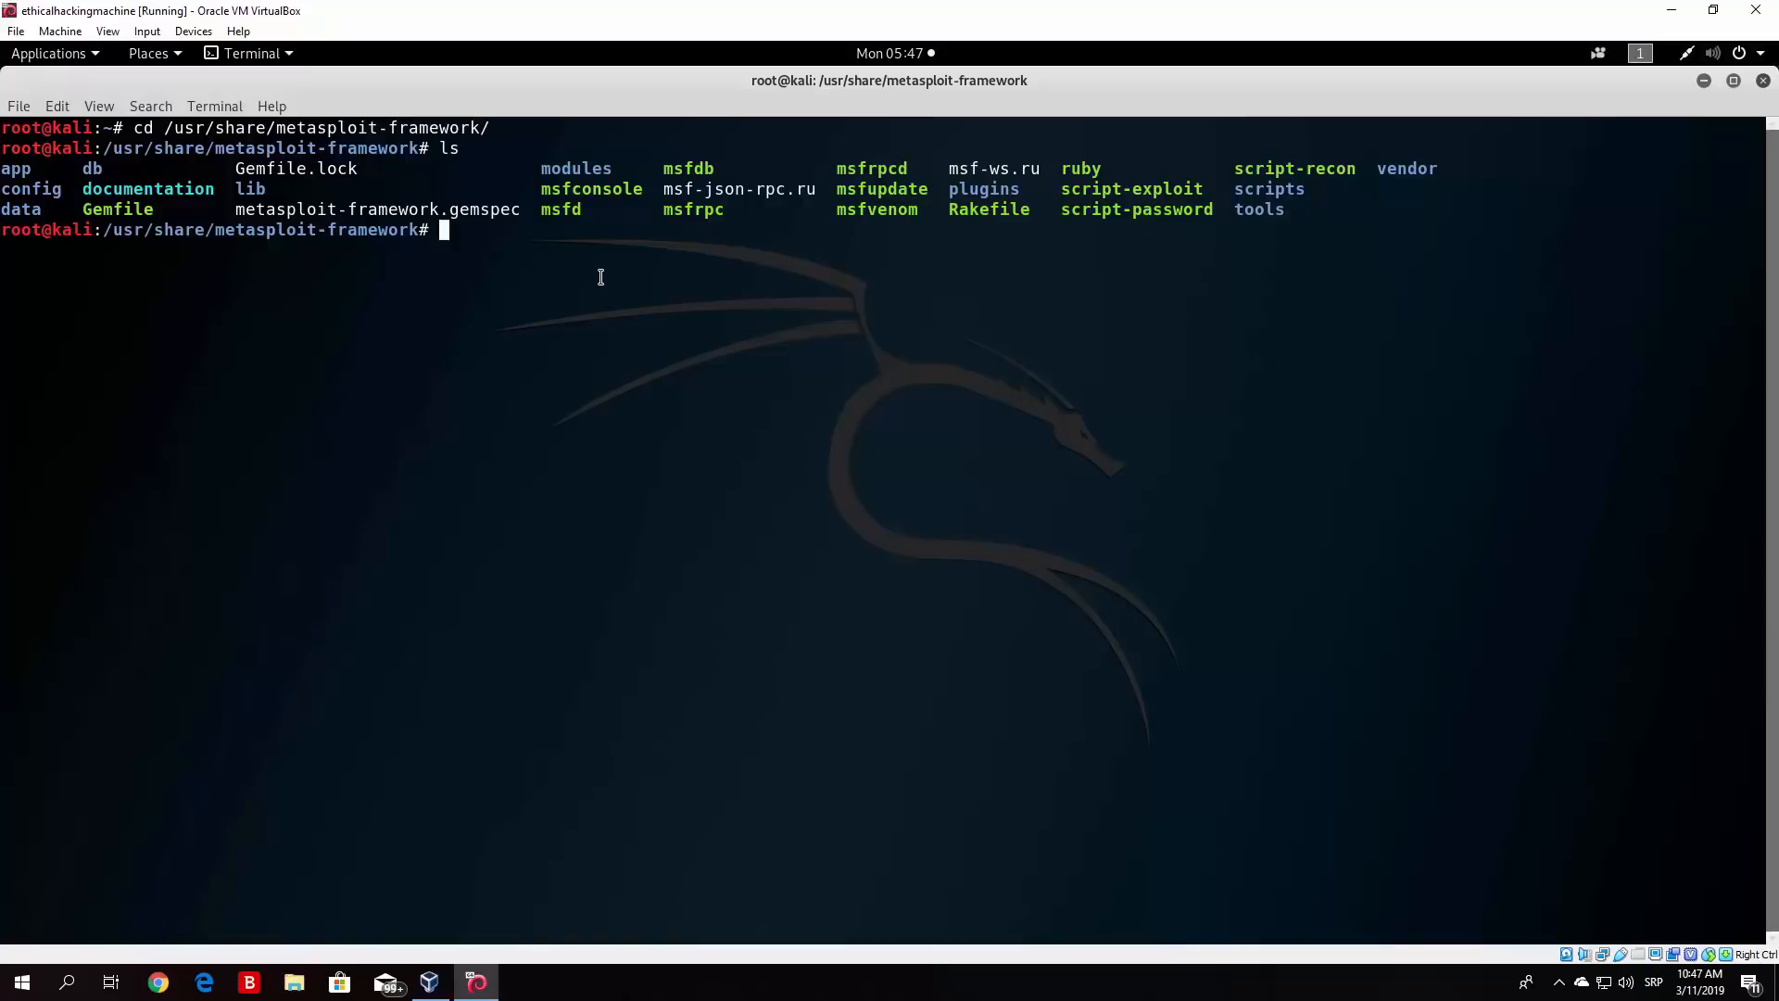
pyautogui.doubleClick(876, 208)
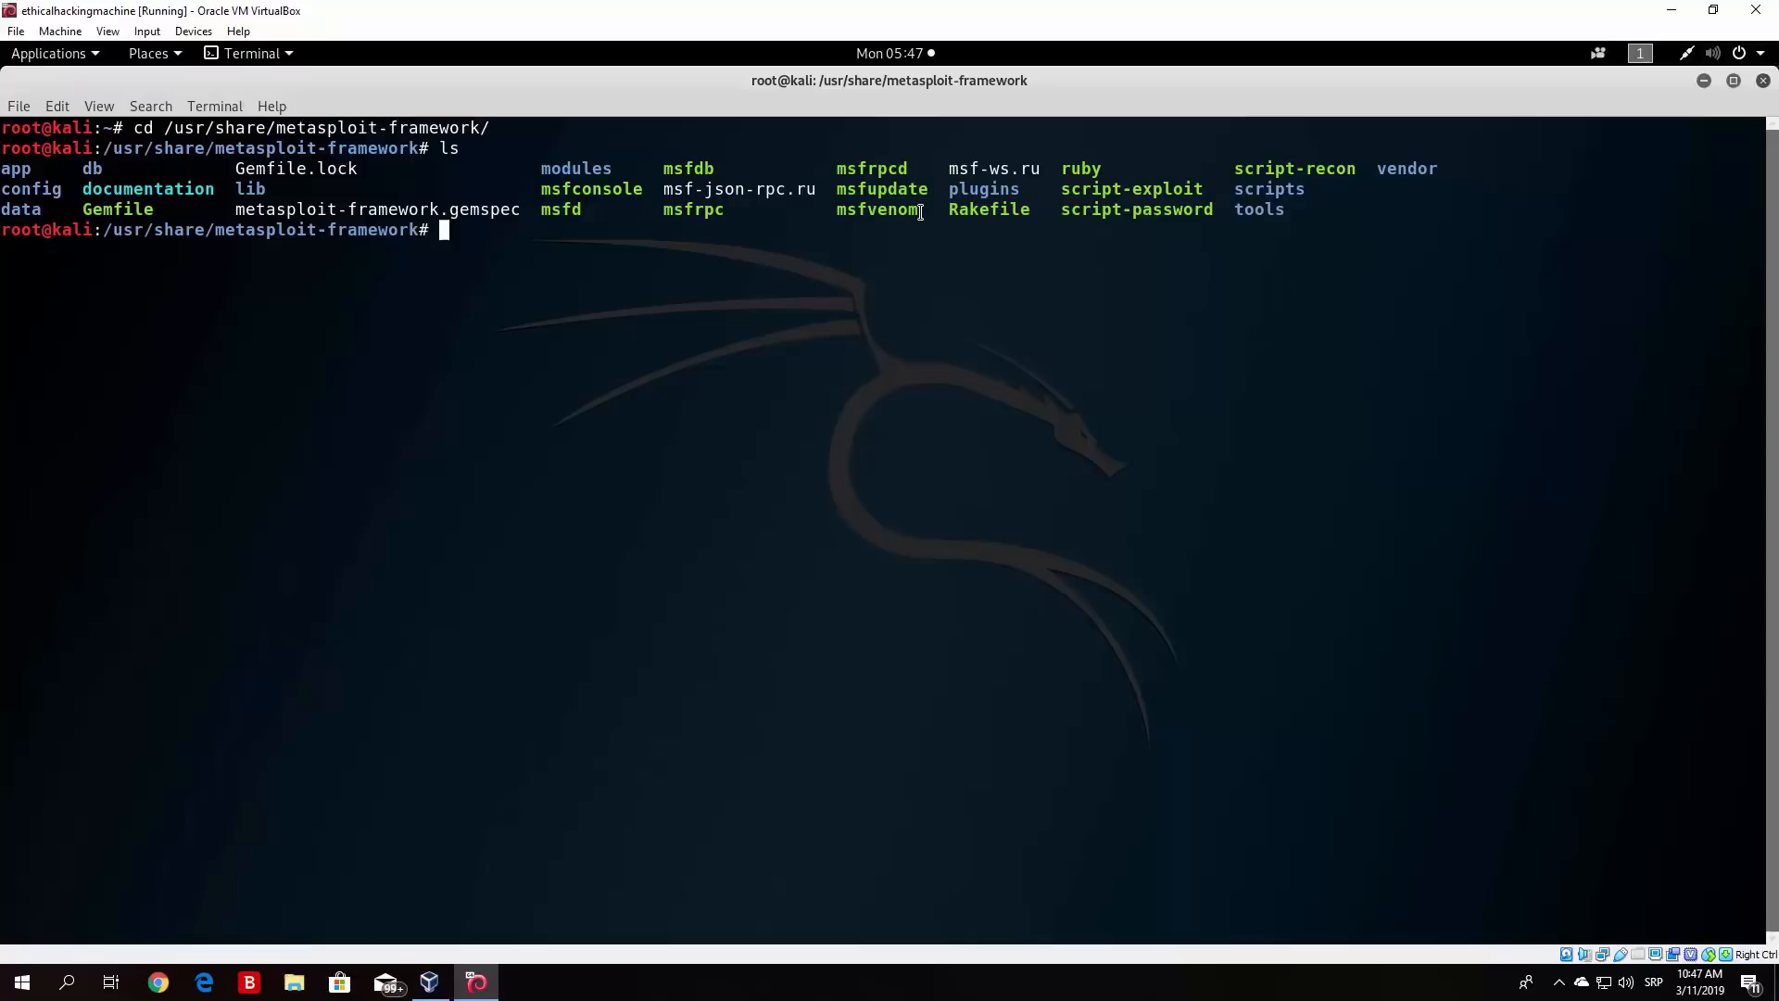
pyautogui.moveTo(914, 213)
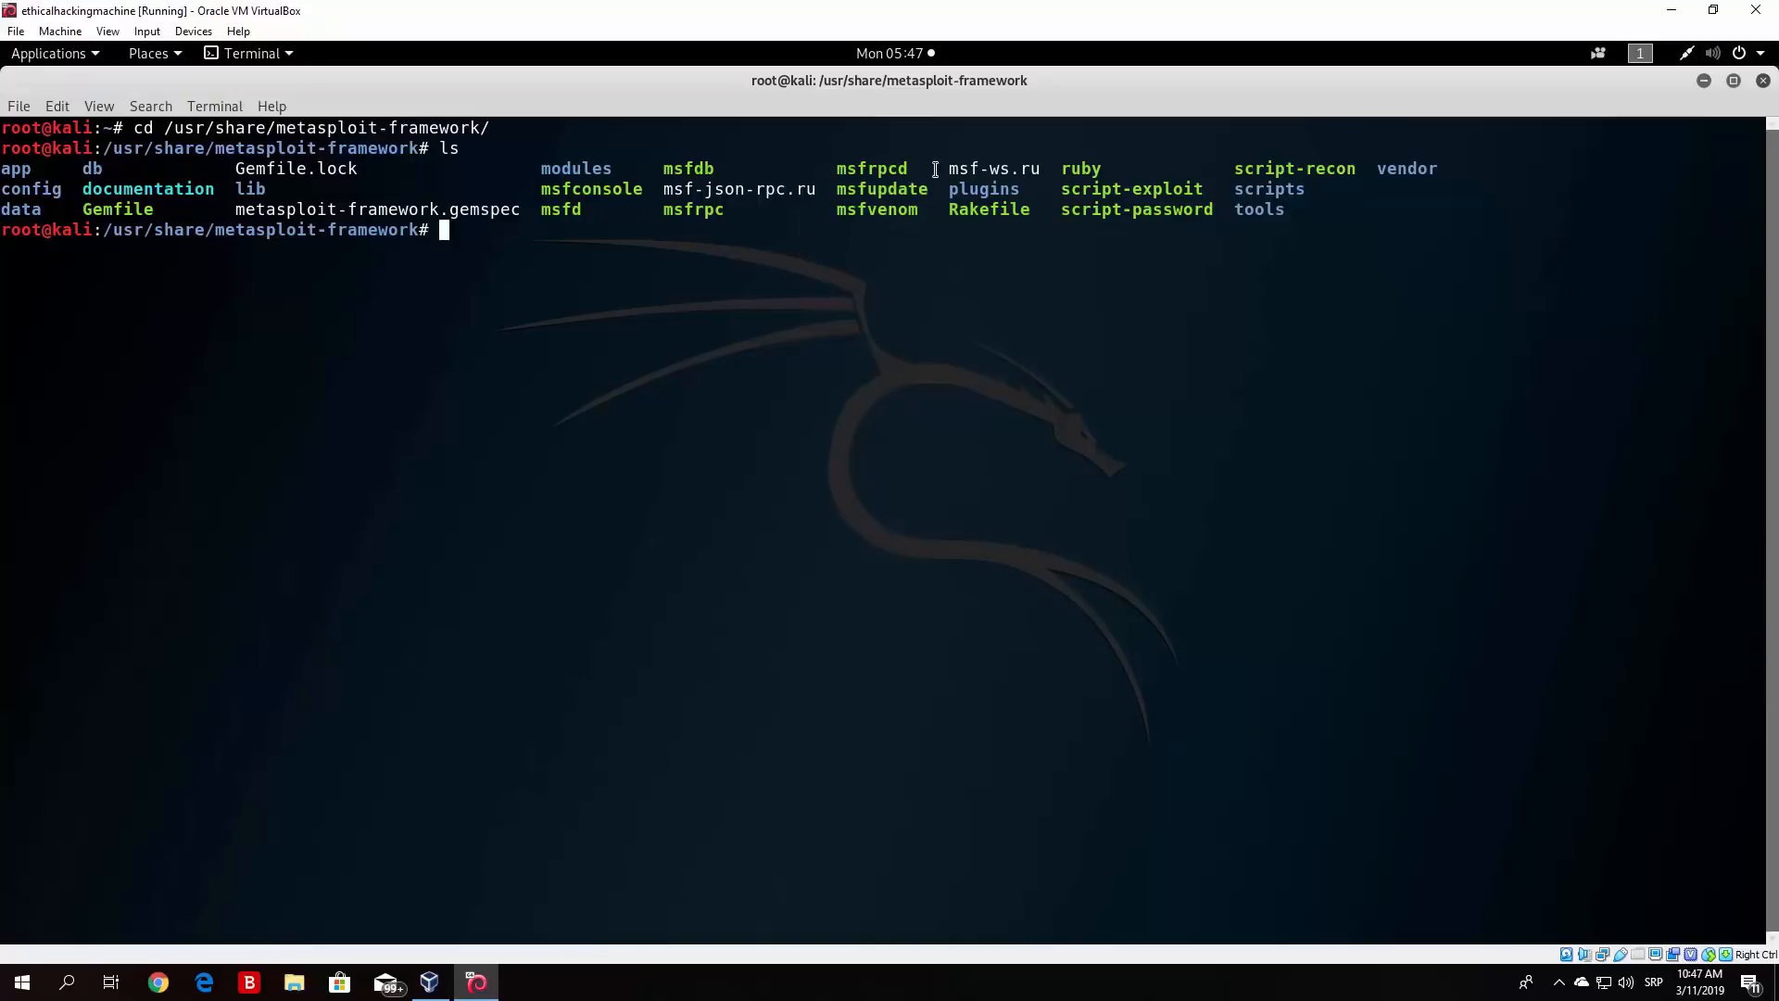
pyautogui.moveTo(1045, 216)
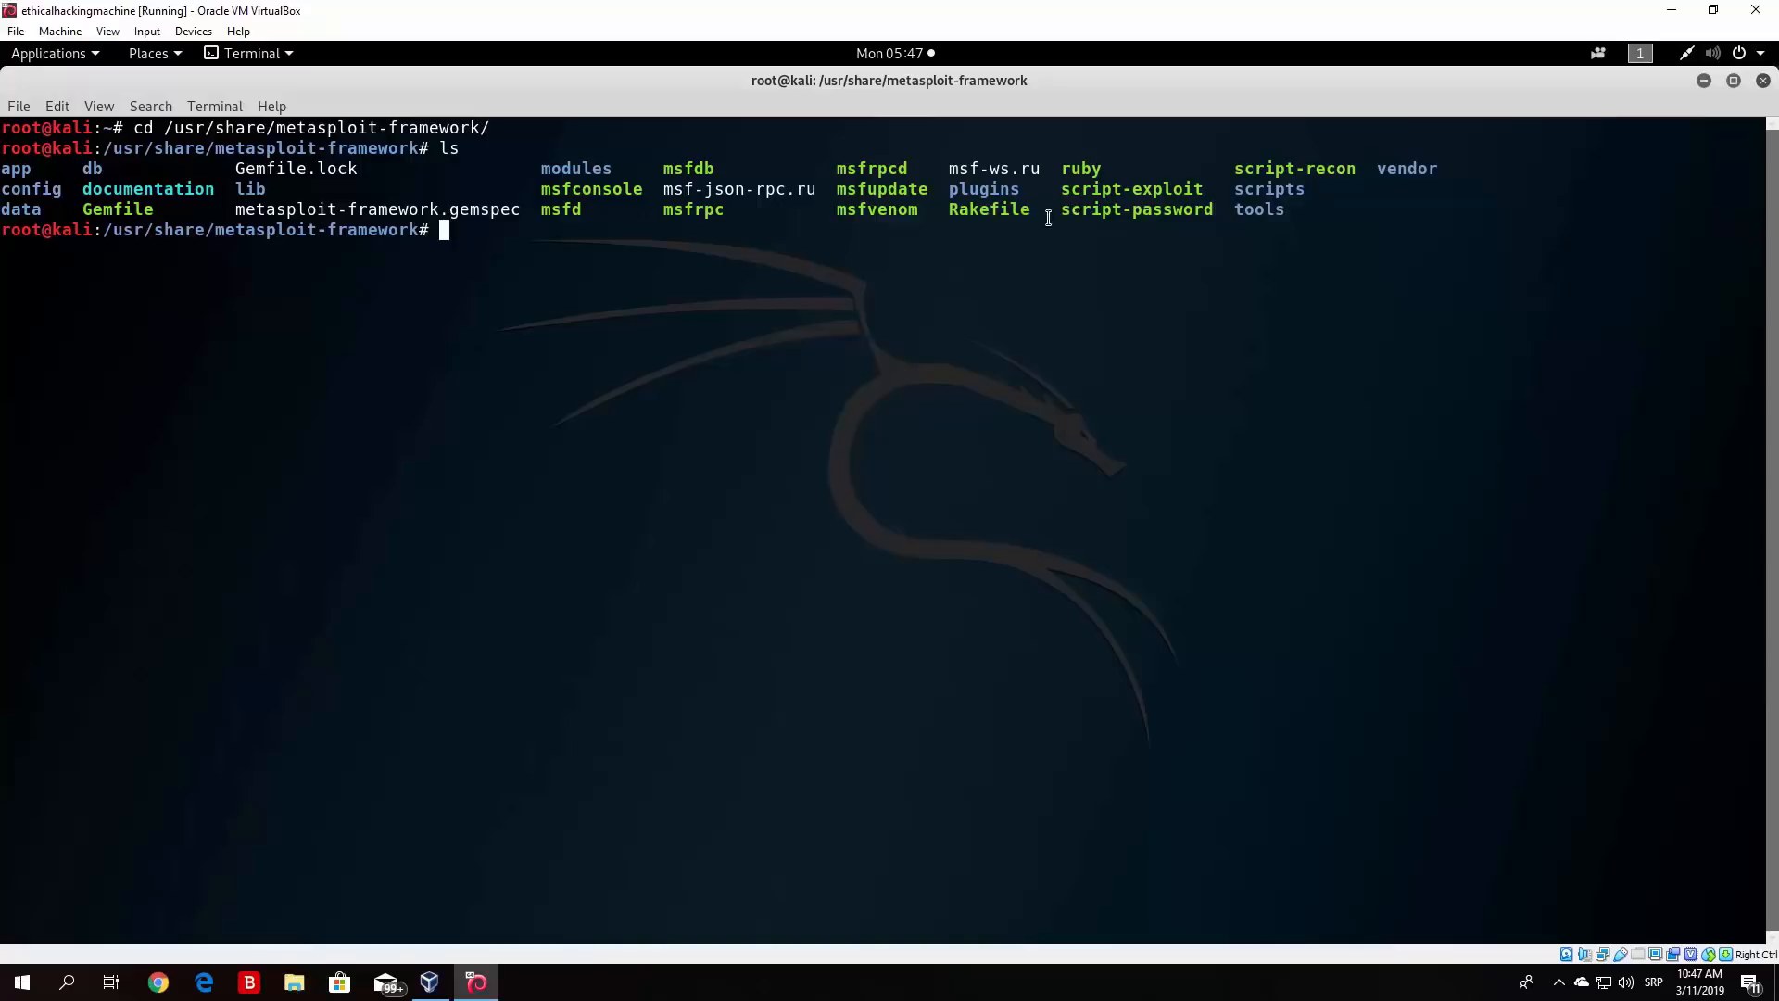
pyautogui.moveTo(992, 188)
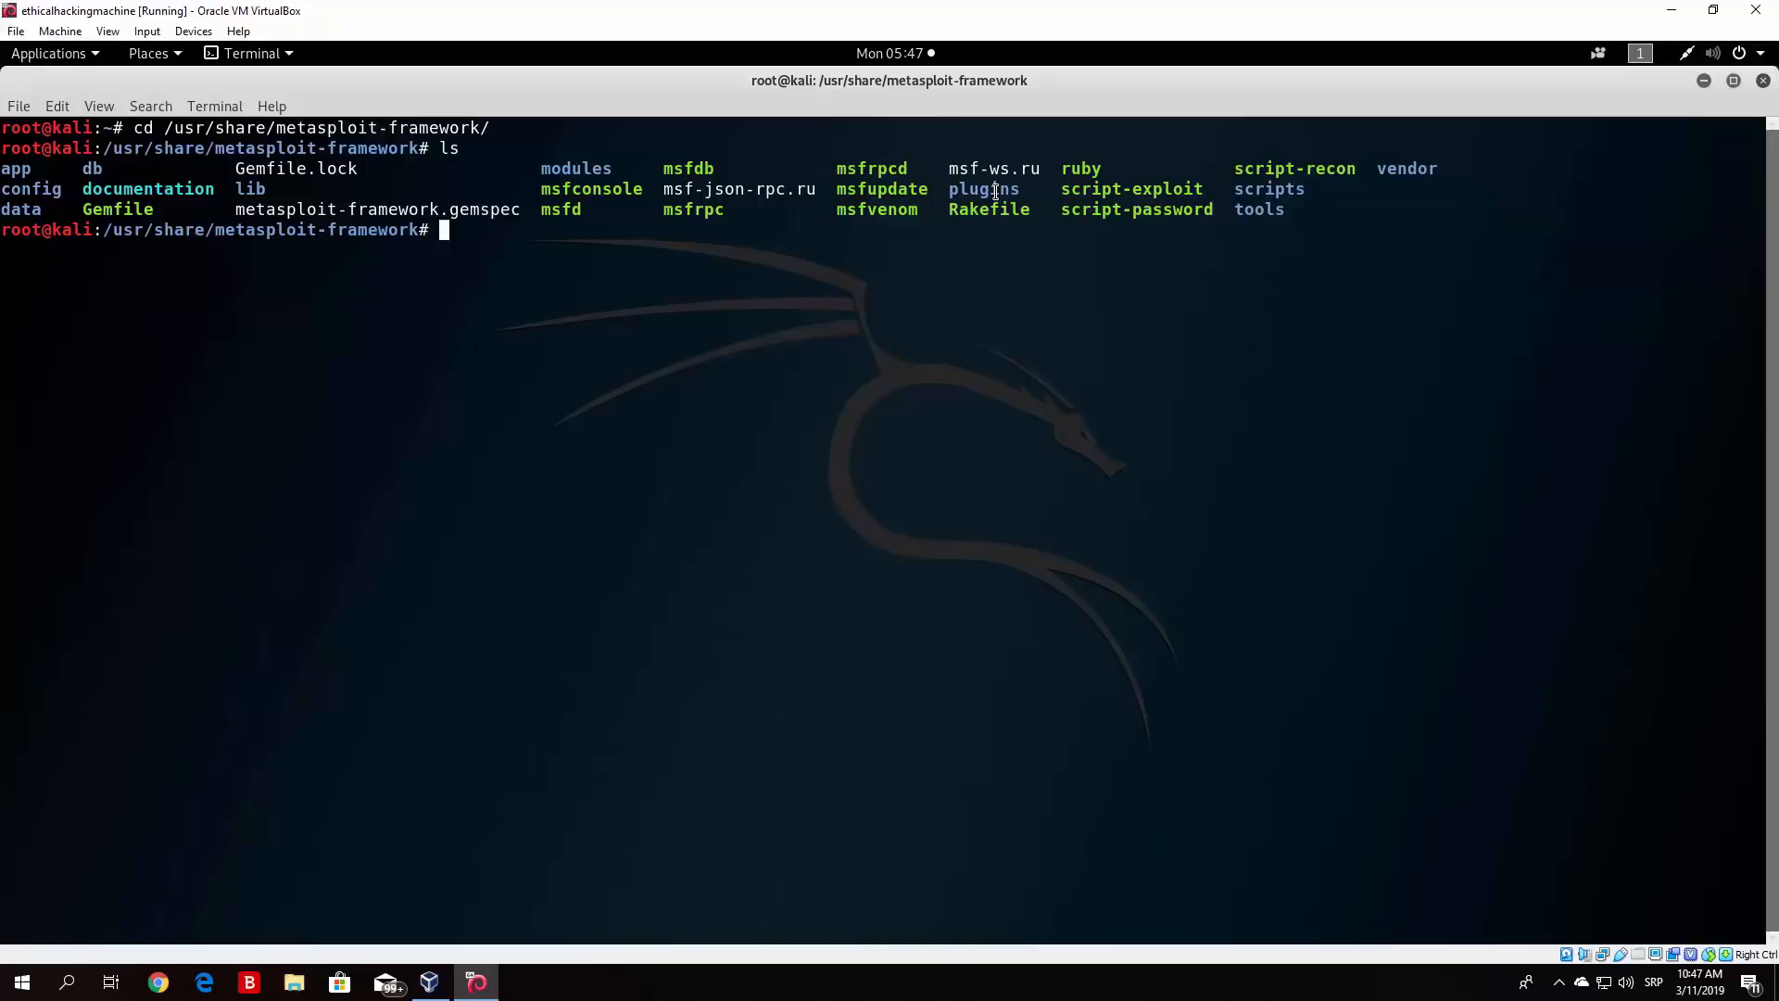
pyautogui.moveTo(640, 406)
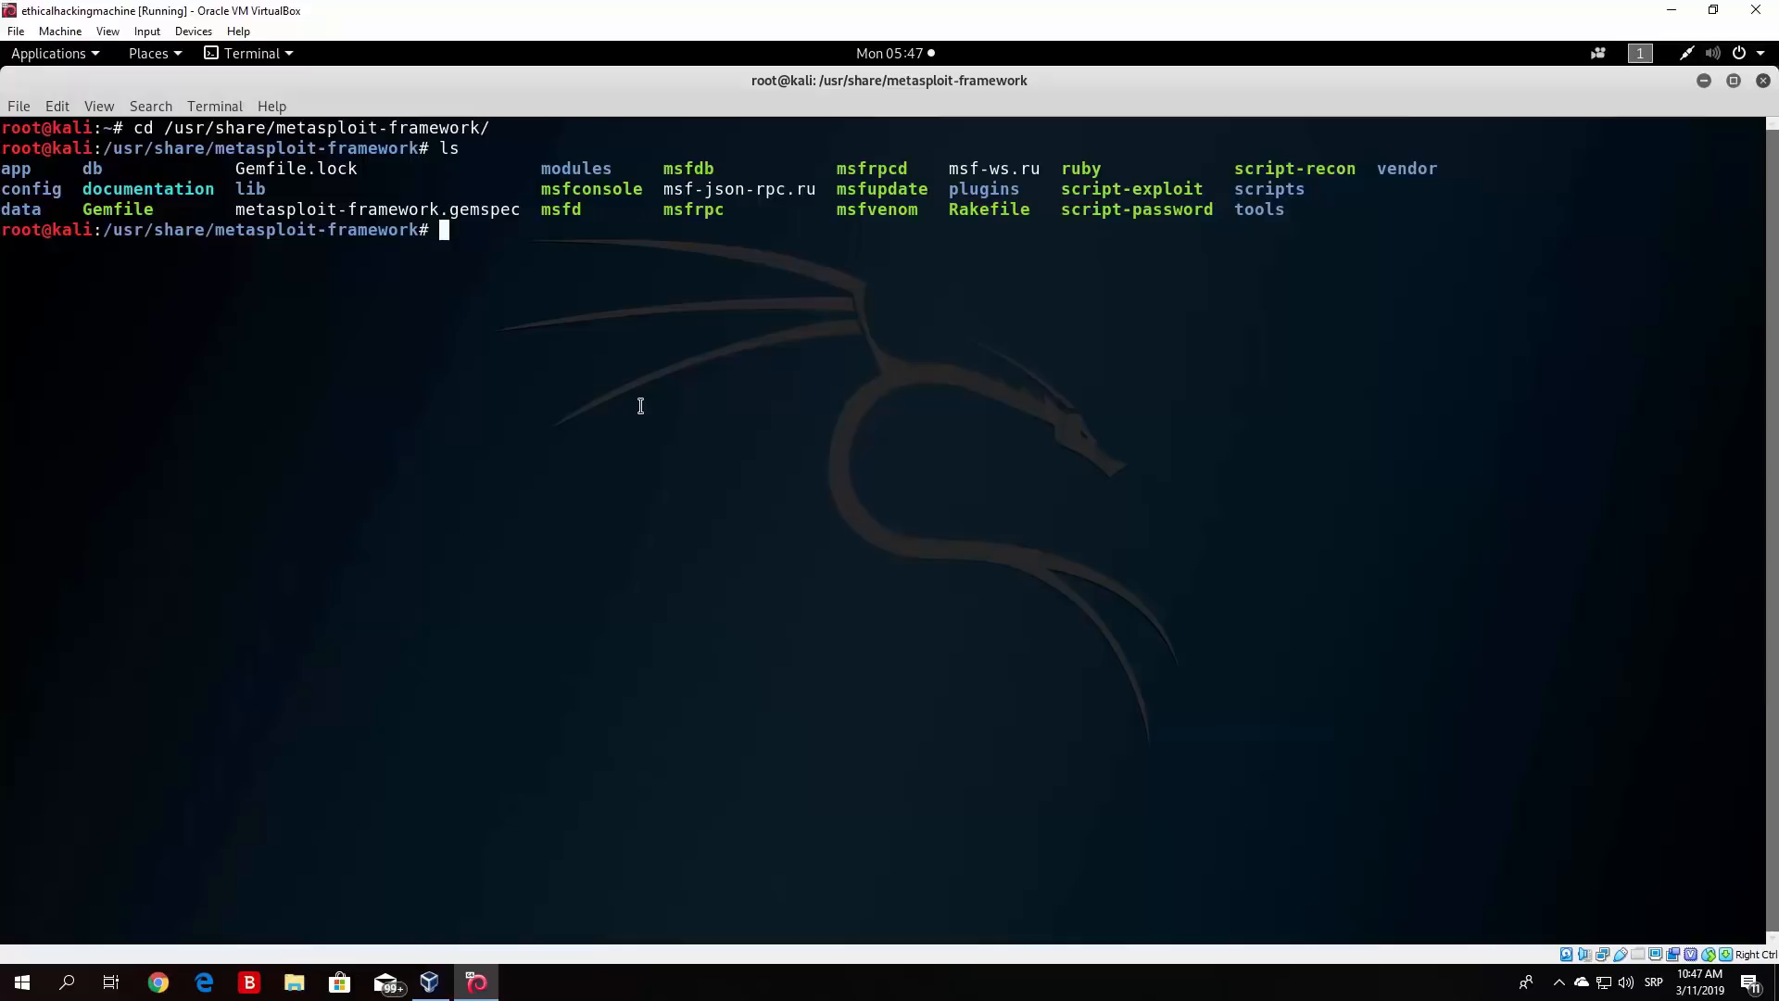
pyautogui.moveTo(242, 325)
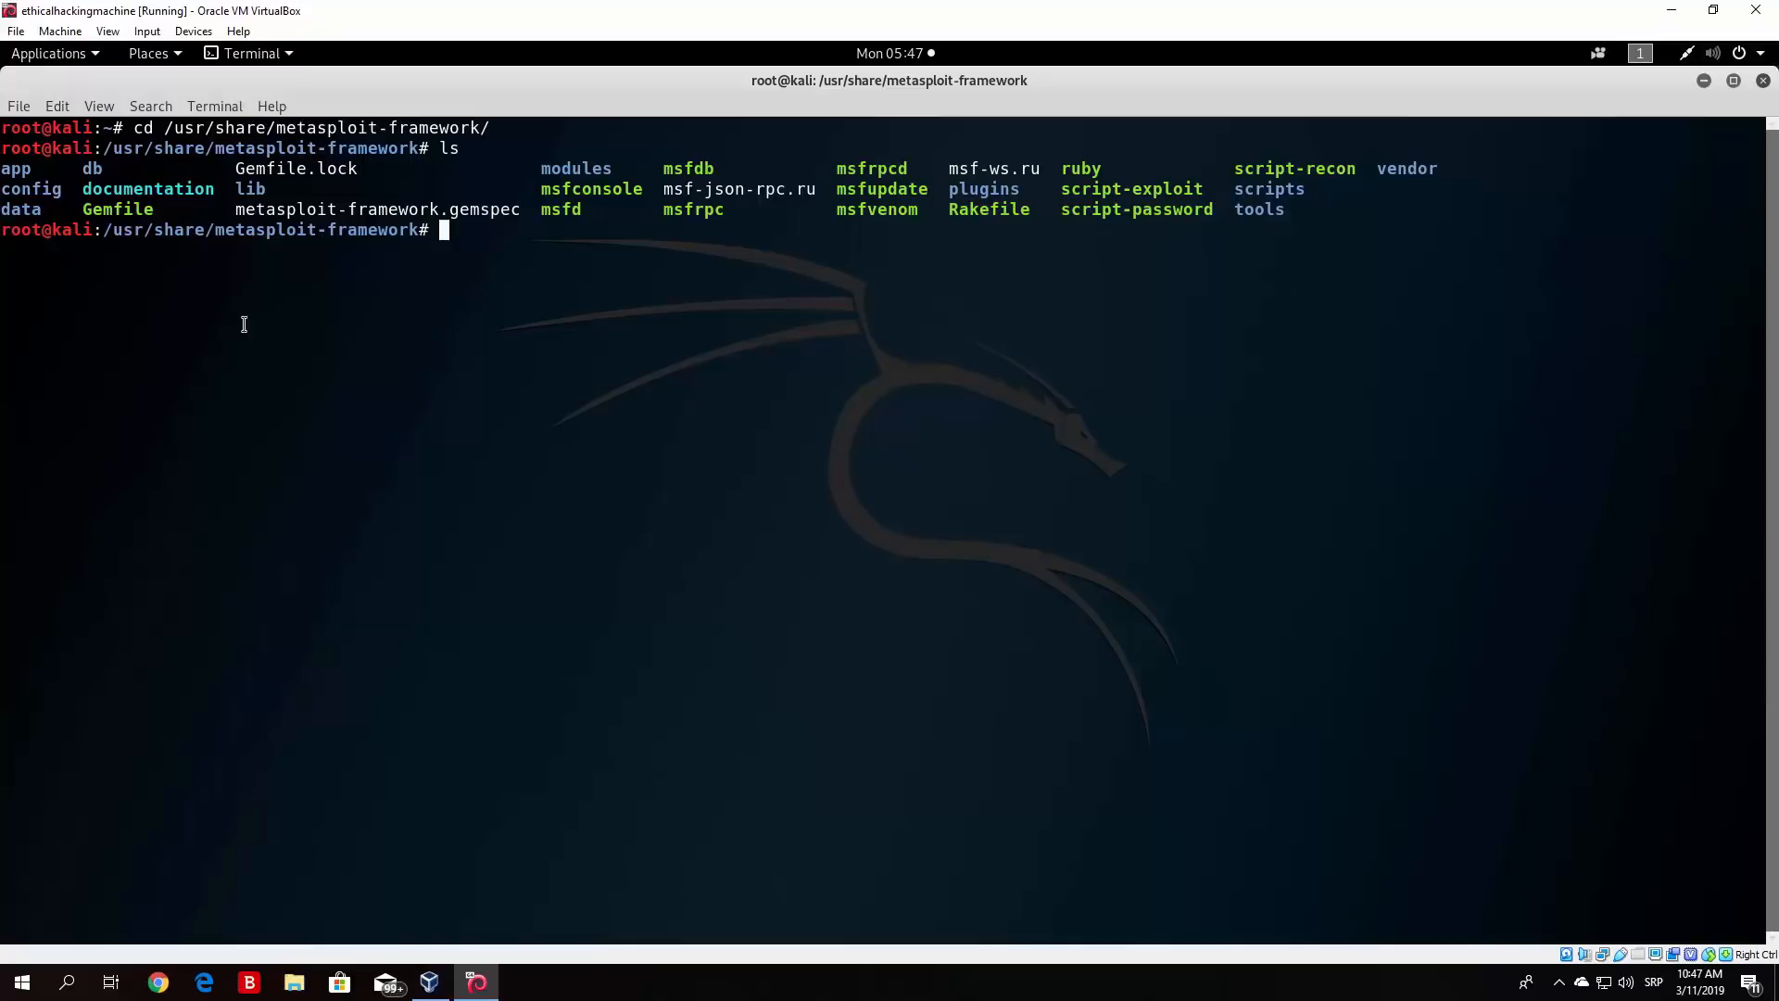
pyautogui.doubleClick(575, 167)
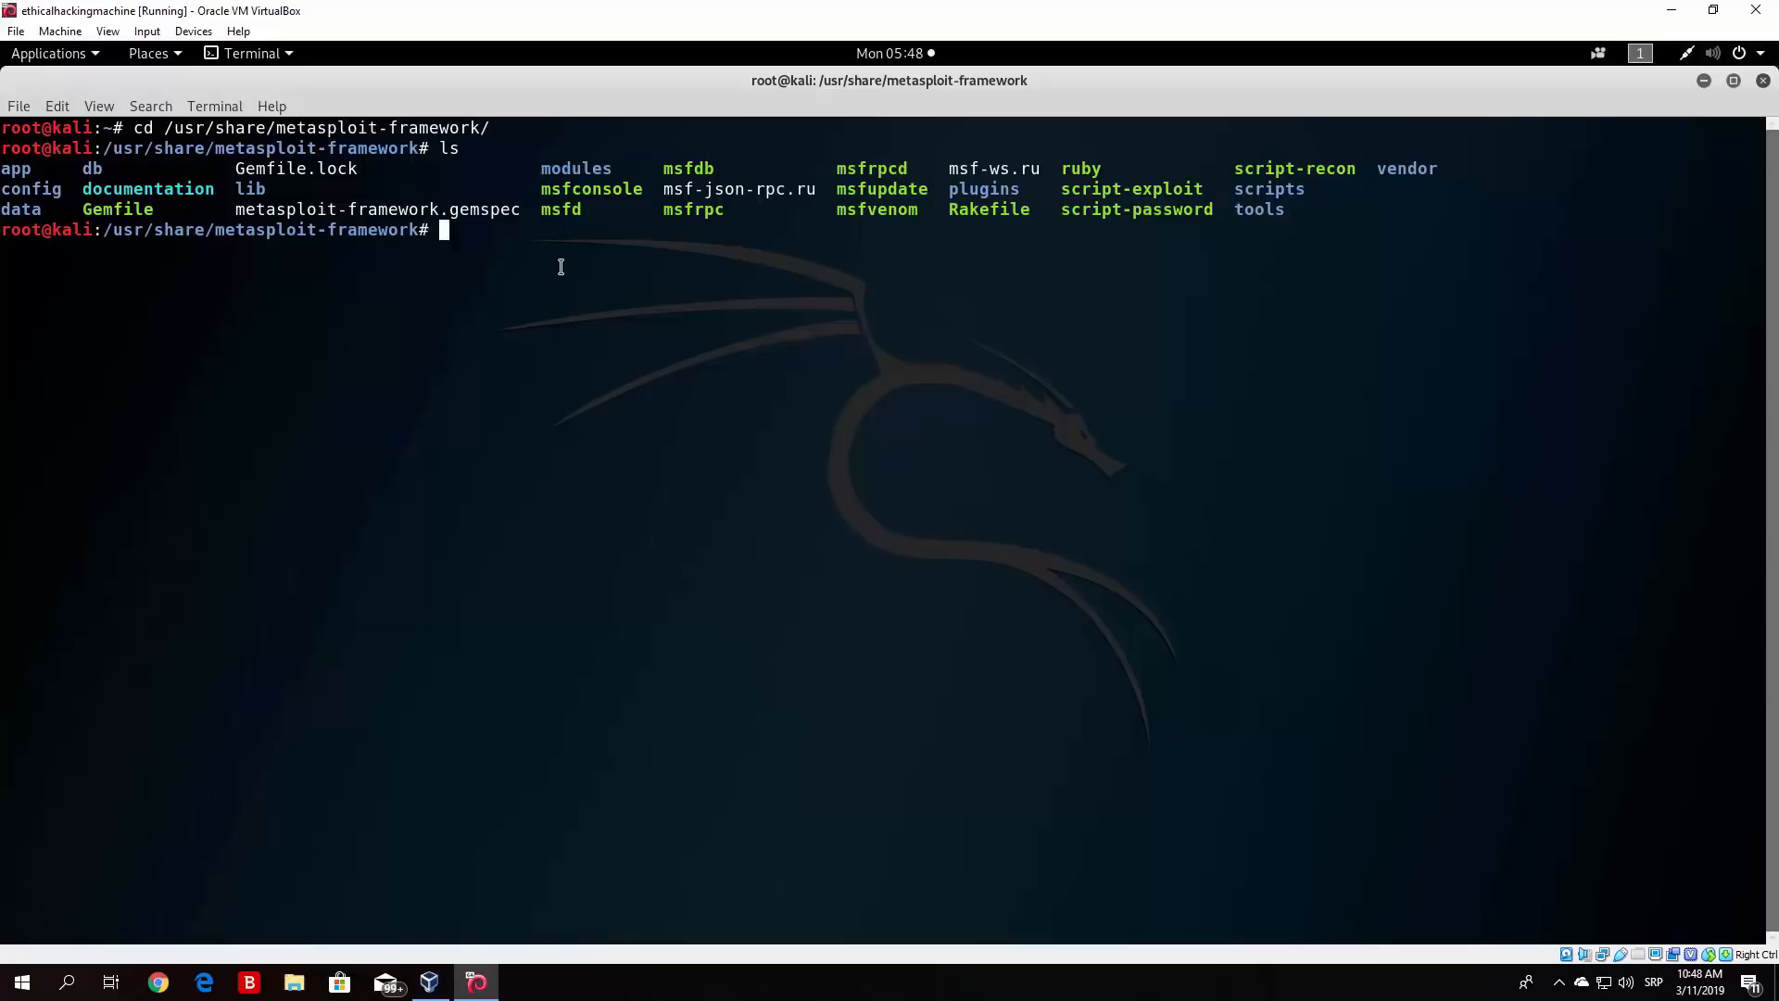
# - Enter modules/ to see auxiliary, encoders, evasion, exploits, nops, payloads and post
pyautogui.write('cd modules/')
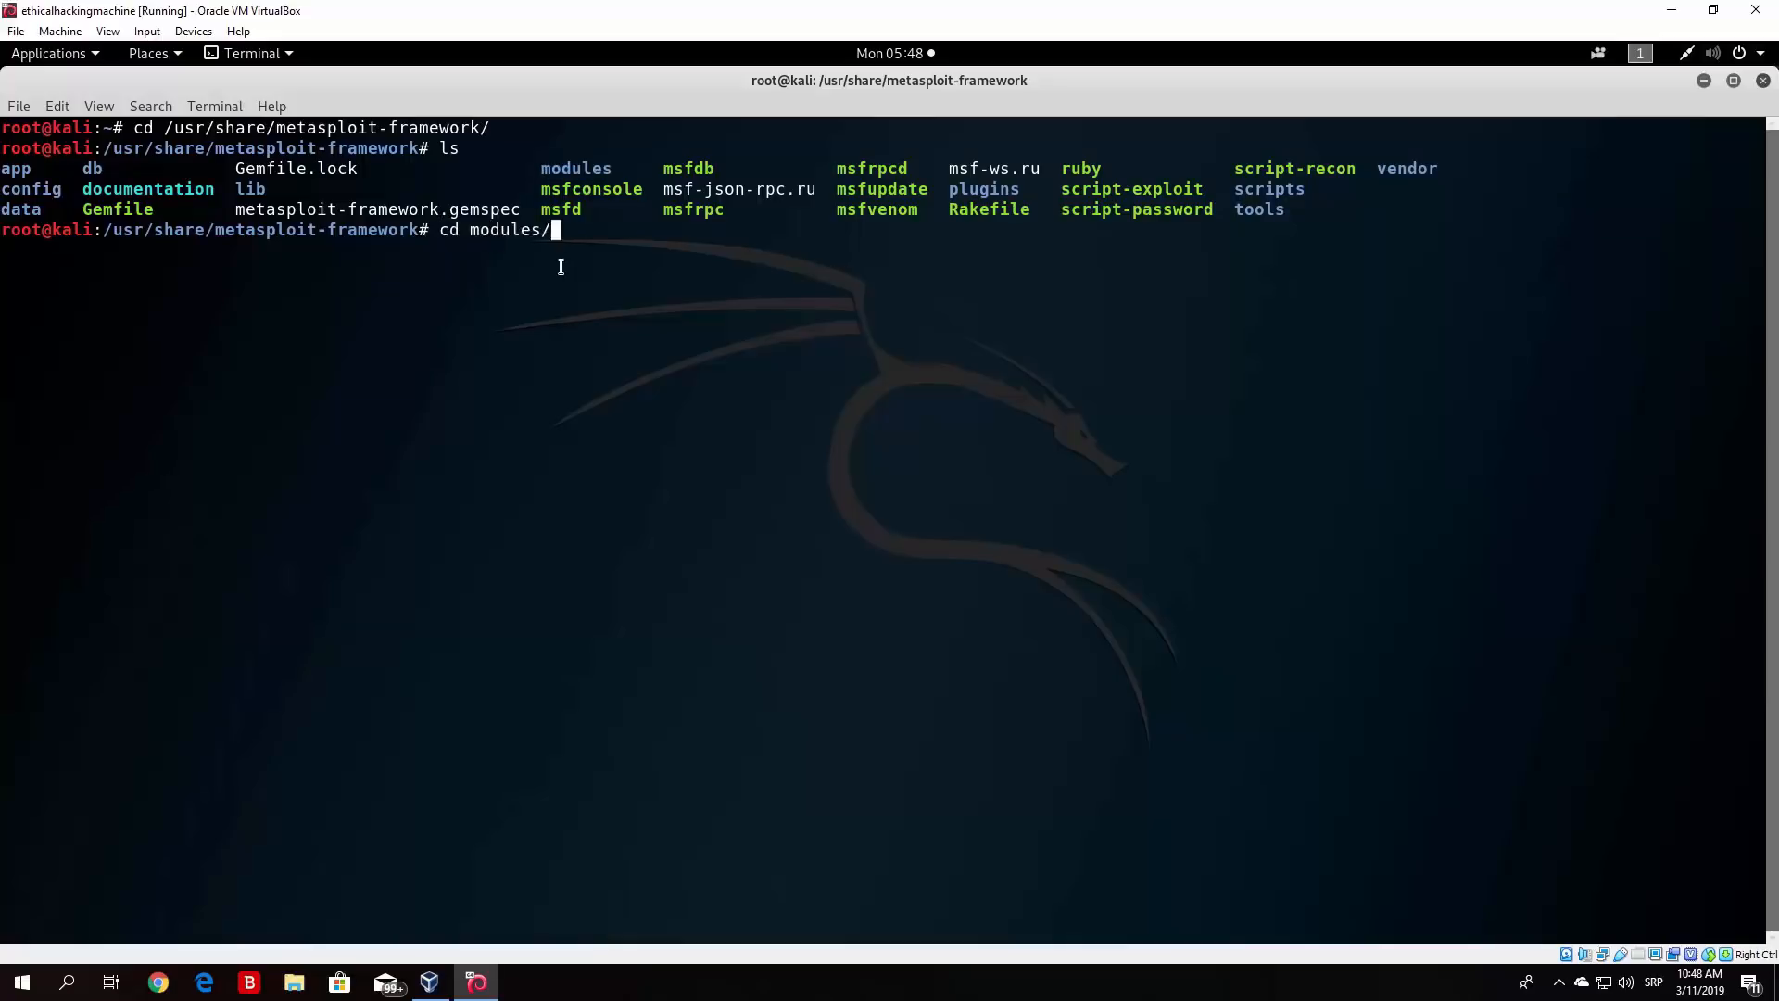
pyautogui.press('Return')
pyautogui.write('ls')
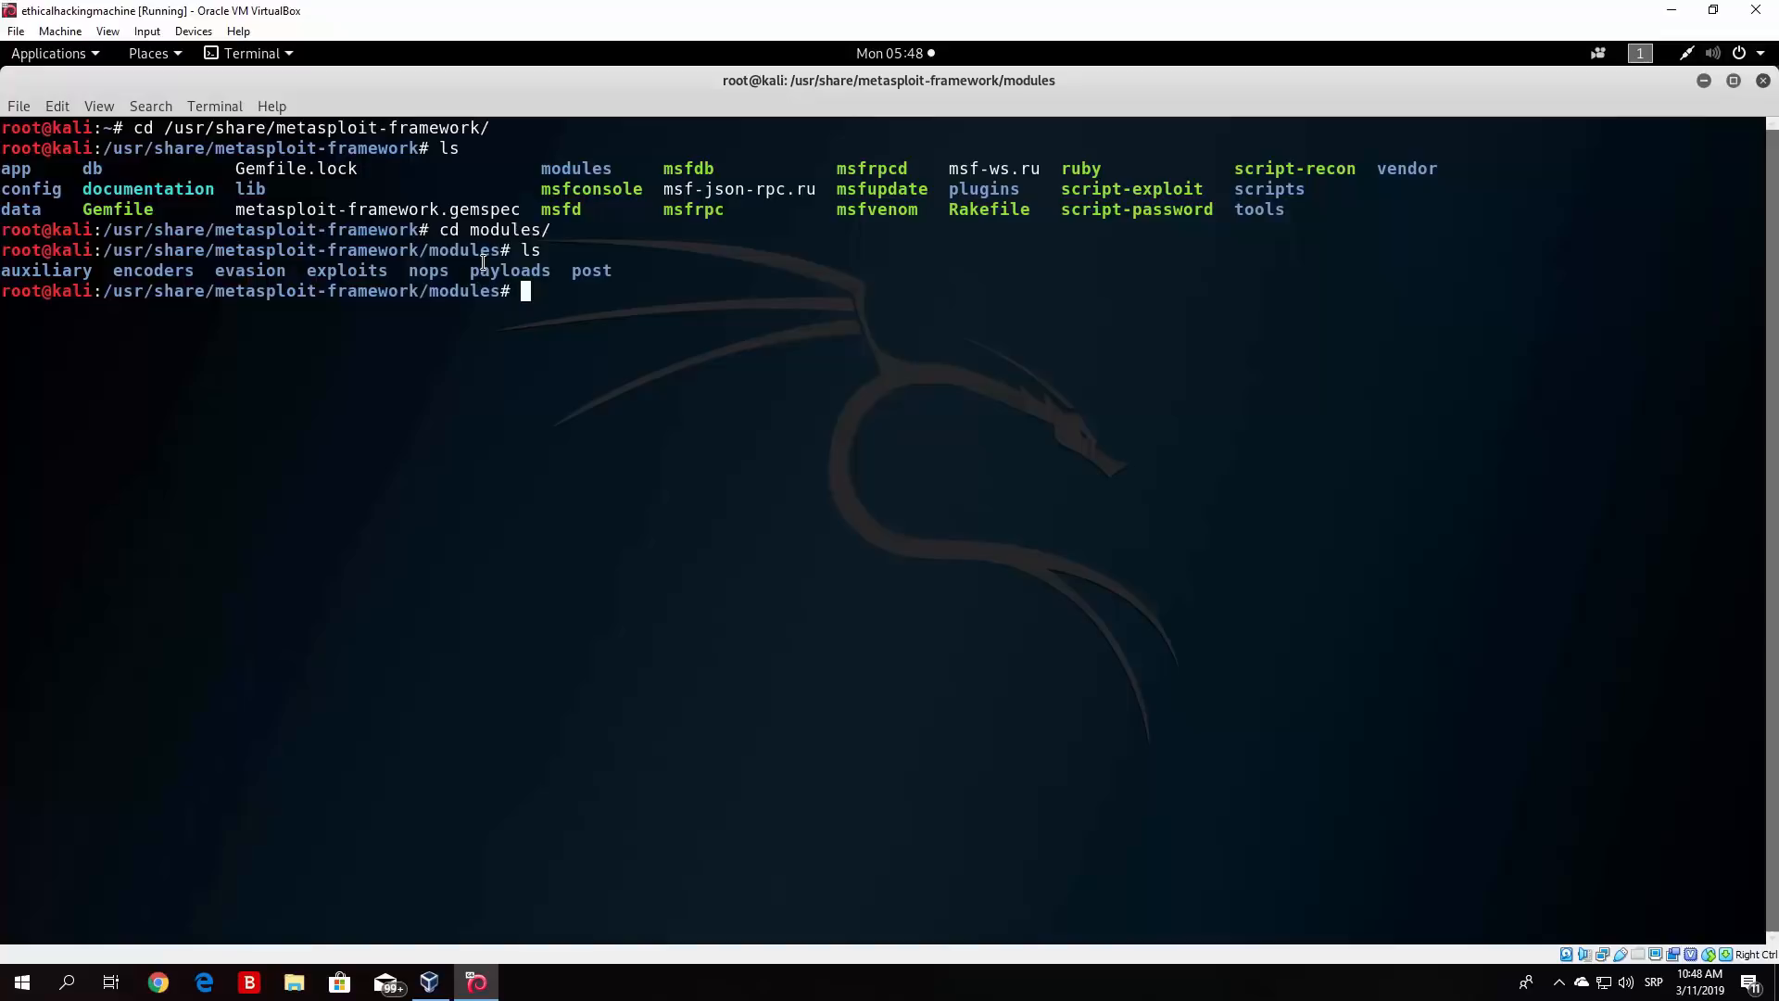
pyautogui.write('ce exploits/')
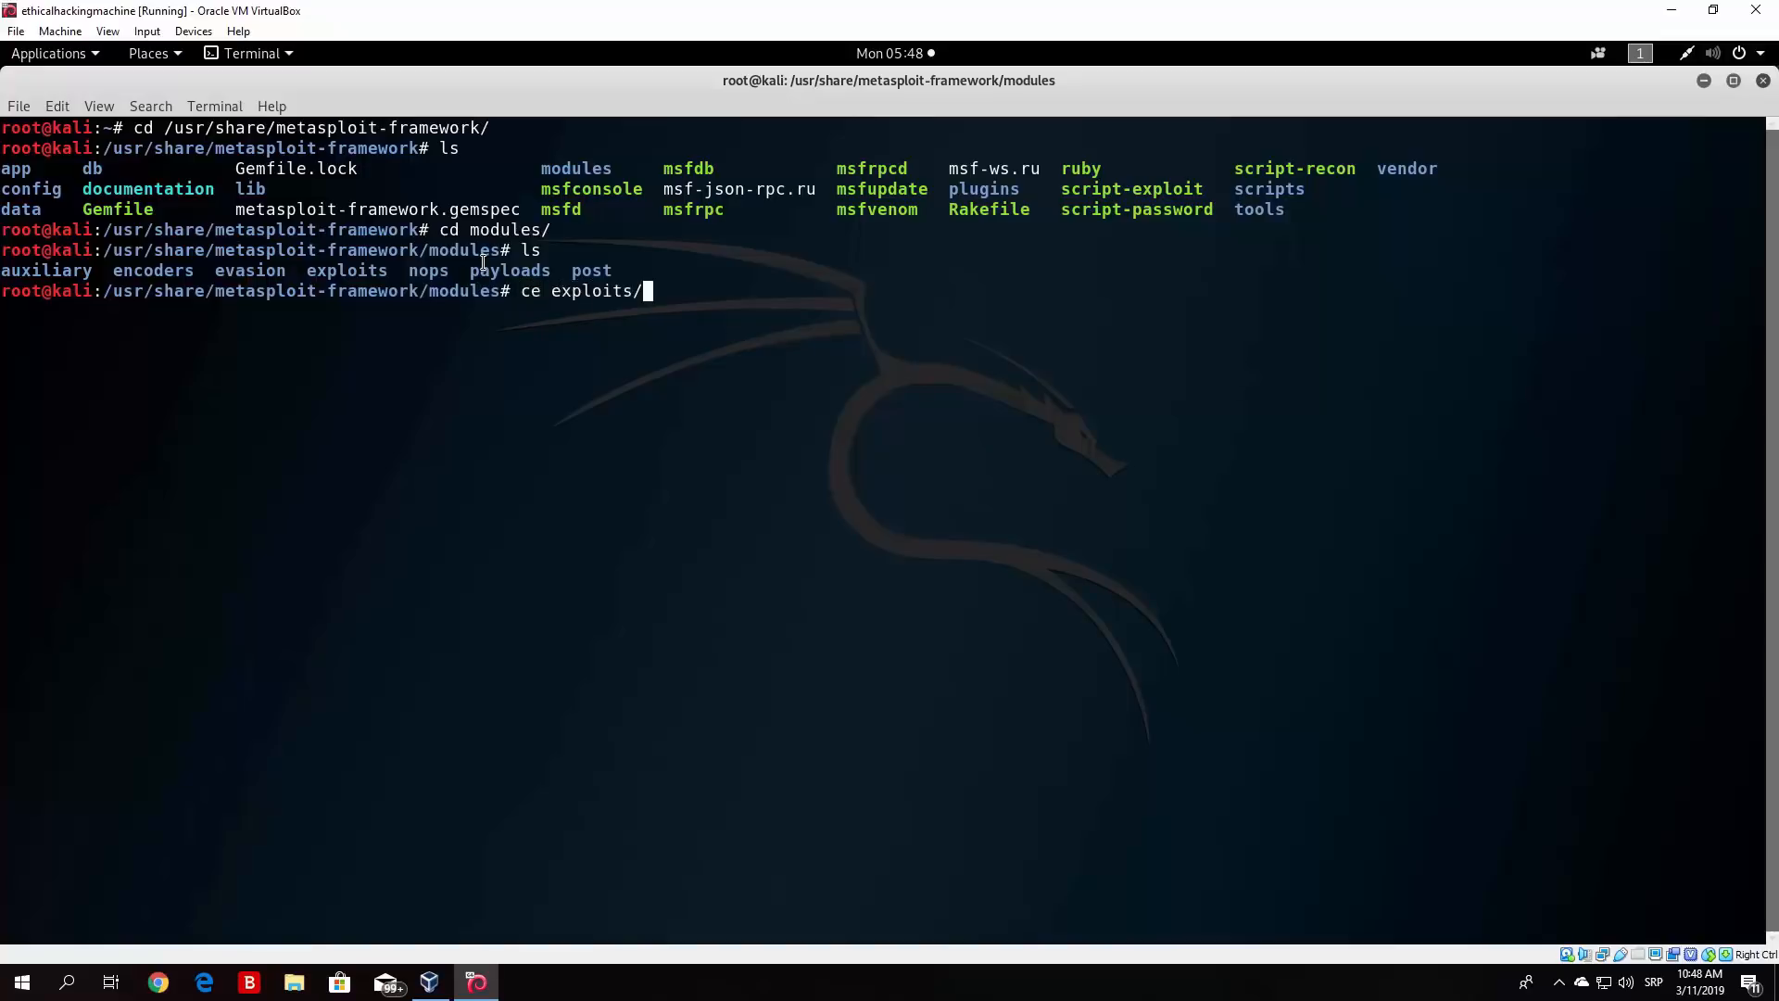
pyautogui.press('Return')
pyautogui.write('cd exploits/')
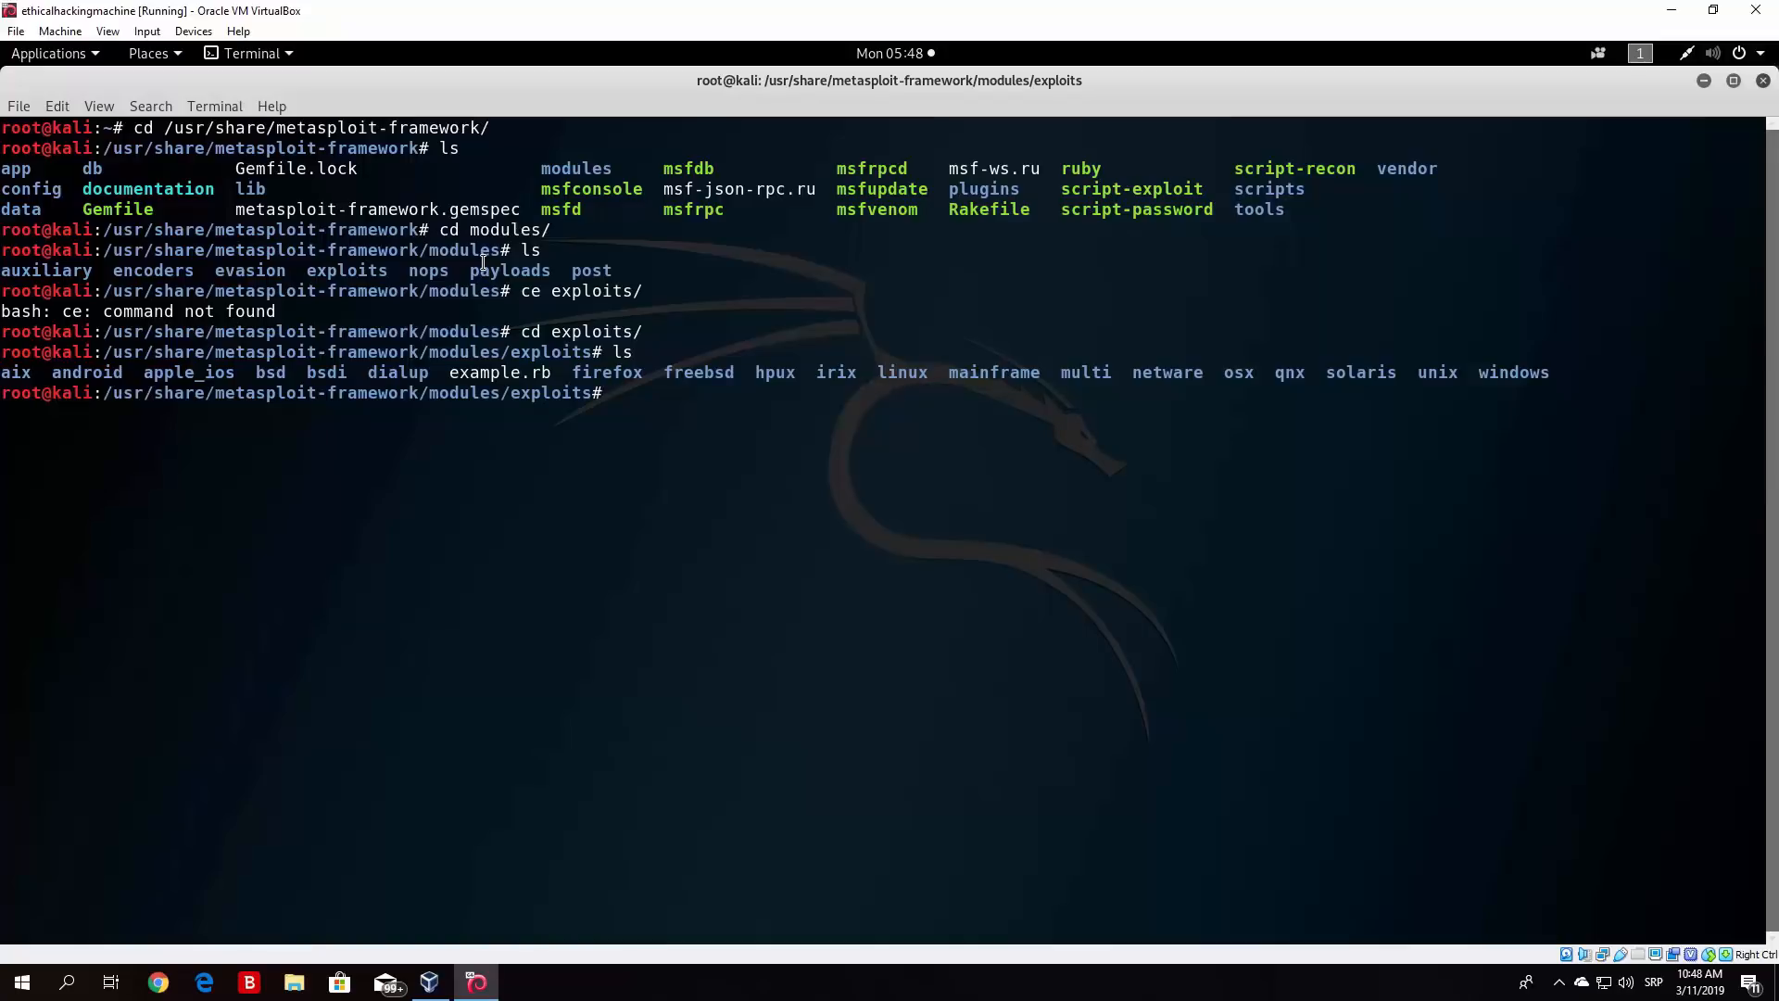
pyautogui.moveTo(806, 389)
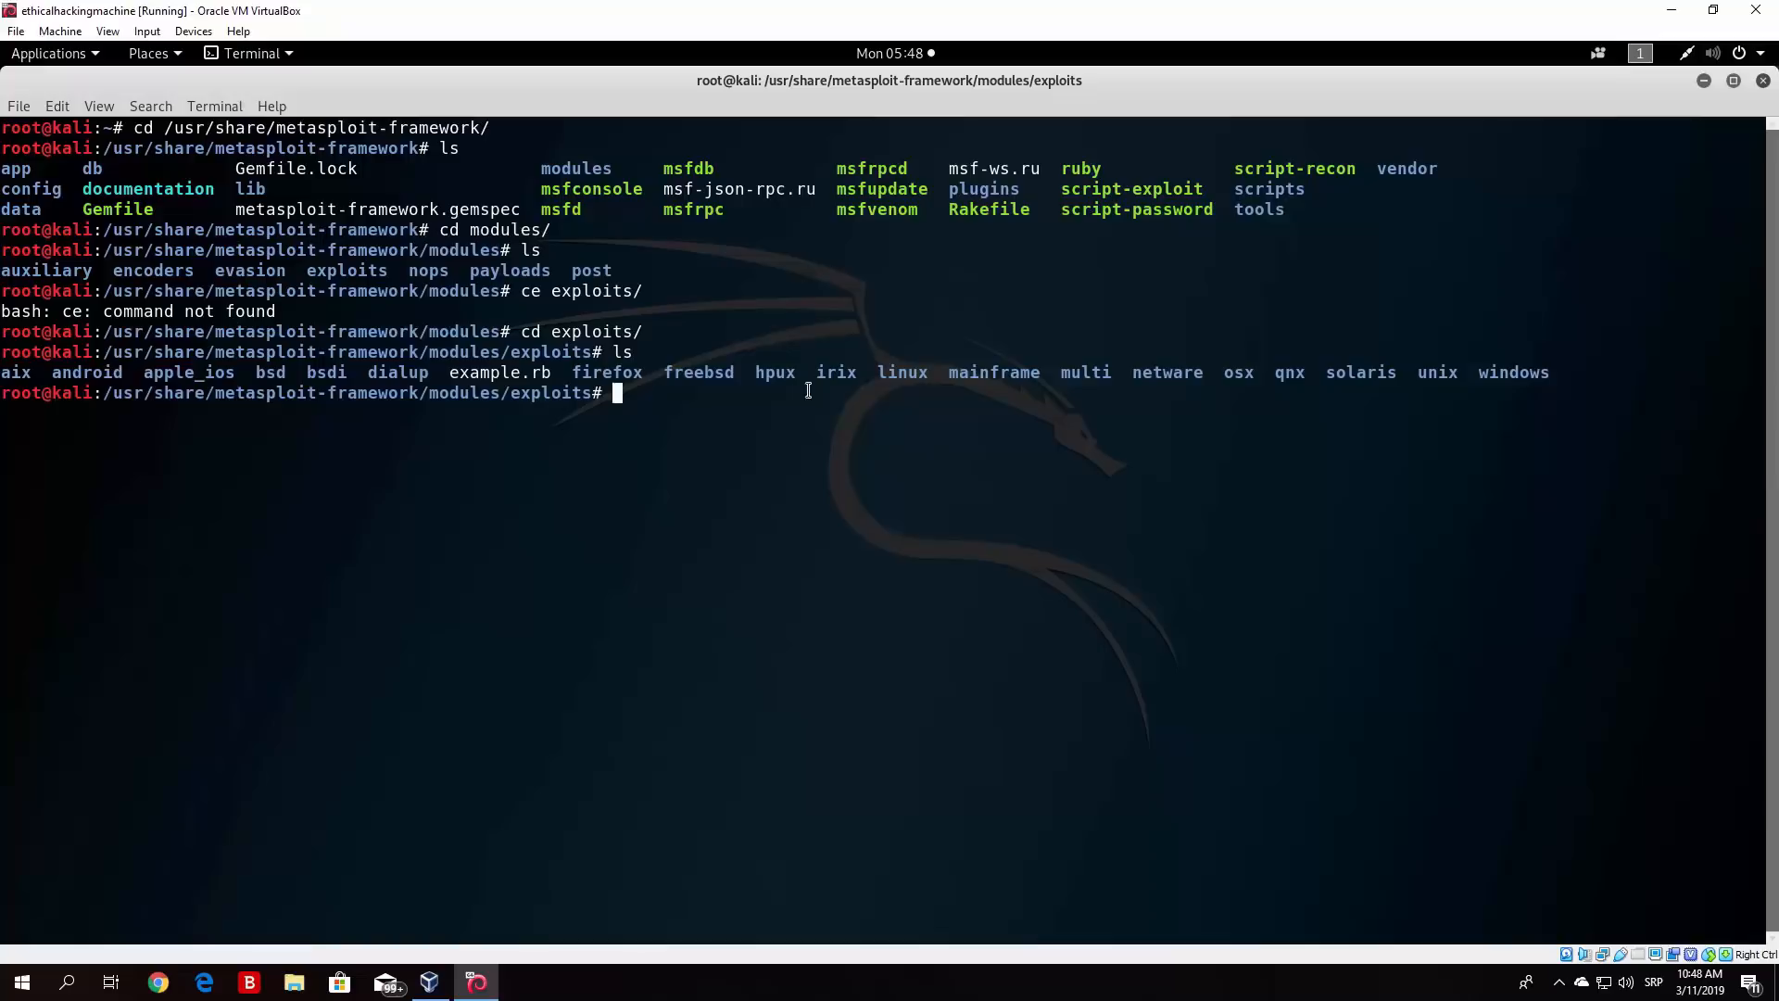
pyautogui.moveTo(1354, 370)
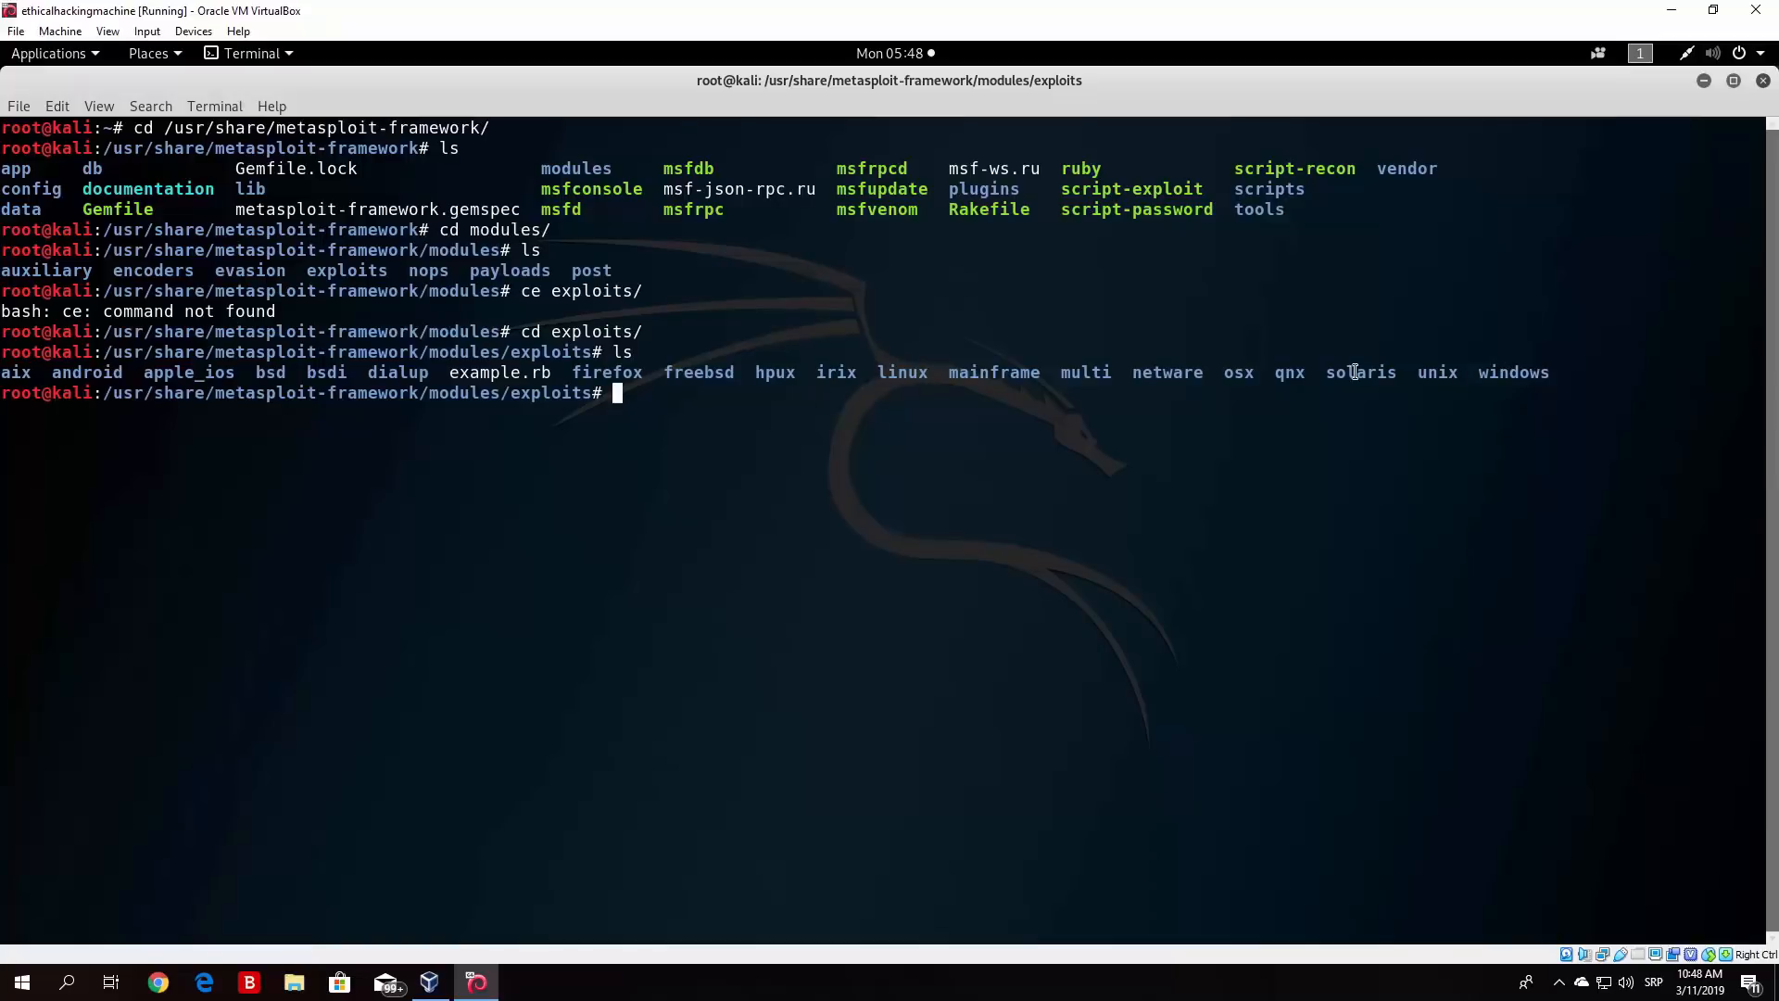
pyautogui.moveTo(167, 371)
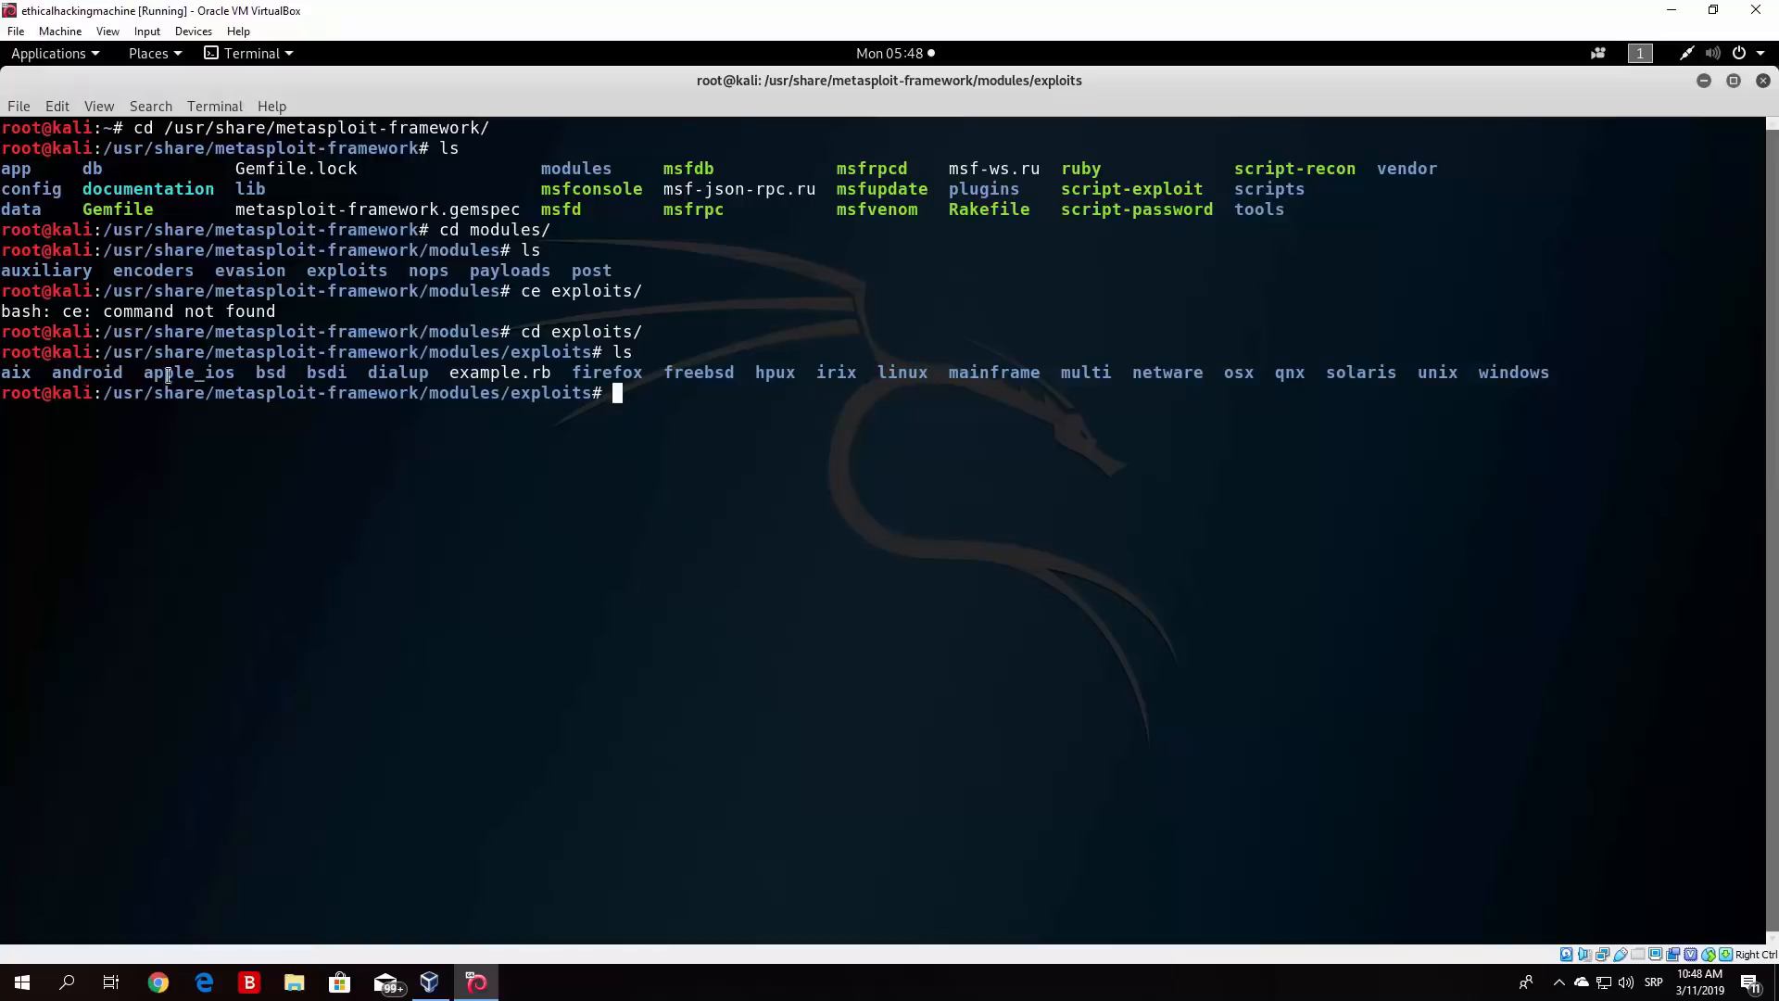
pyautogui.moveTo(704, 396)
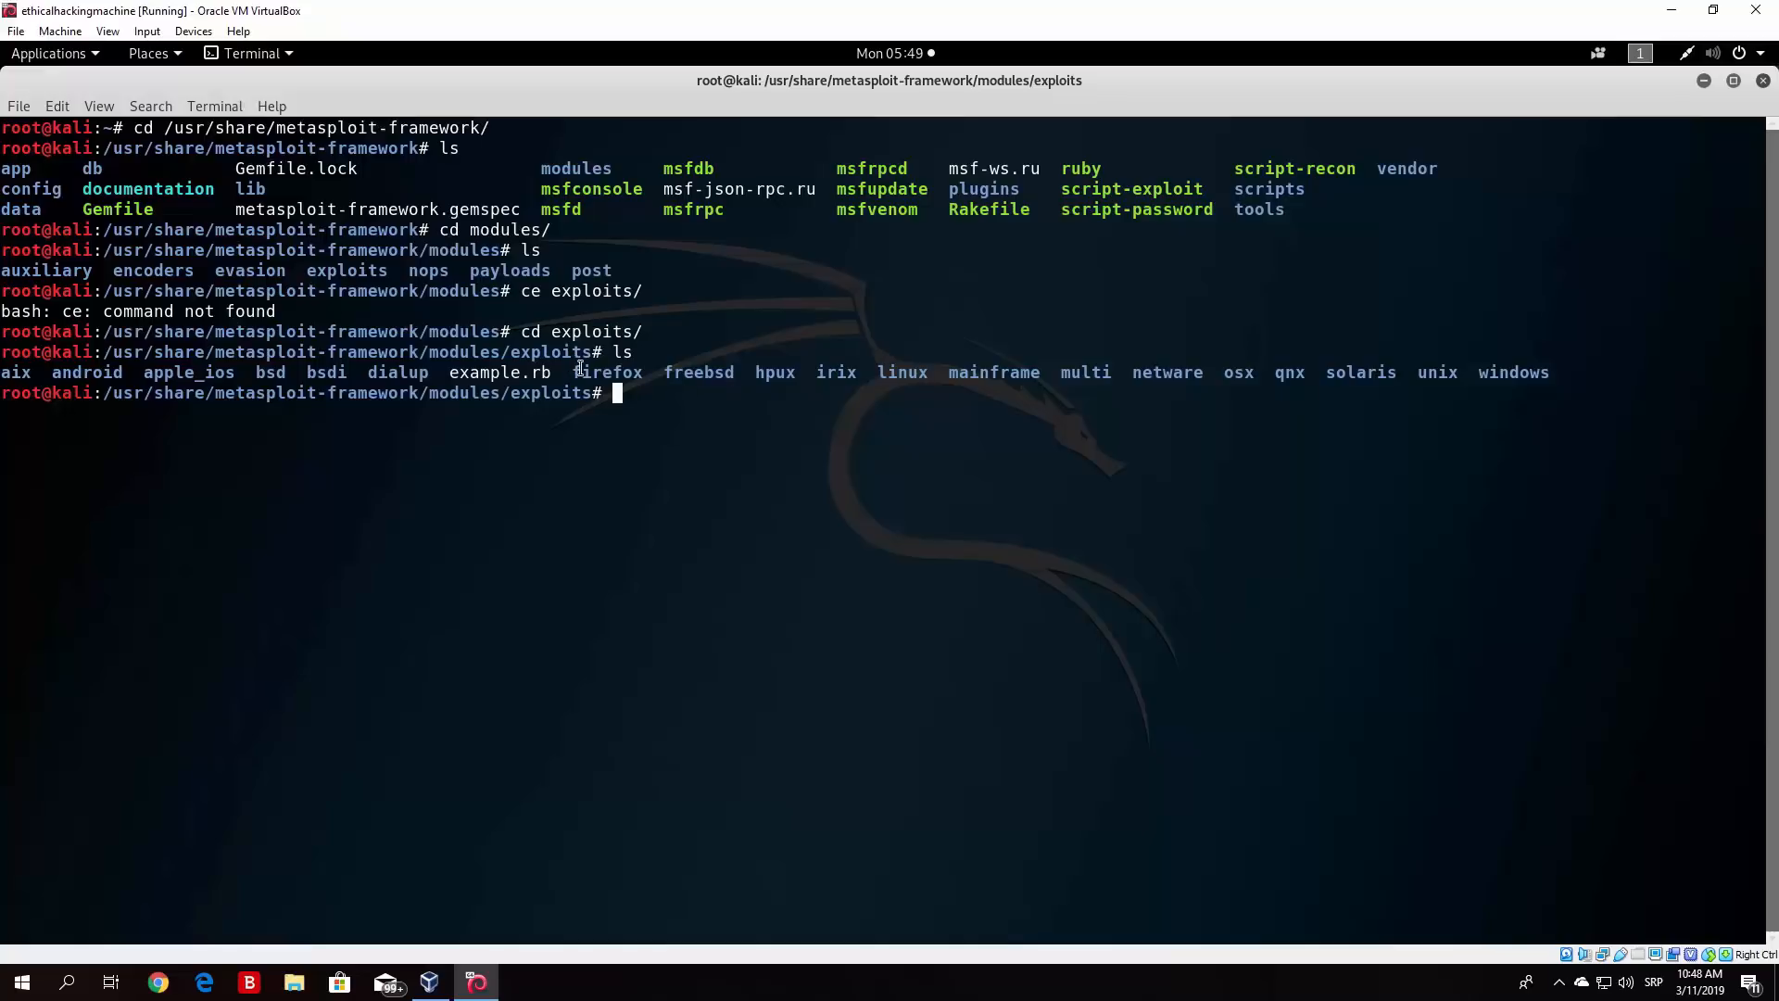
pyautogui.moveTo(651, 371)
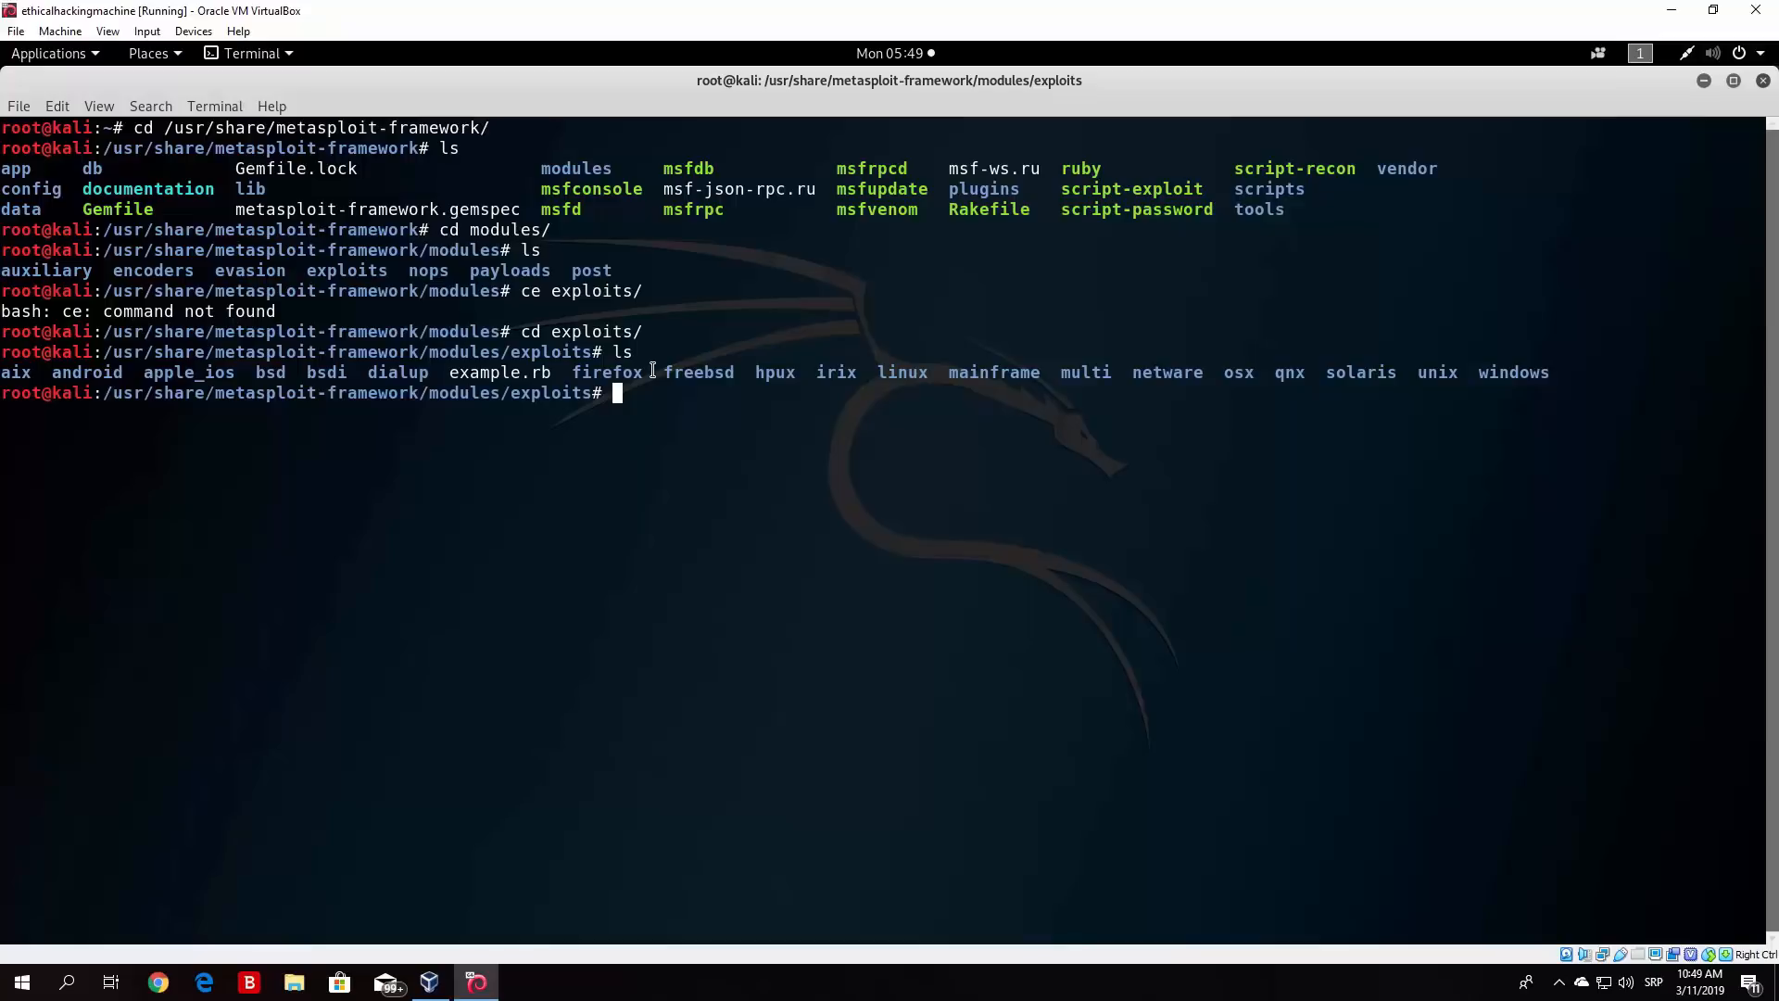
pyautogui.moveTo(656, 471)
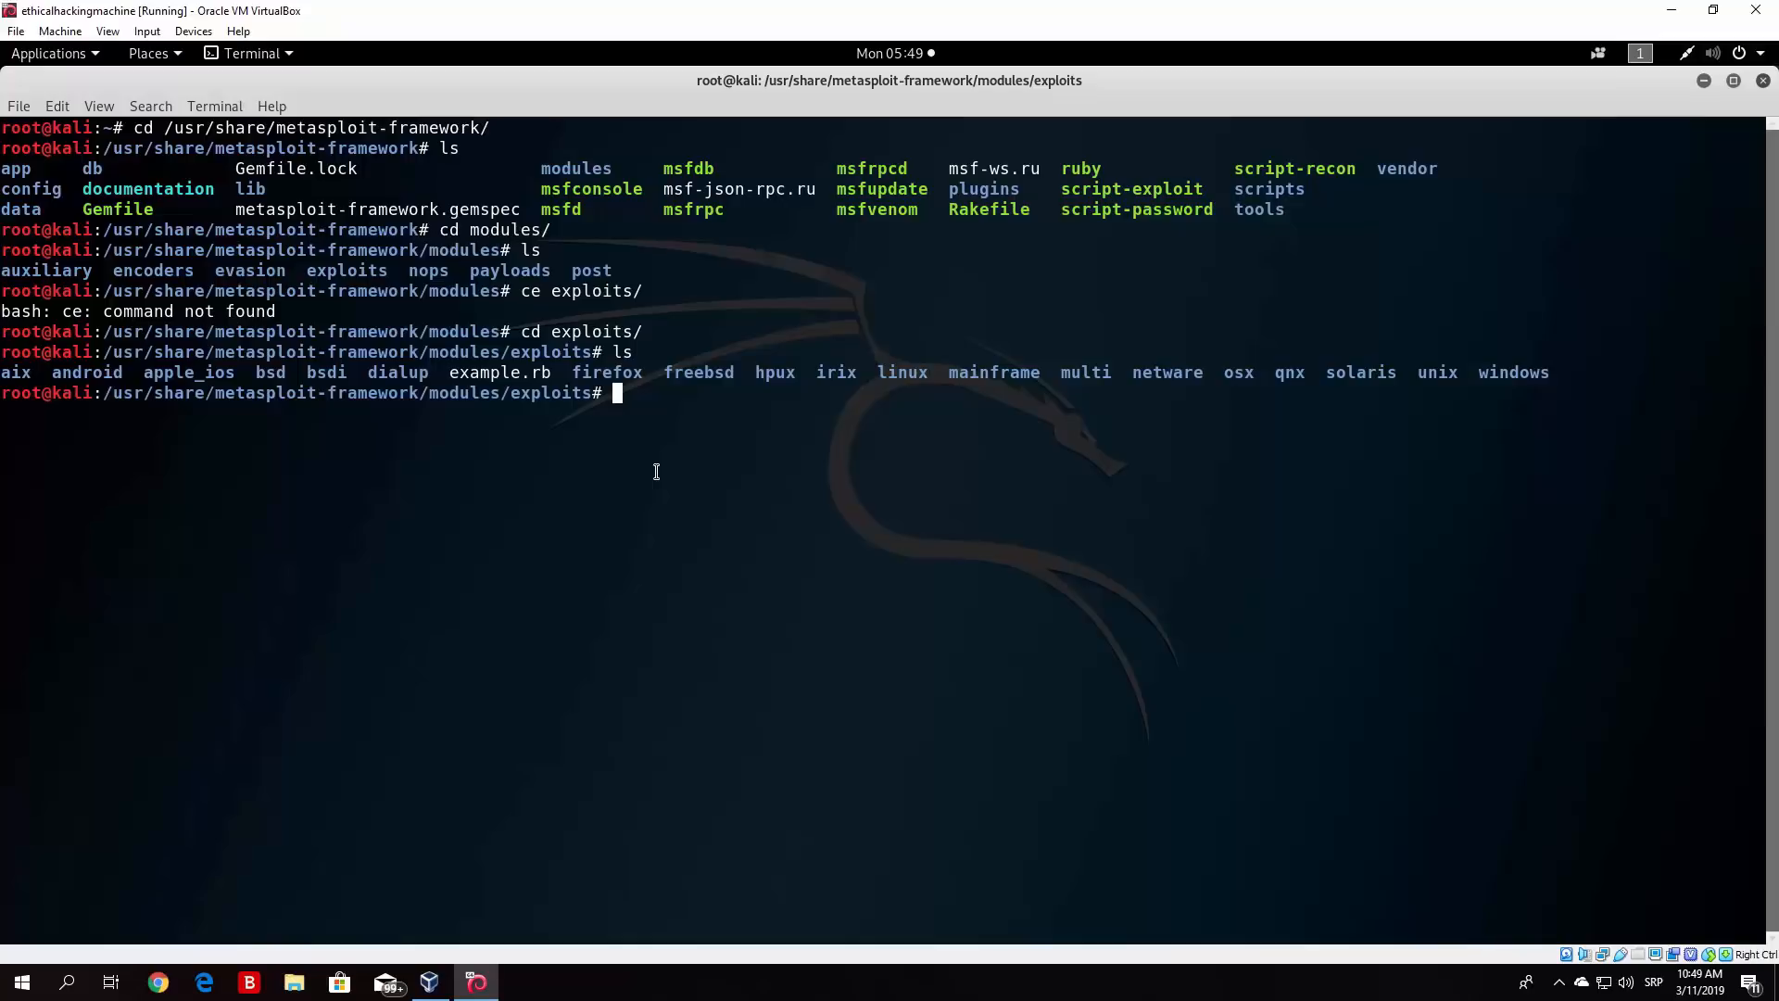
# - Enter exploits/windows to view categories like smb, ssh and http, highlighting ssh
pyautogui.write('cd wind')
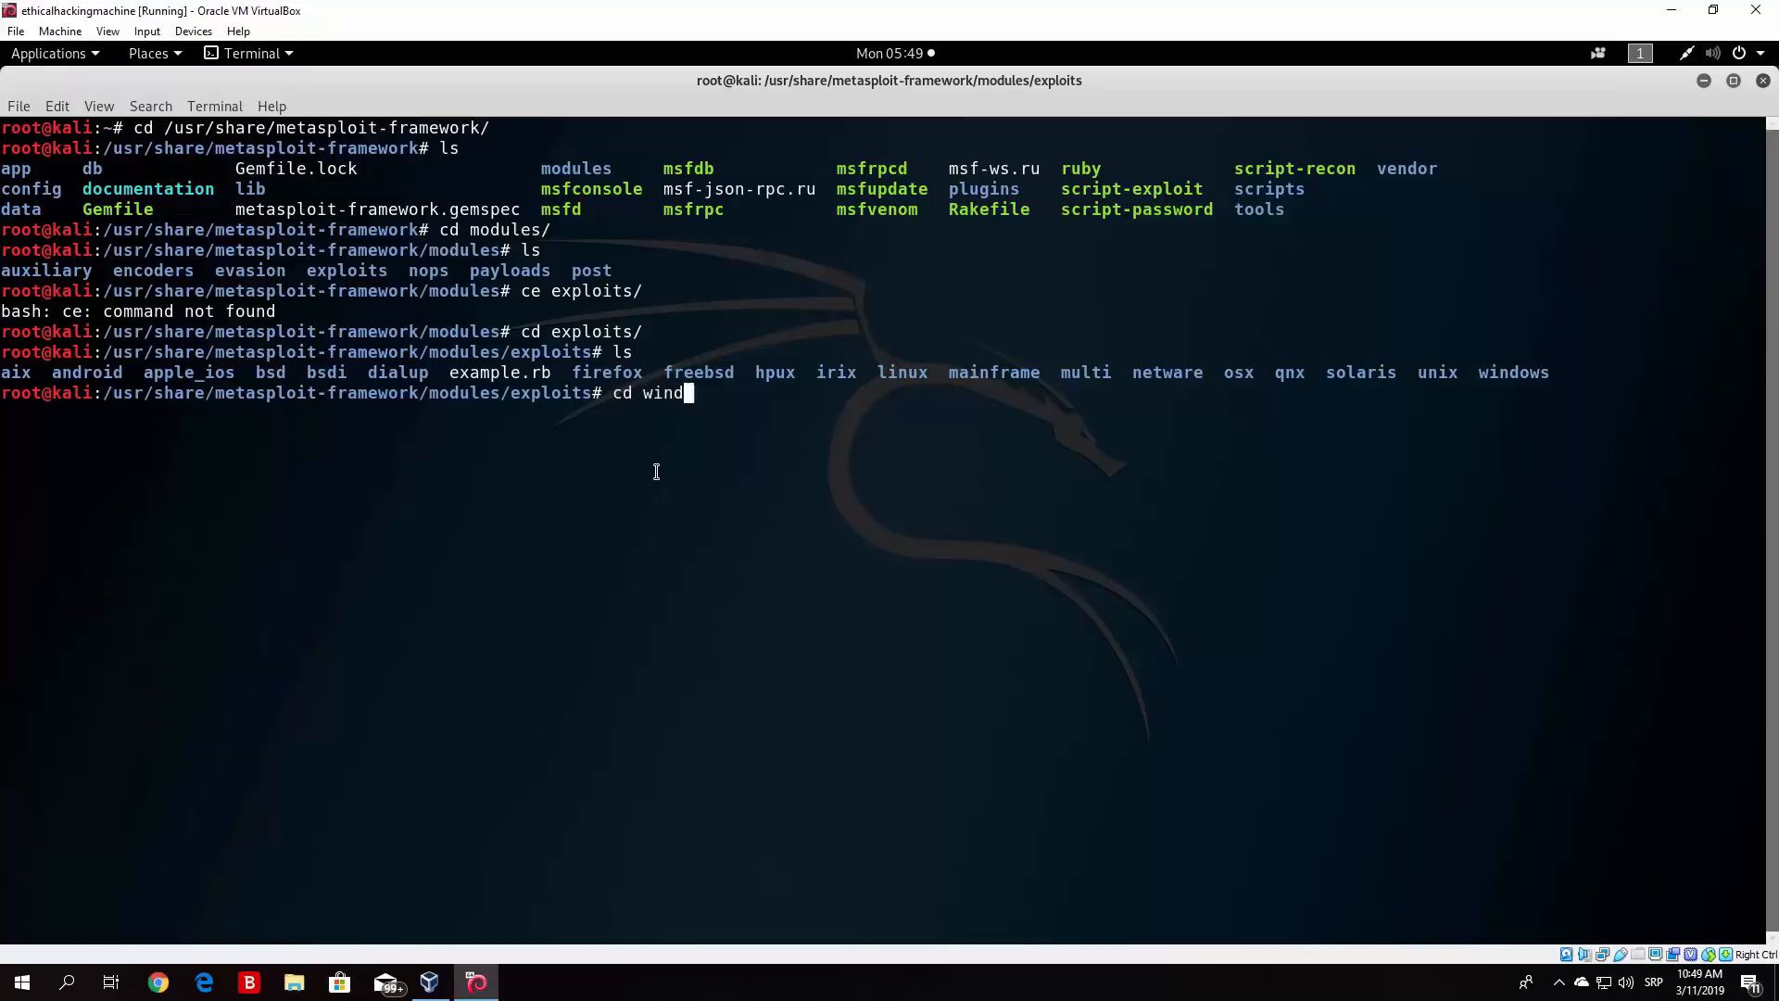
pyautogui.press('Return')
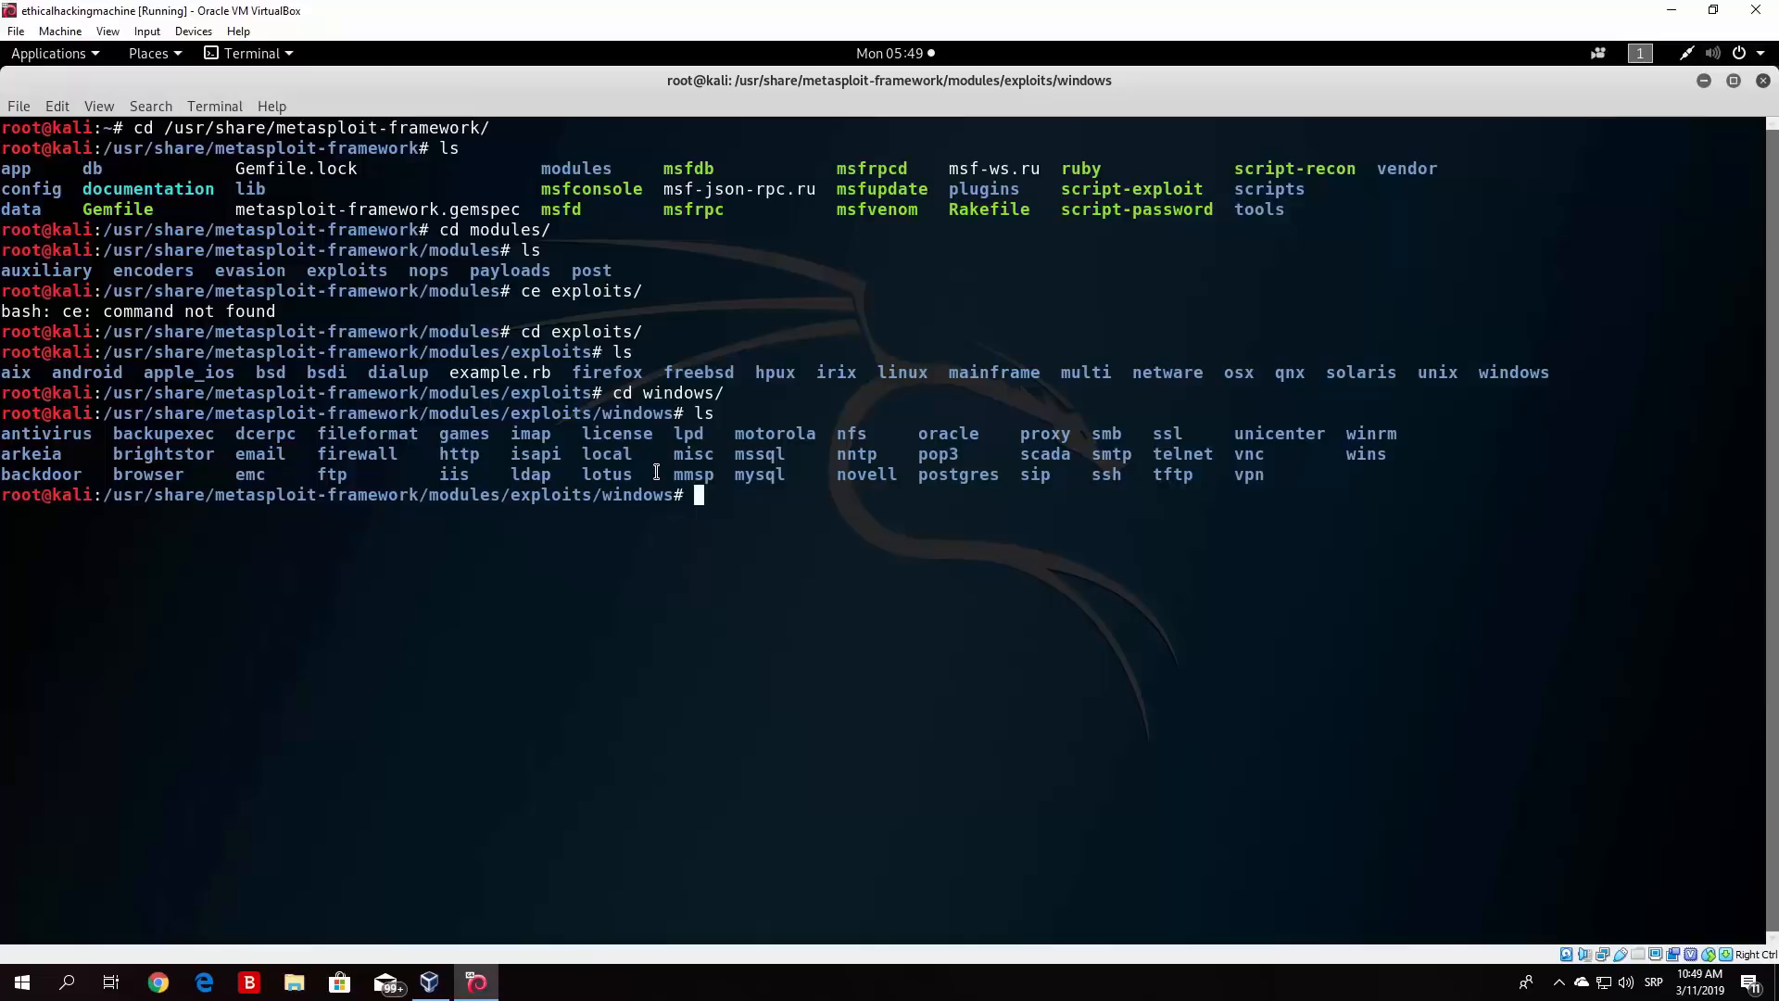
pyautogui.moveTo(398, 473)
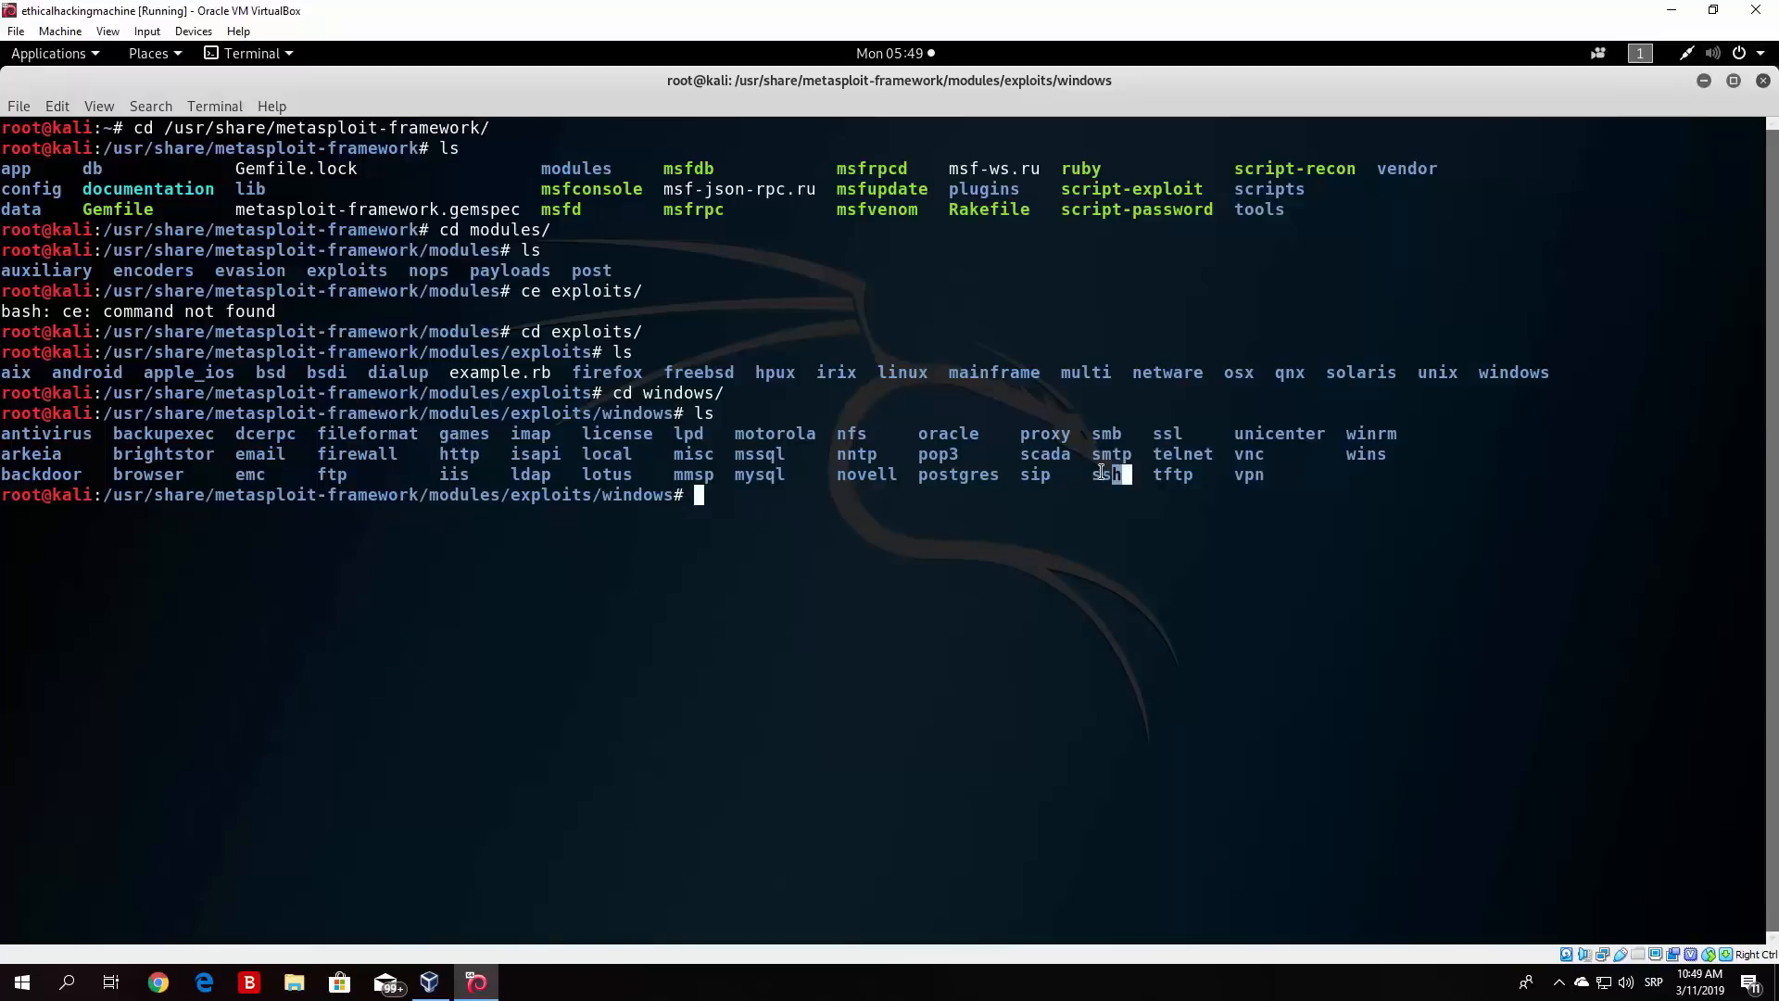
pyautogui.doubleClick(1103, 475)
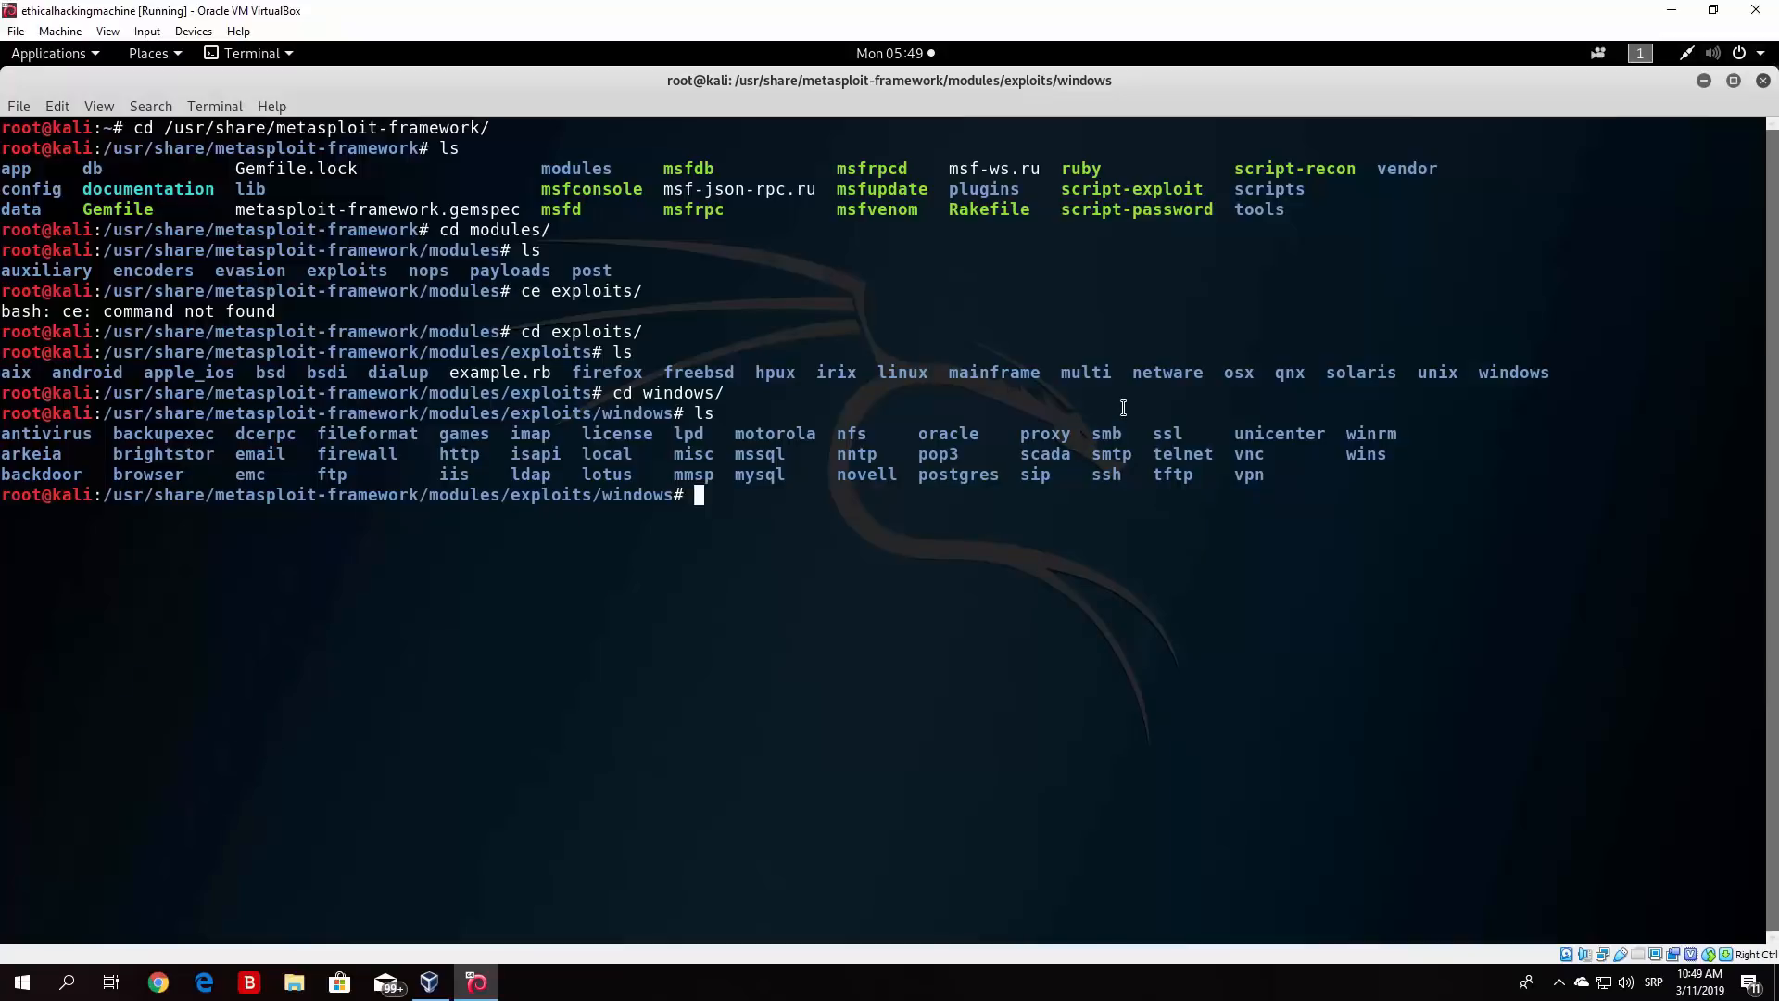
pyautogui.moveTo(890, 408)
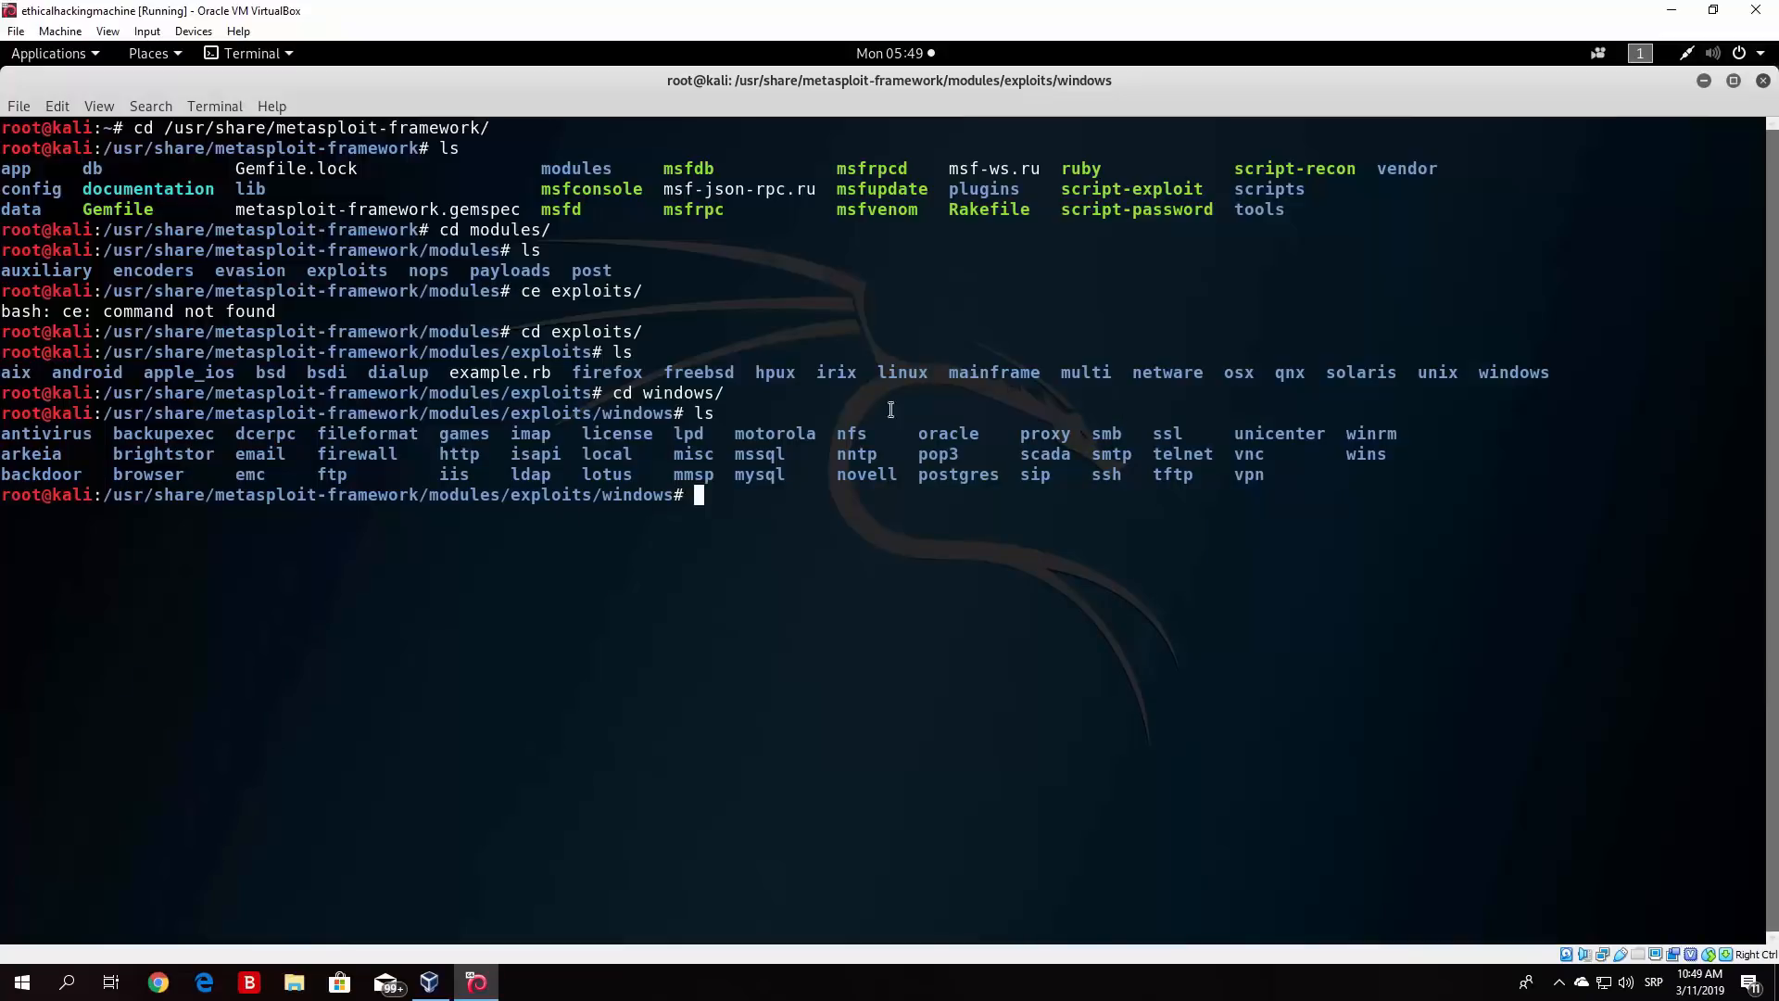
# - Enter windows/smb and list modules such as ms17_010_eternalblue, psexec and ms08_067_netapi
pyautogui.write('c')
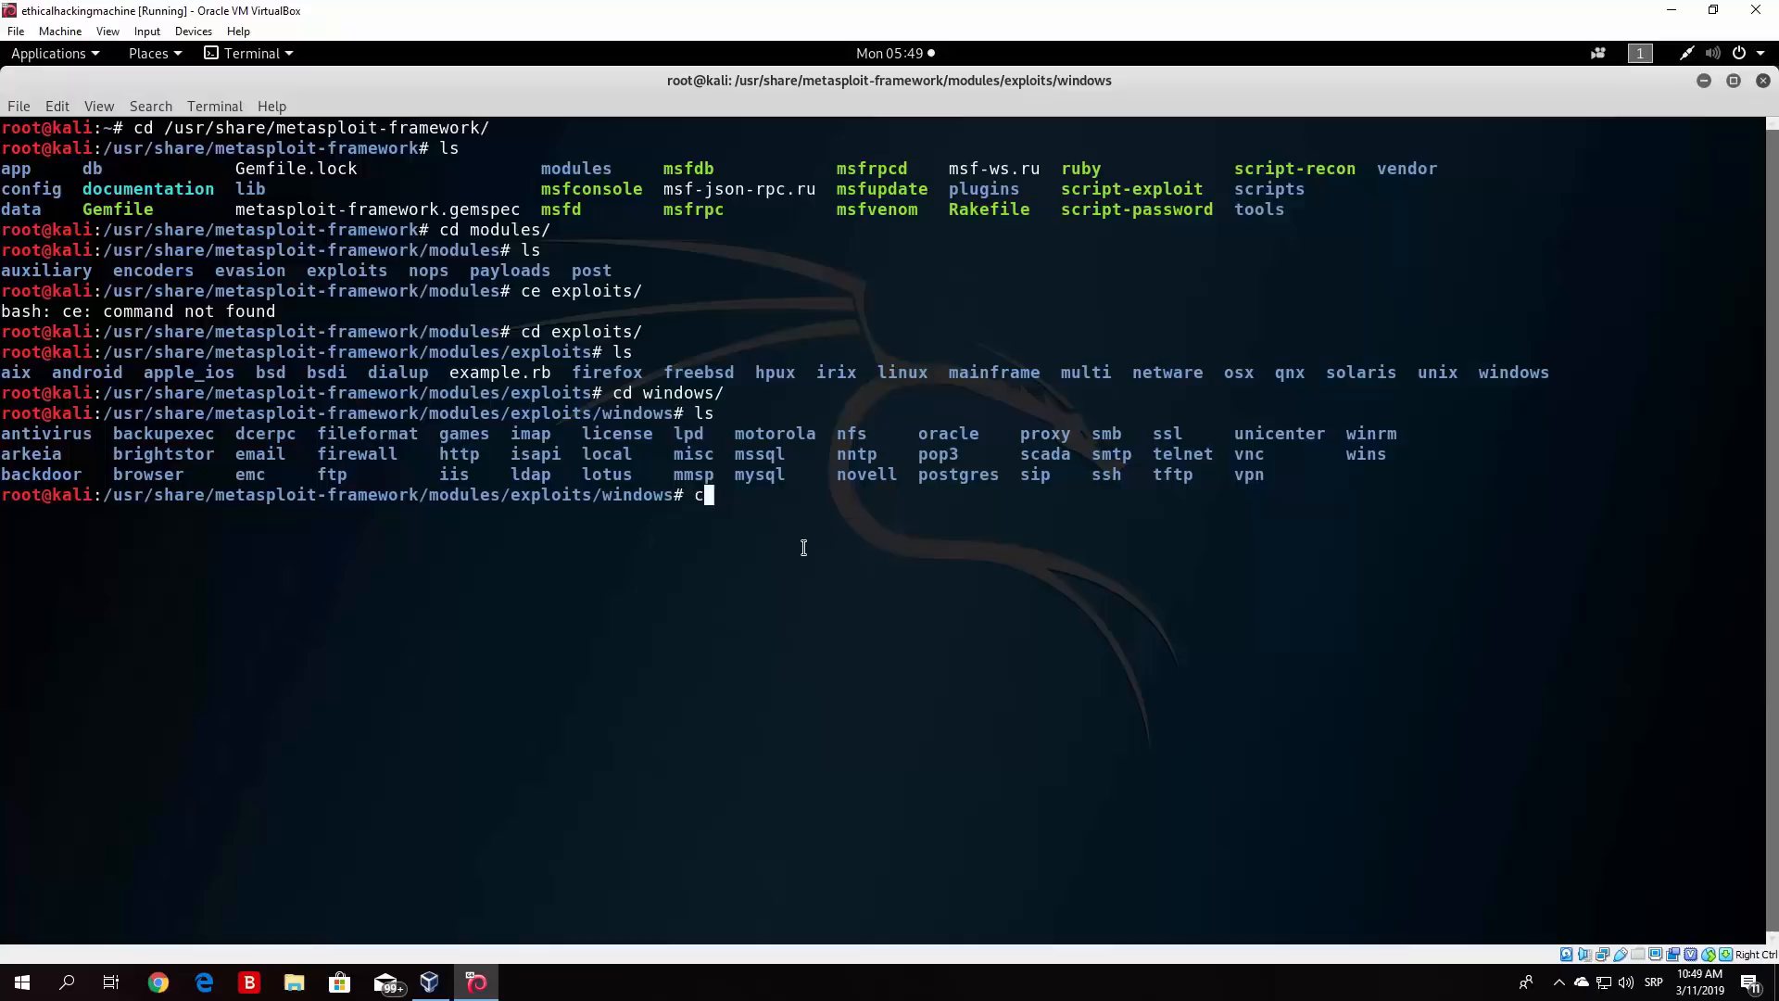
pyautogui.press('Return')
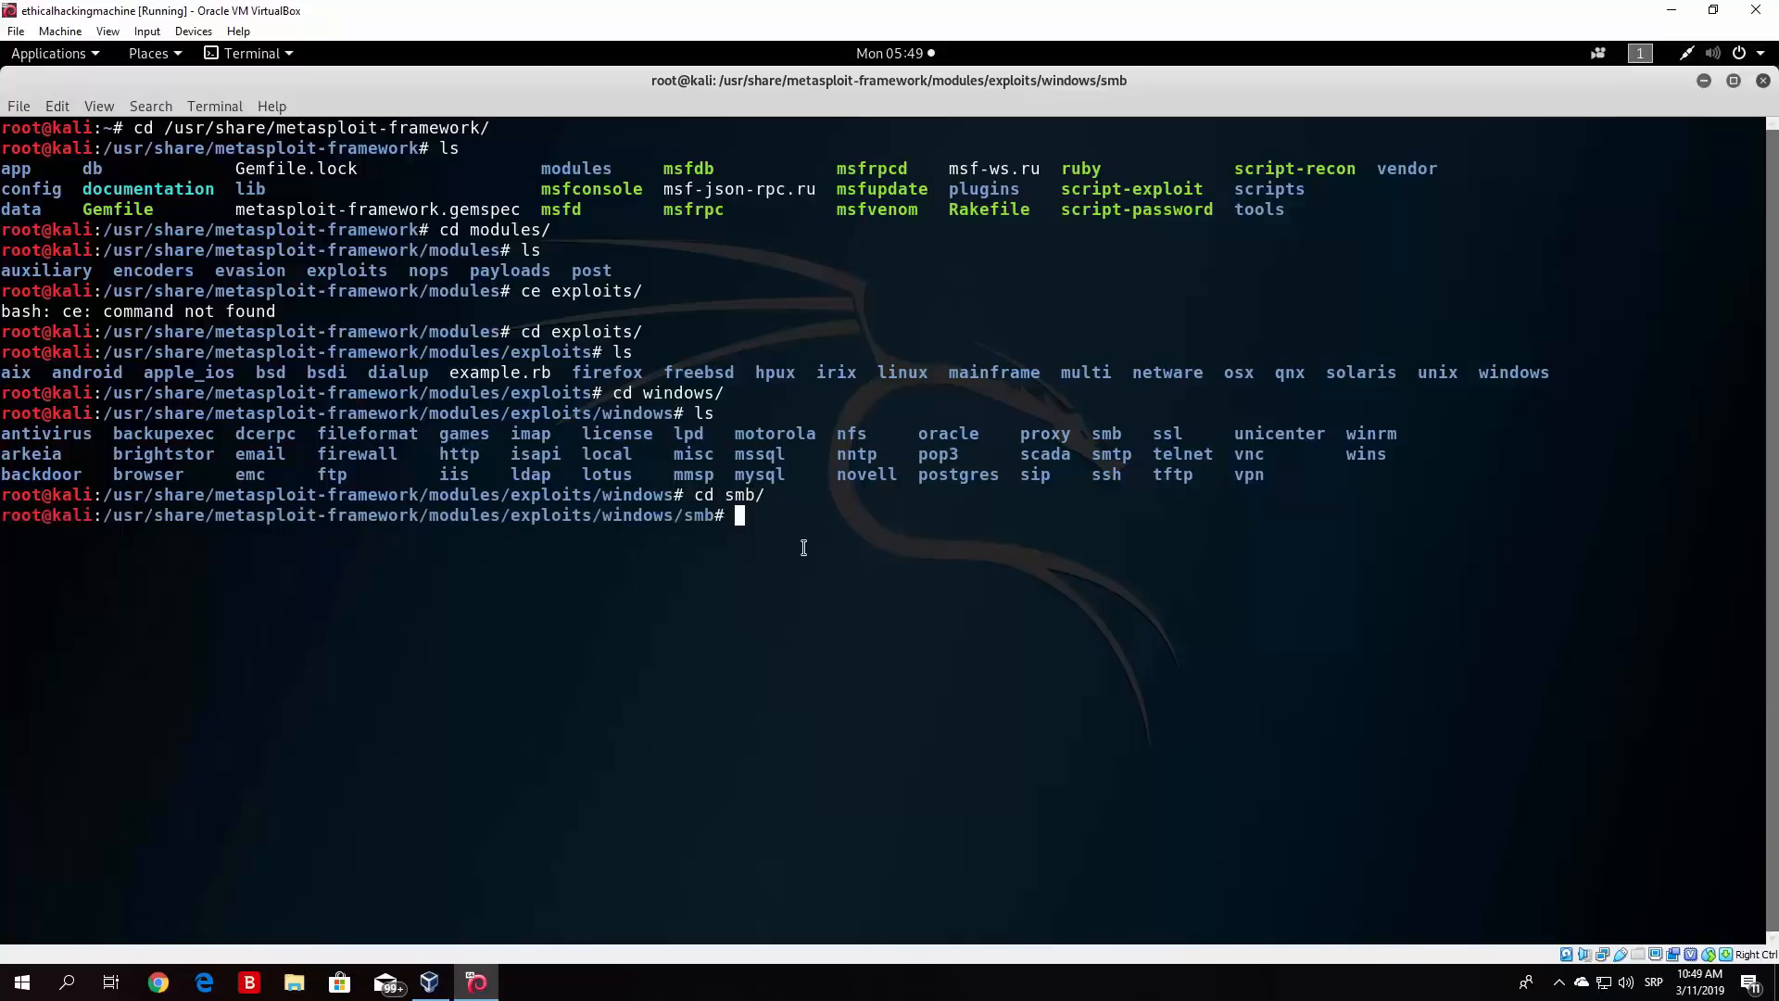
pyautogui.write('l')
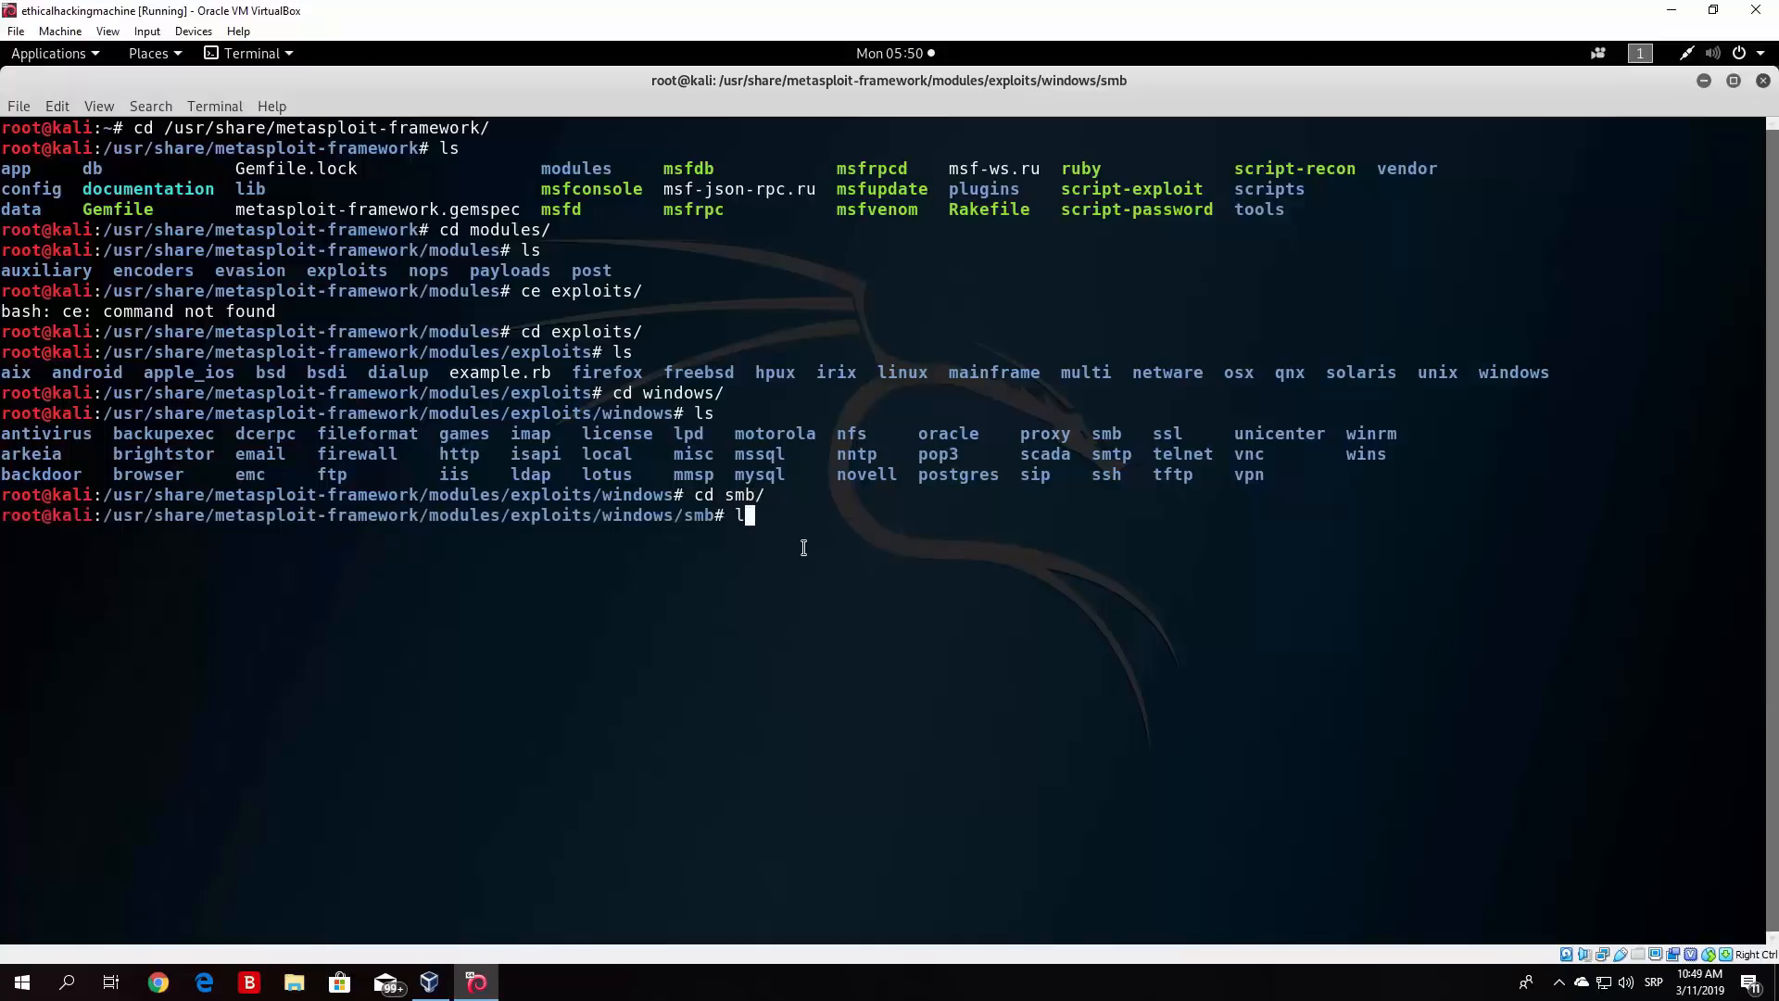
pyautogui.press('Return')
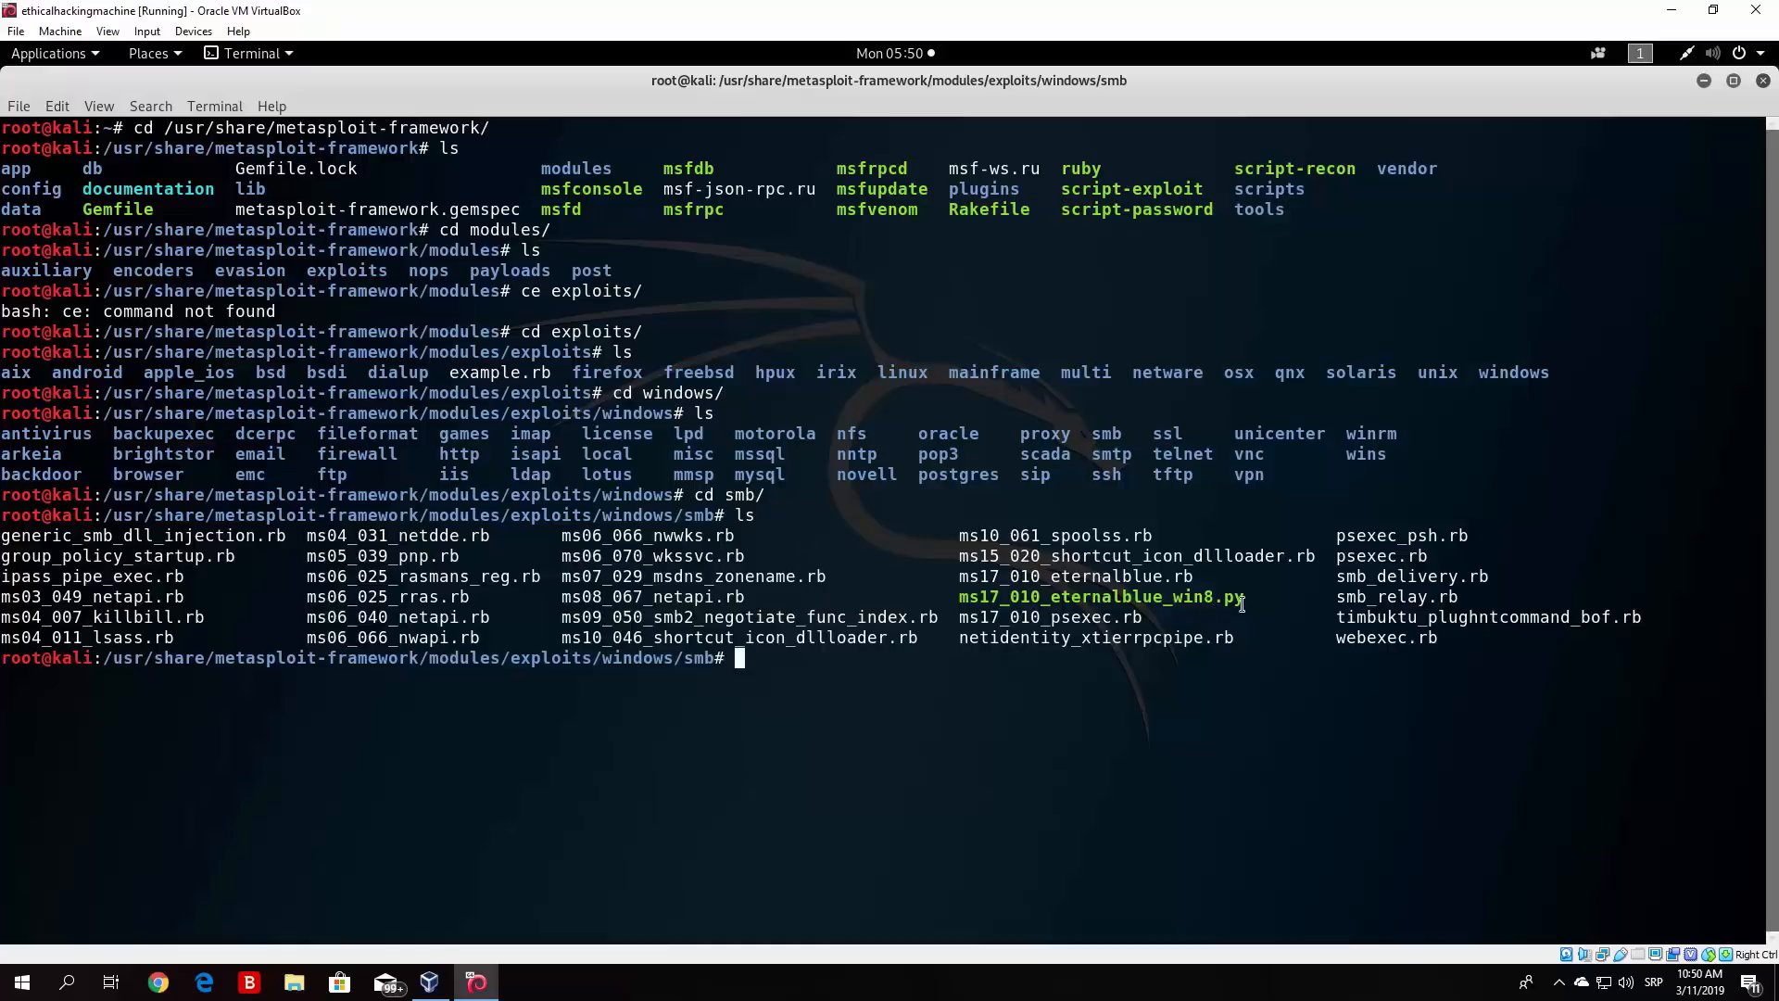
pyautogui.doubleClick(1075, 577)
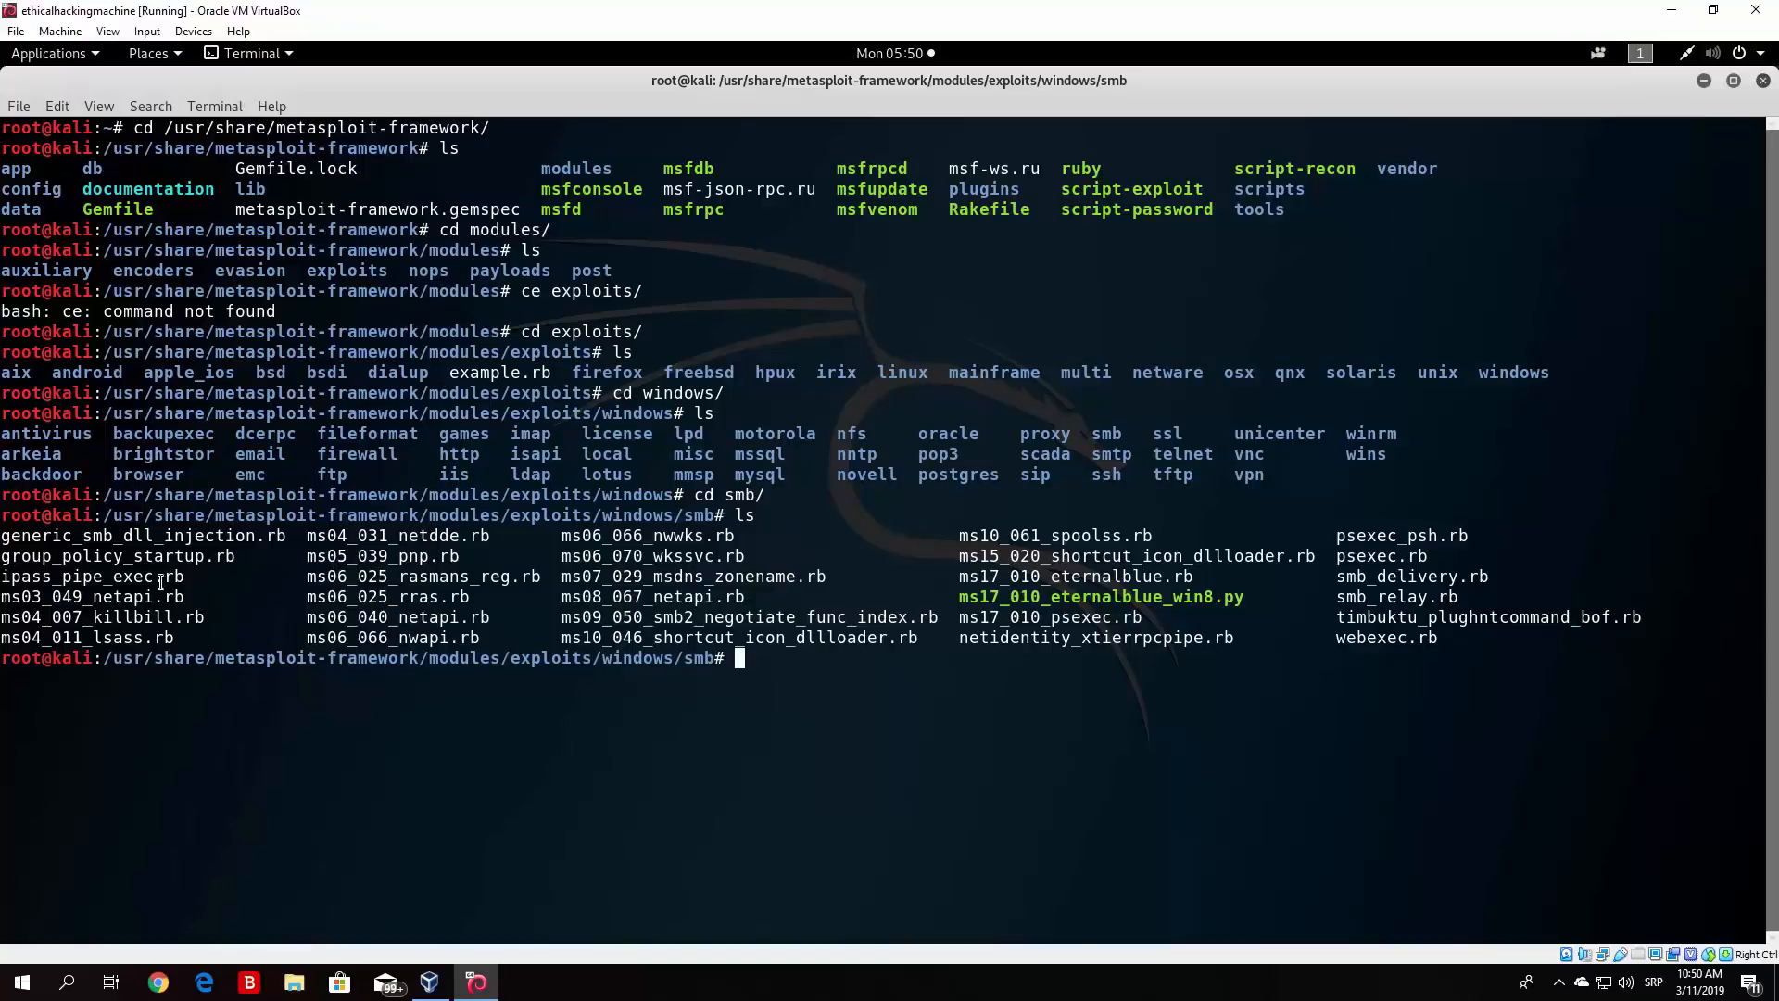
pyautogui.moveTo(897, 779)
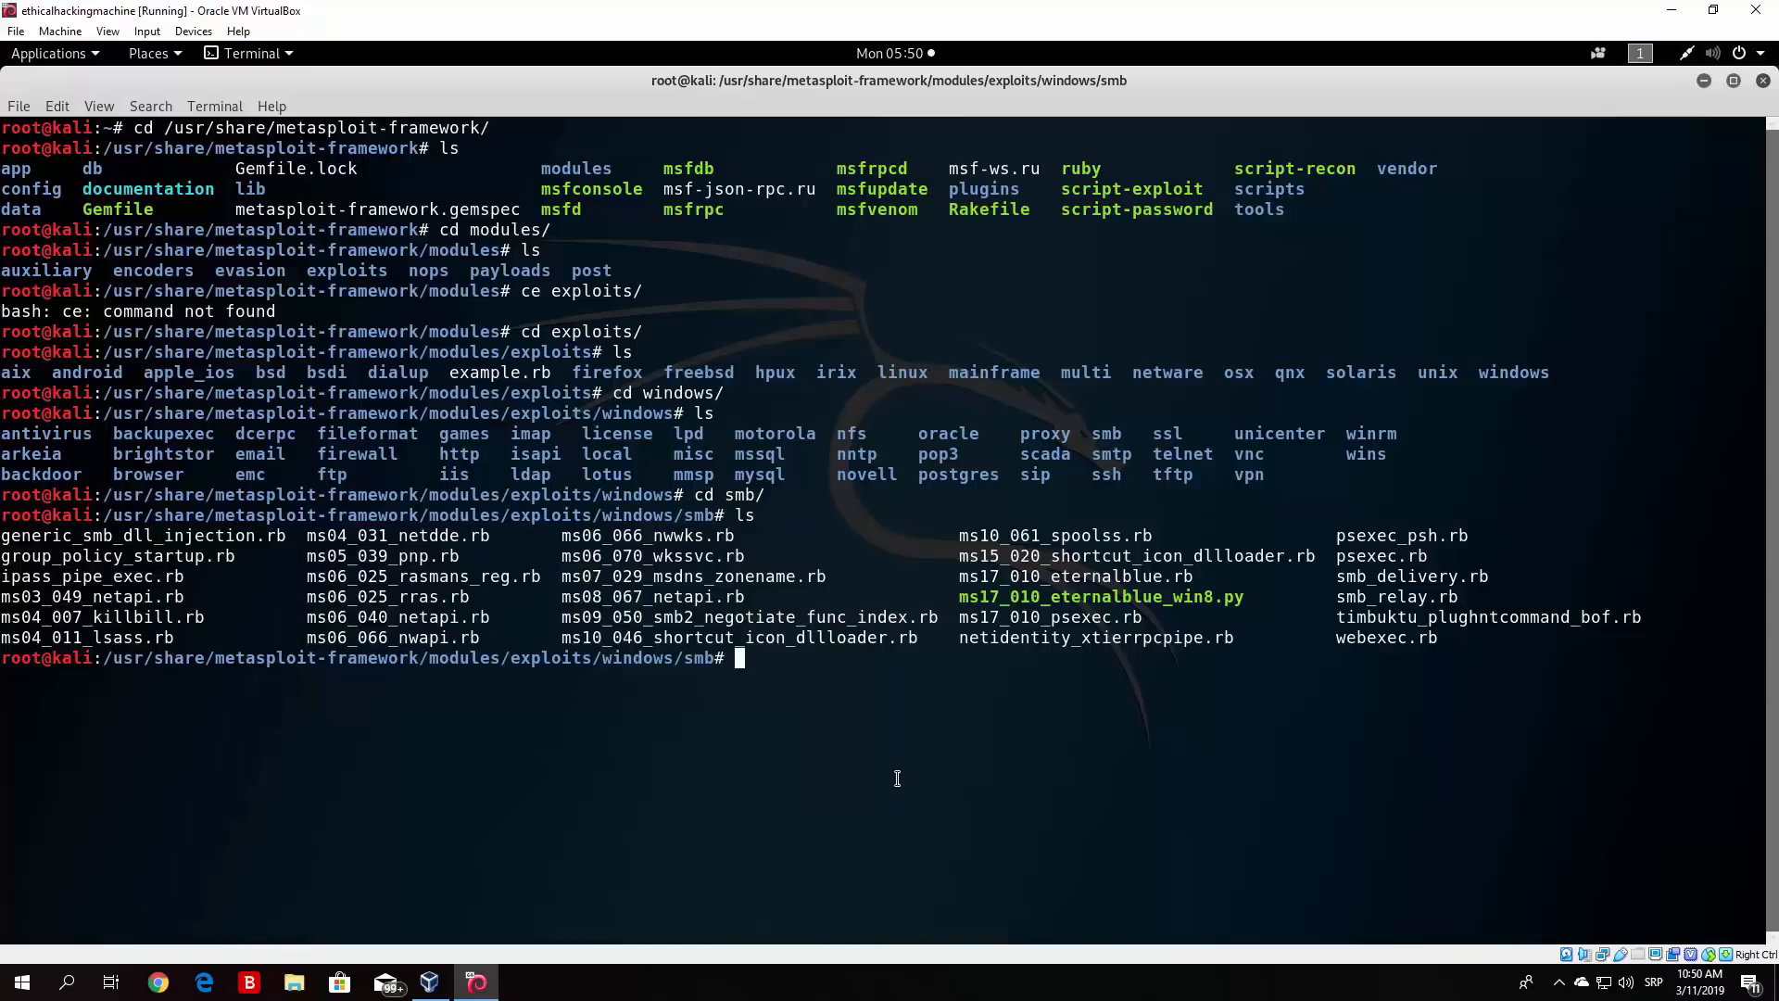
# - Open ms17_010_eternalblue.rb in nano to view the EternalBlue module source
pyautogui.write('nano ms')
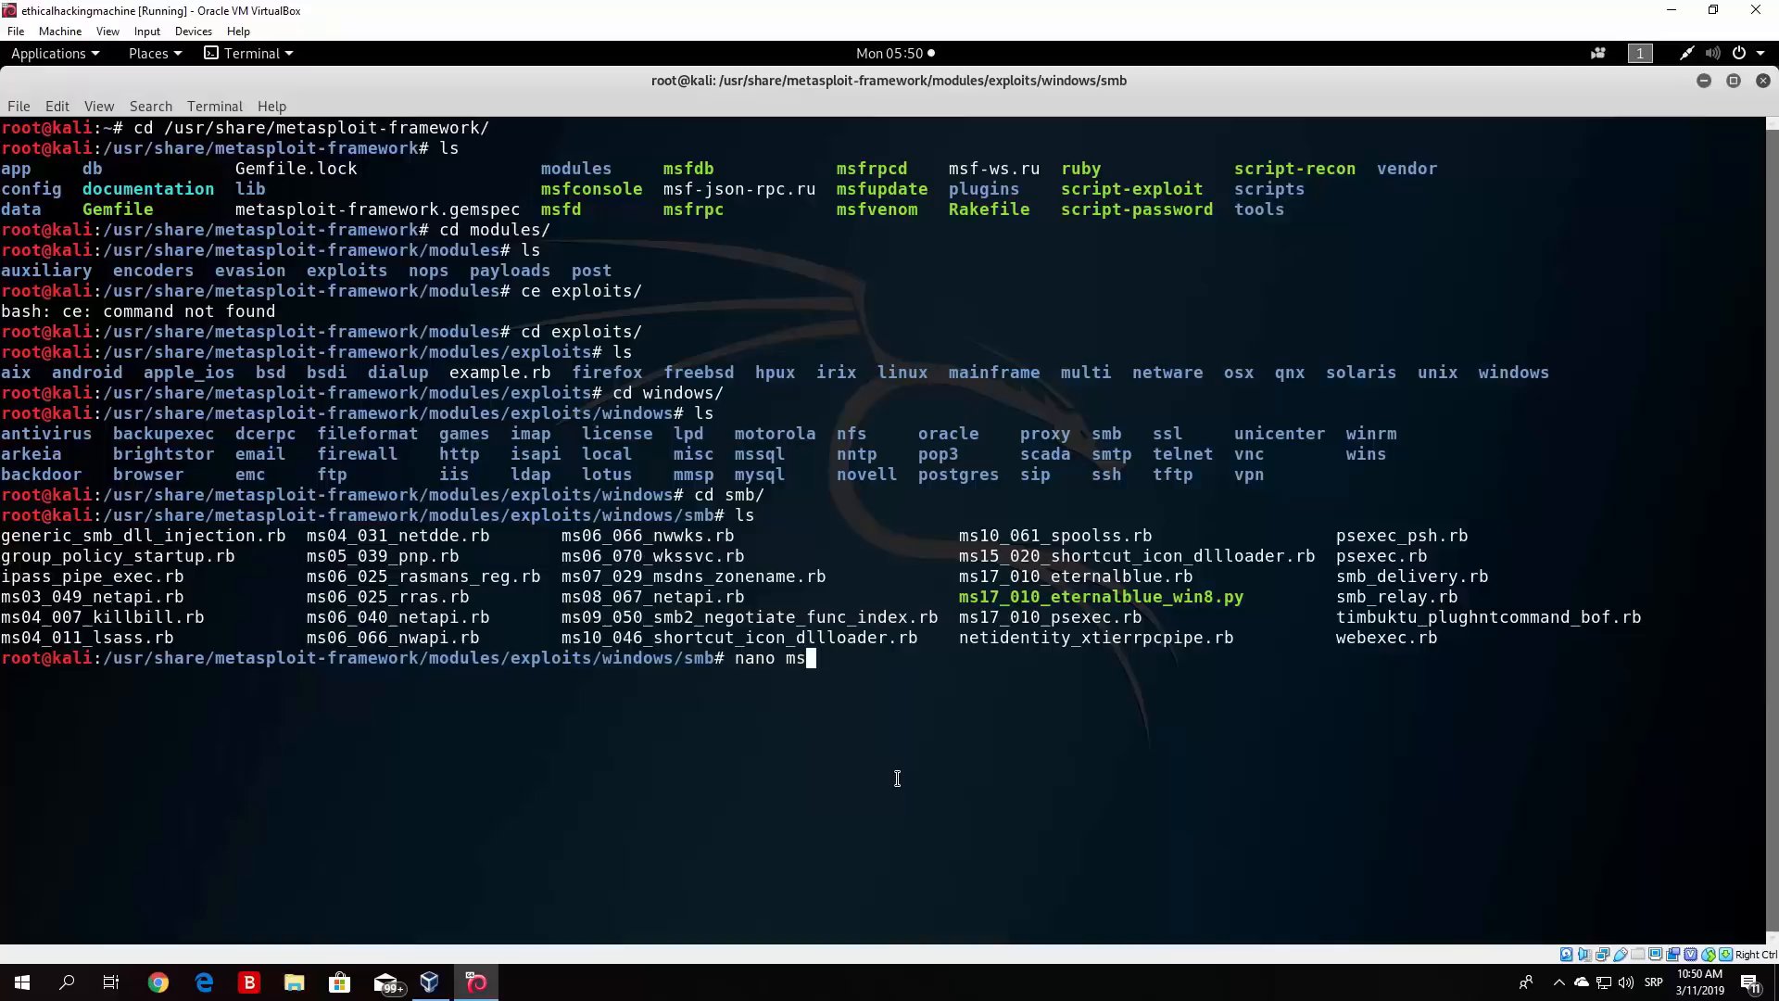
pyautogui.write('17_010_eternalblue,')
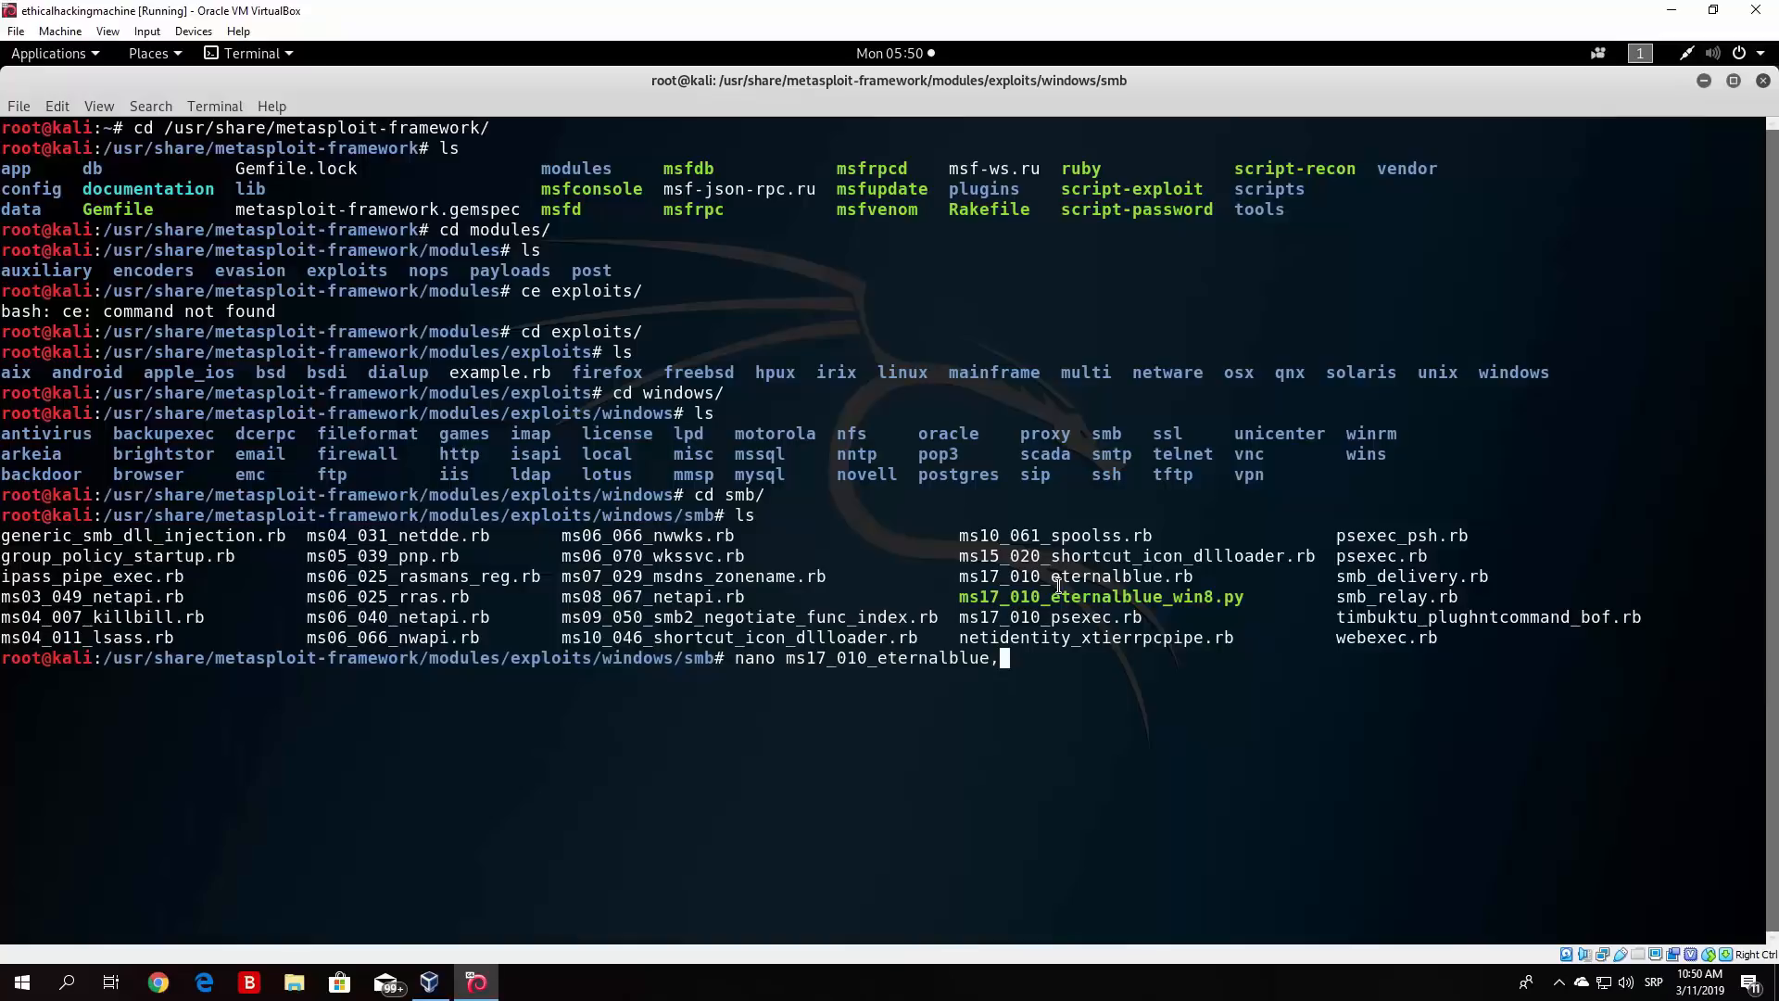
pyautogui.write('.rb')
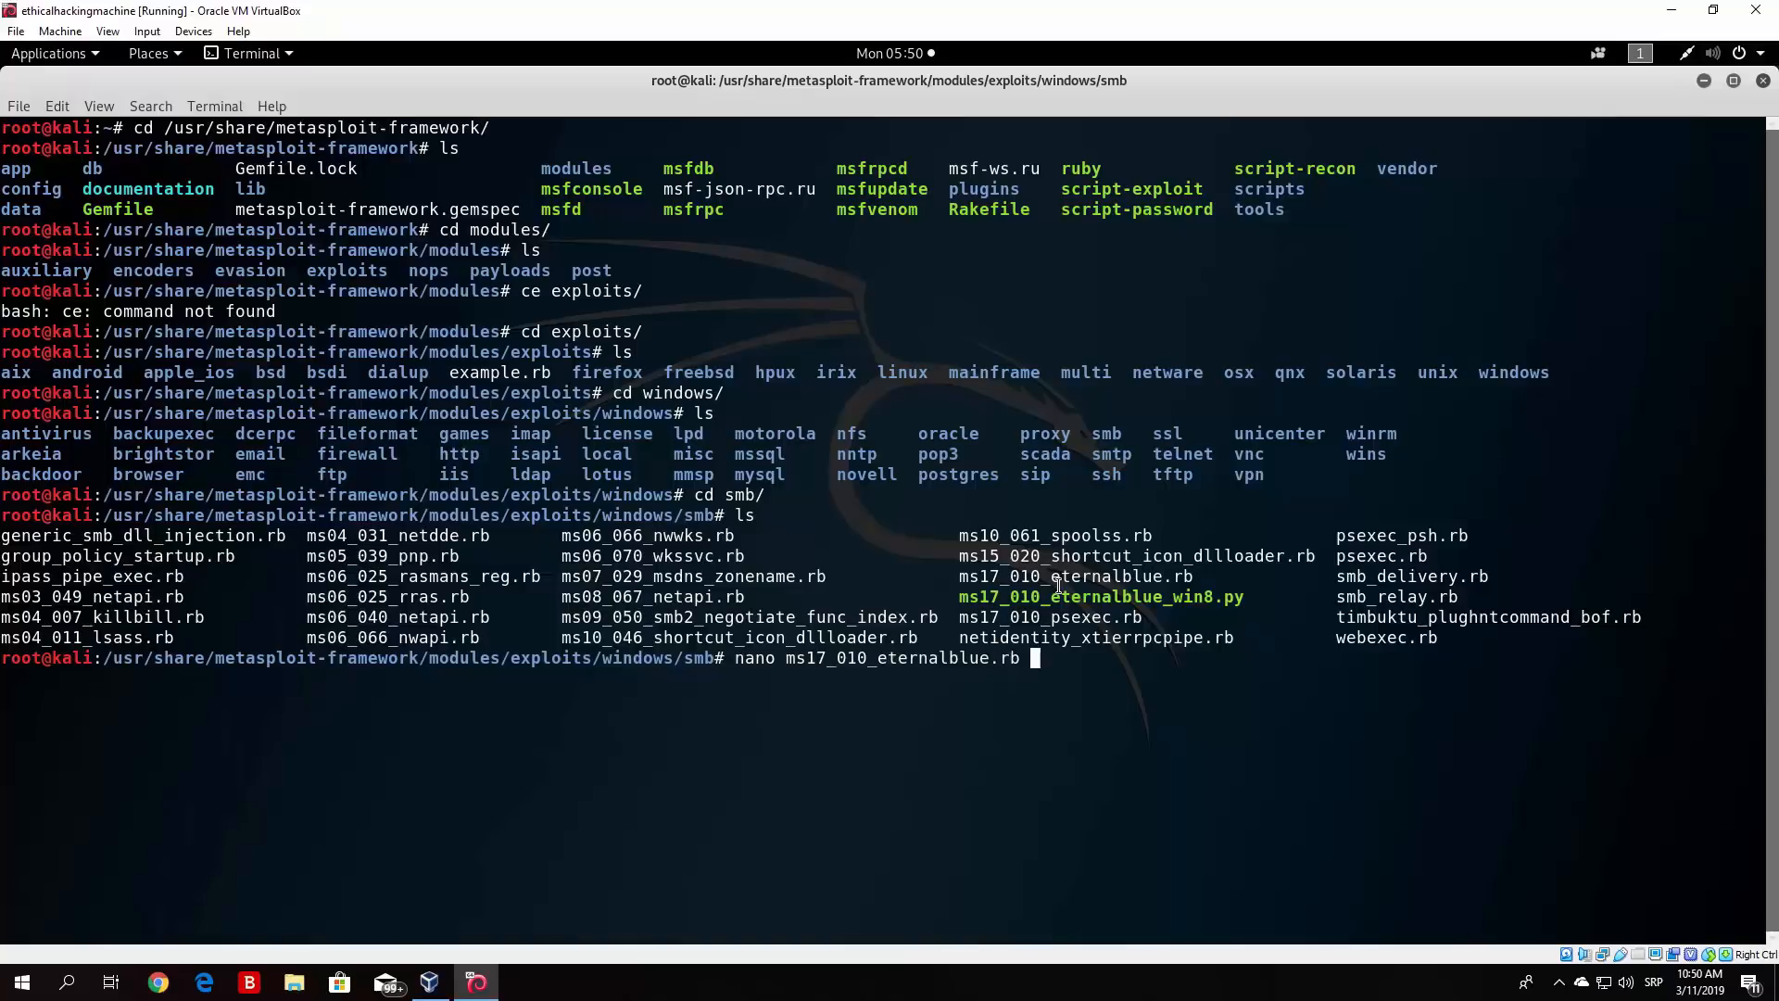
pyautogui.press('Return')
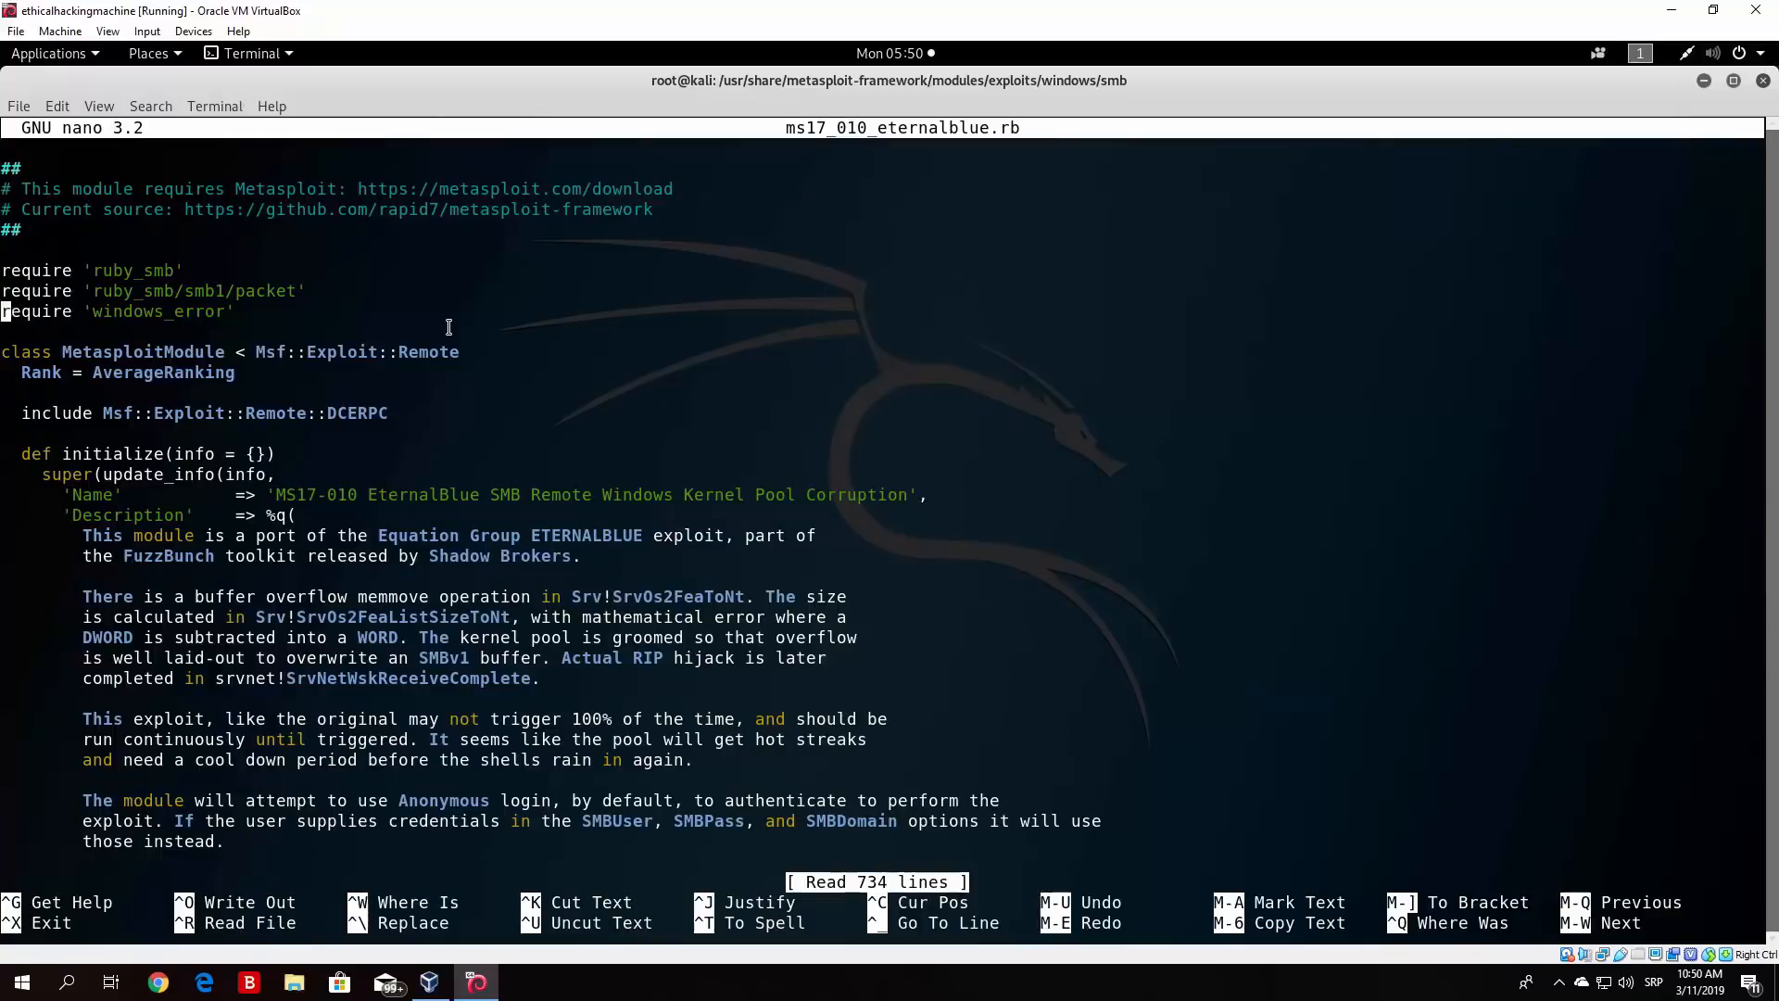
# - Scroll through the EternalBlue source past SMB packet functions to the kernel shellcode
pyautogui.scroll(-3)
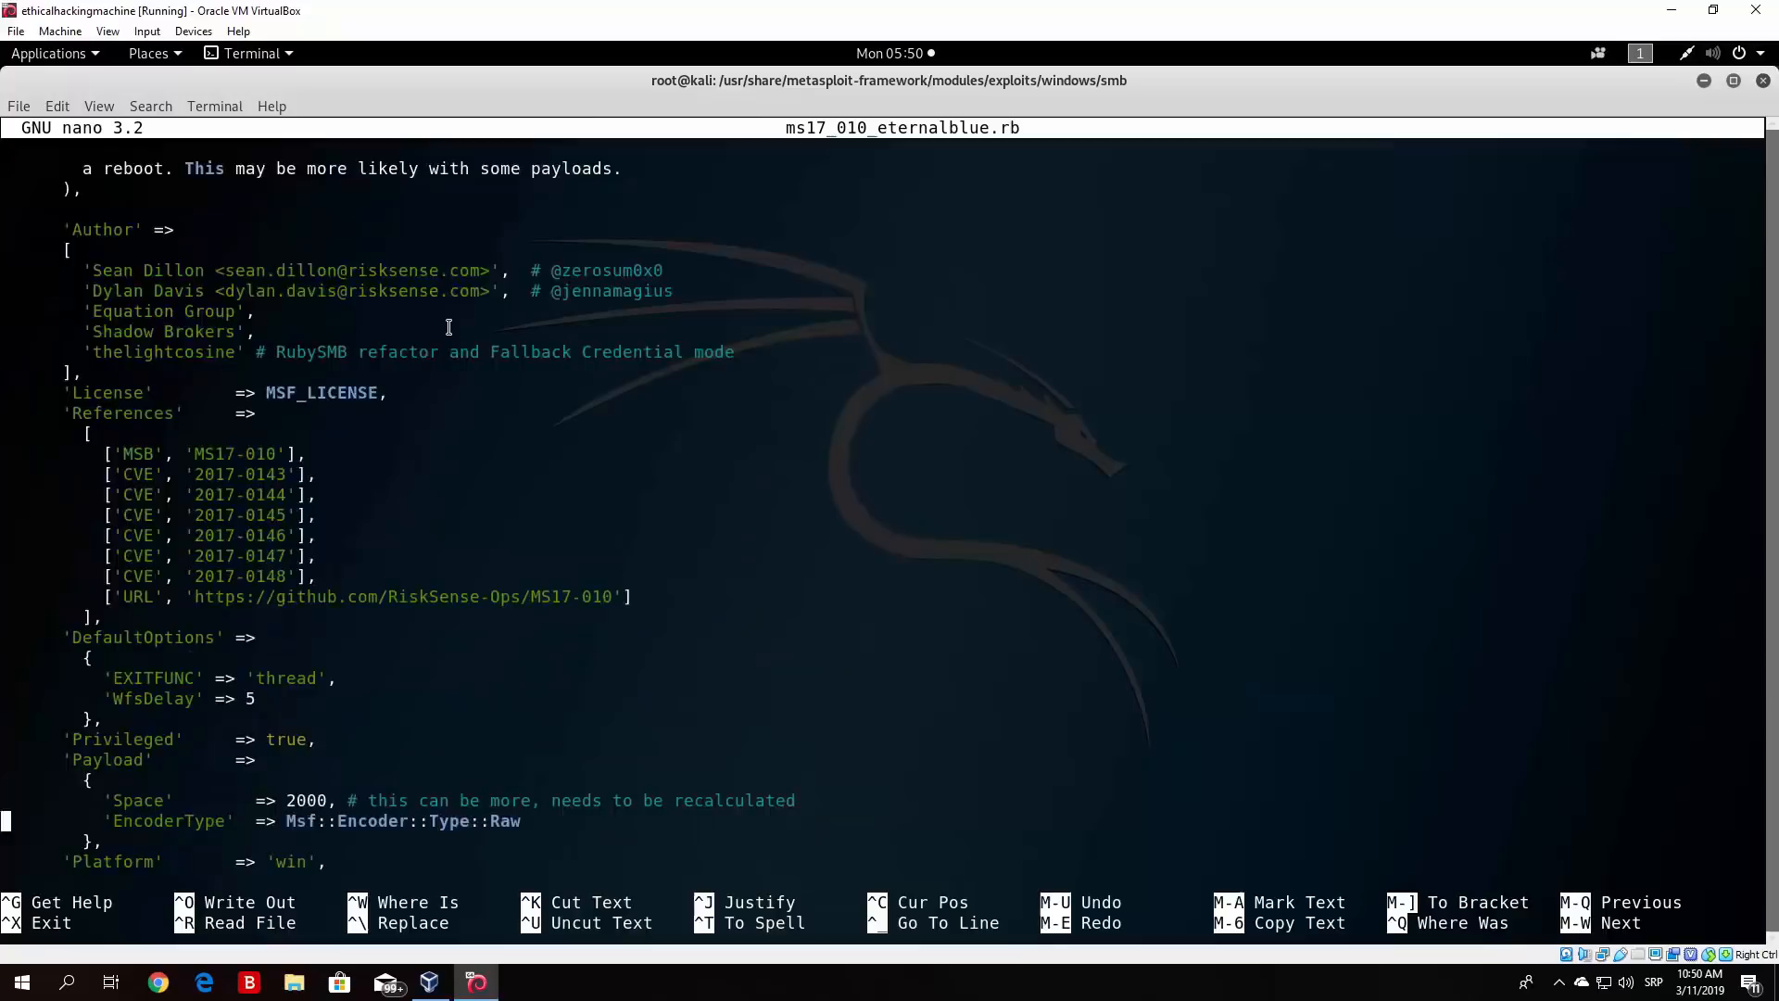
pyautogui.scroll(-3)
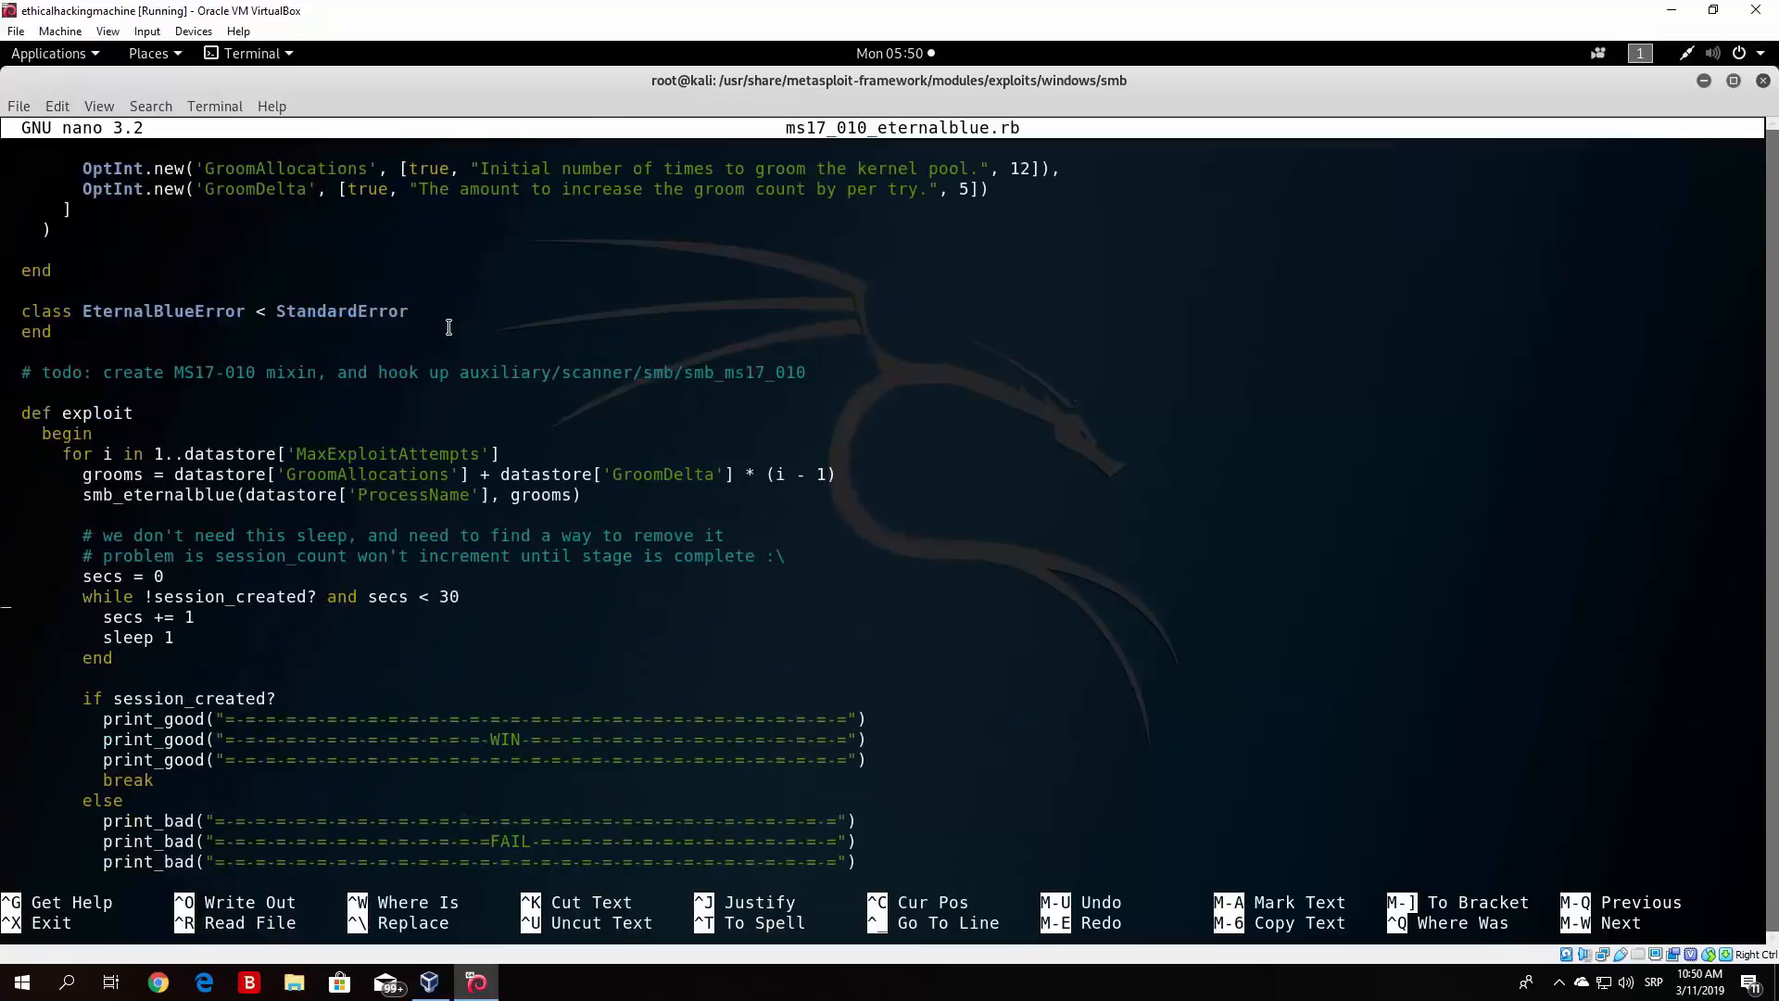
pyautogui.scroll(-3)
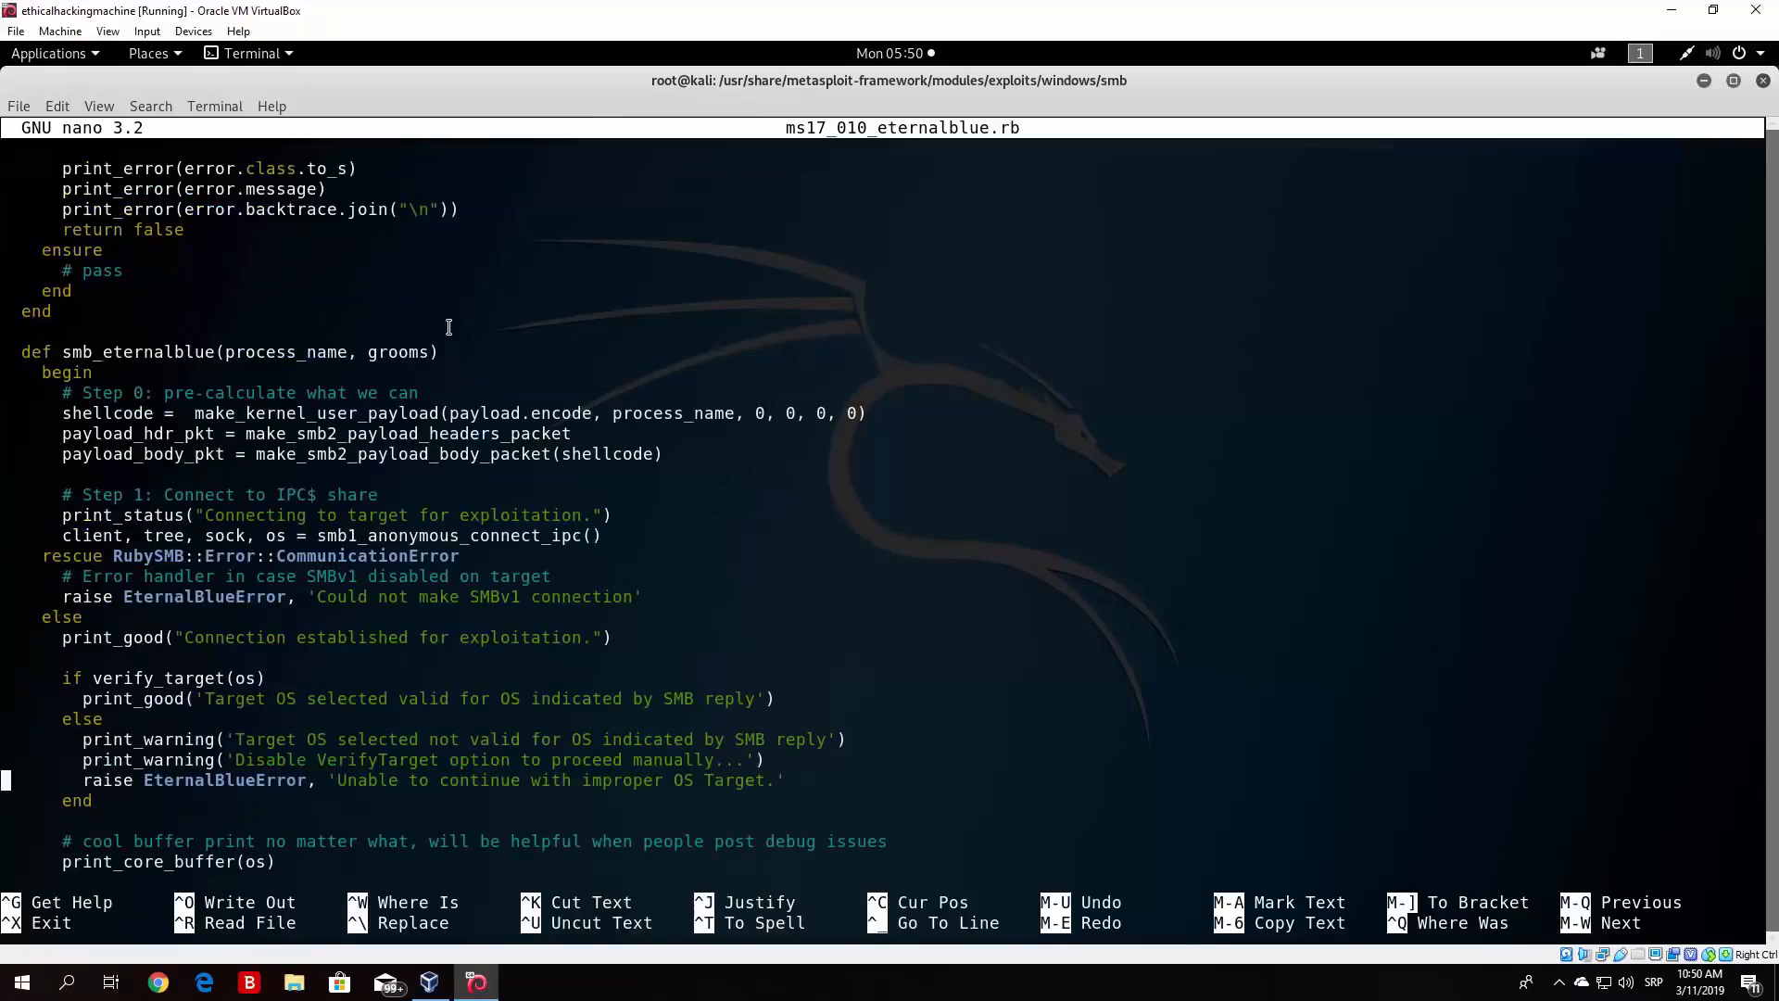
pyautogui.scroll(-3)
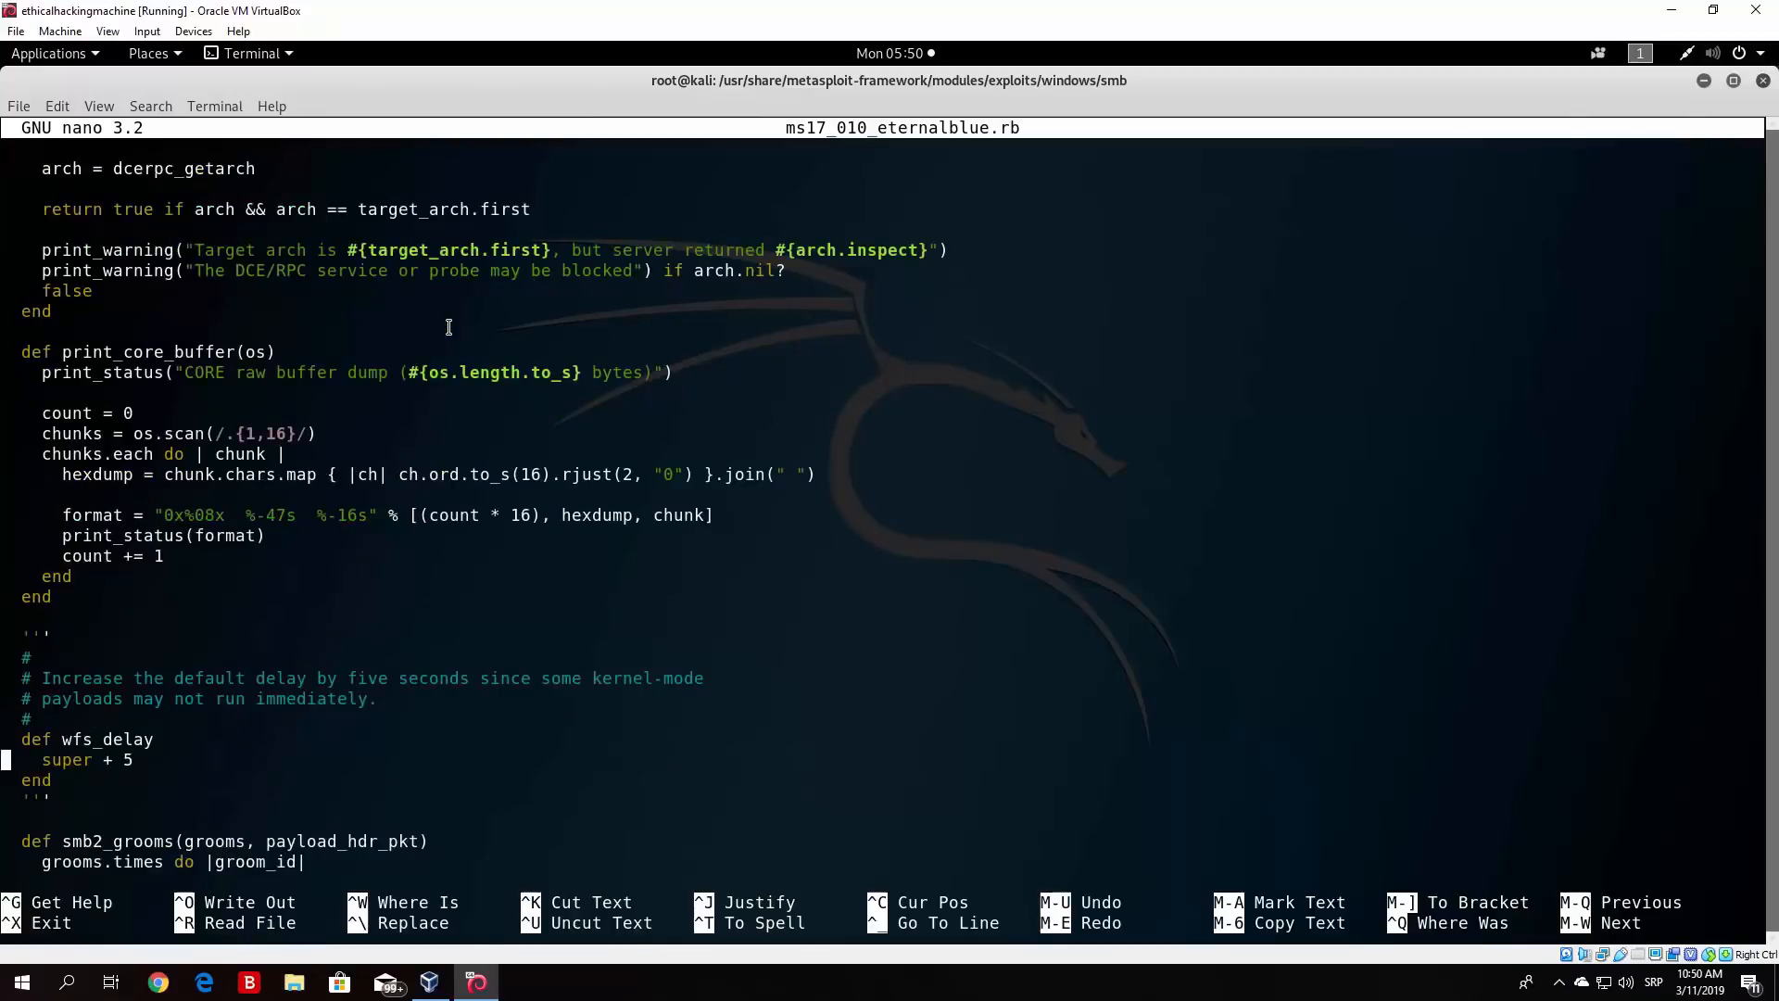
pyautogui.scroll(-3)
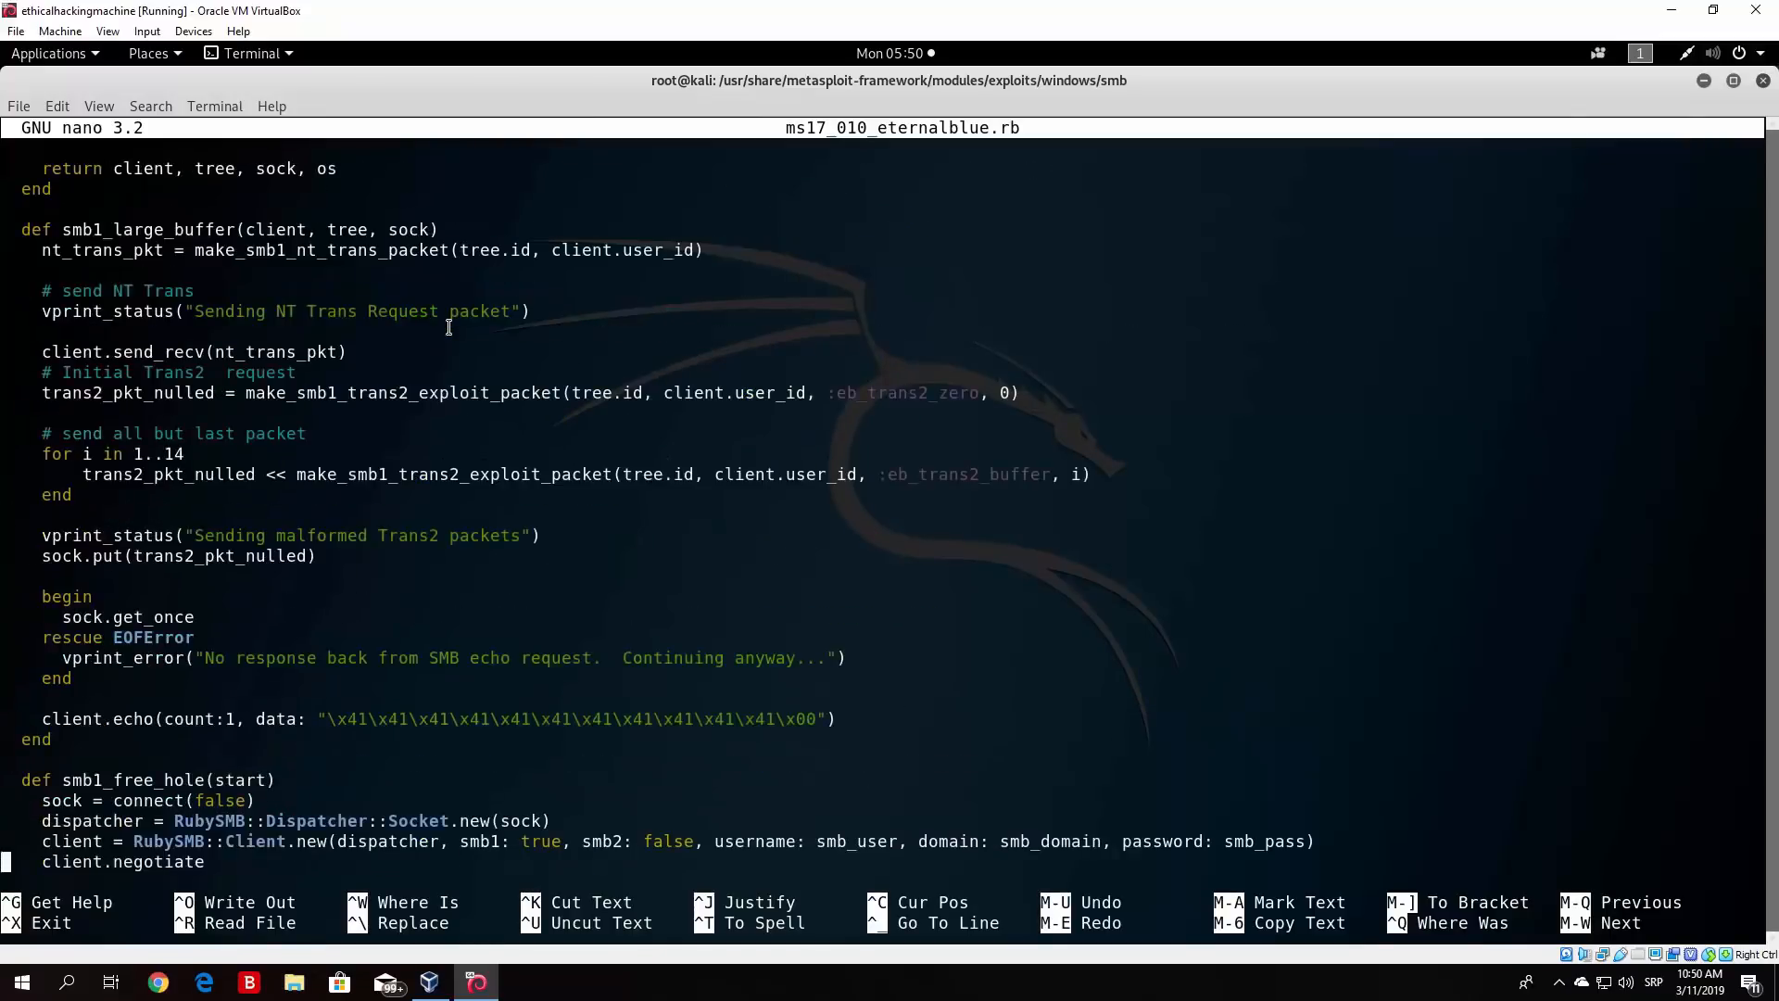
pyautogui.scroll(-3)
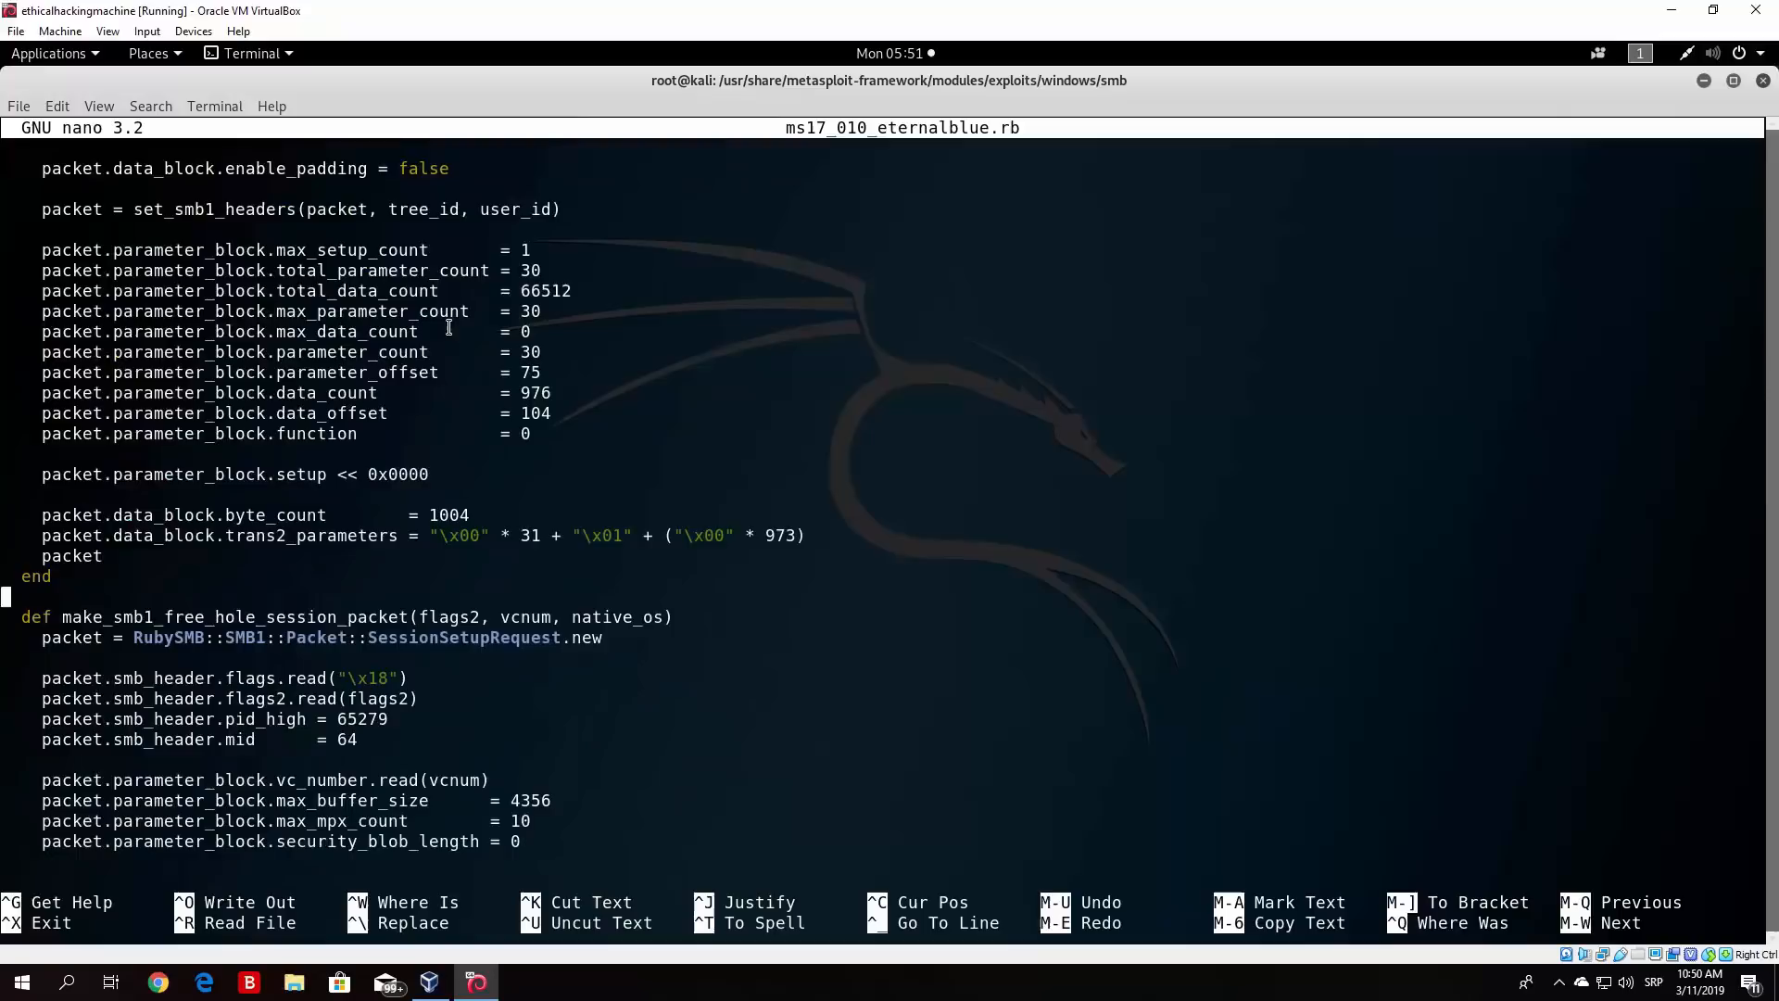
pyautogui.scroll(-3)
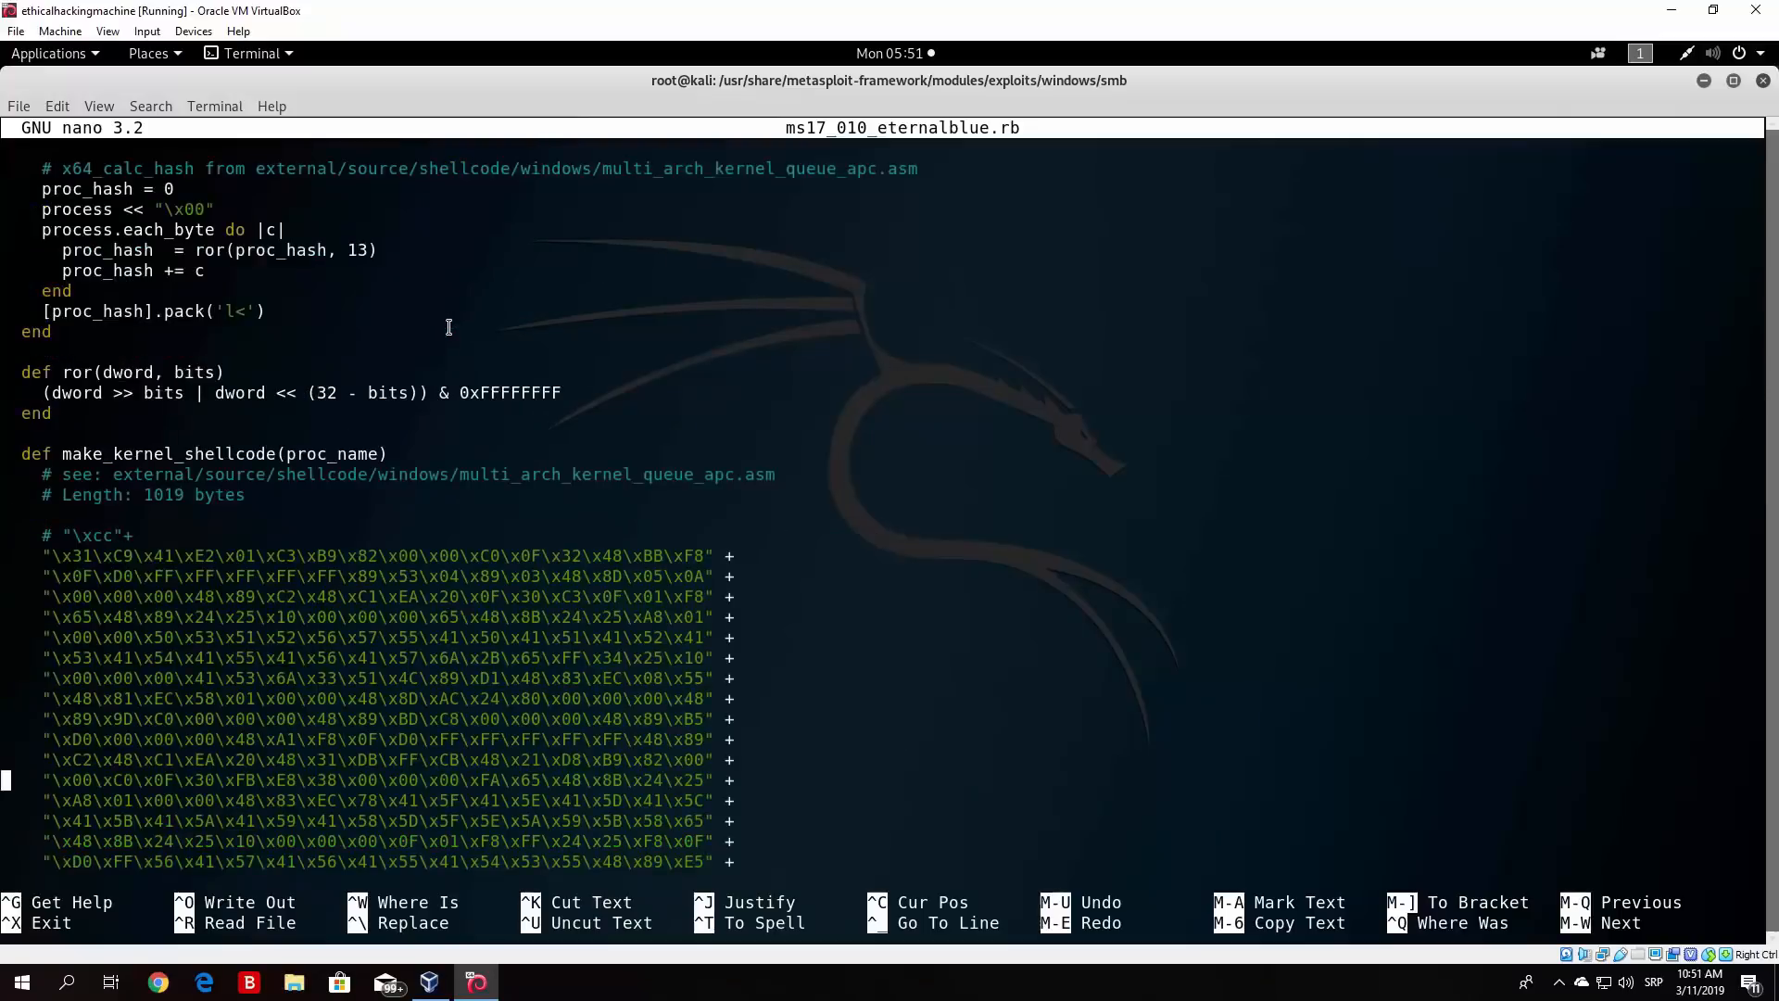
pyautogui.scroll(-3)
pyautogui.write('cd ..')
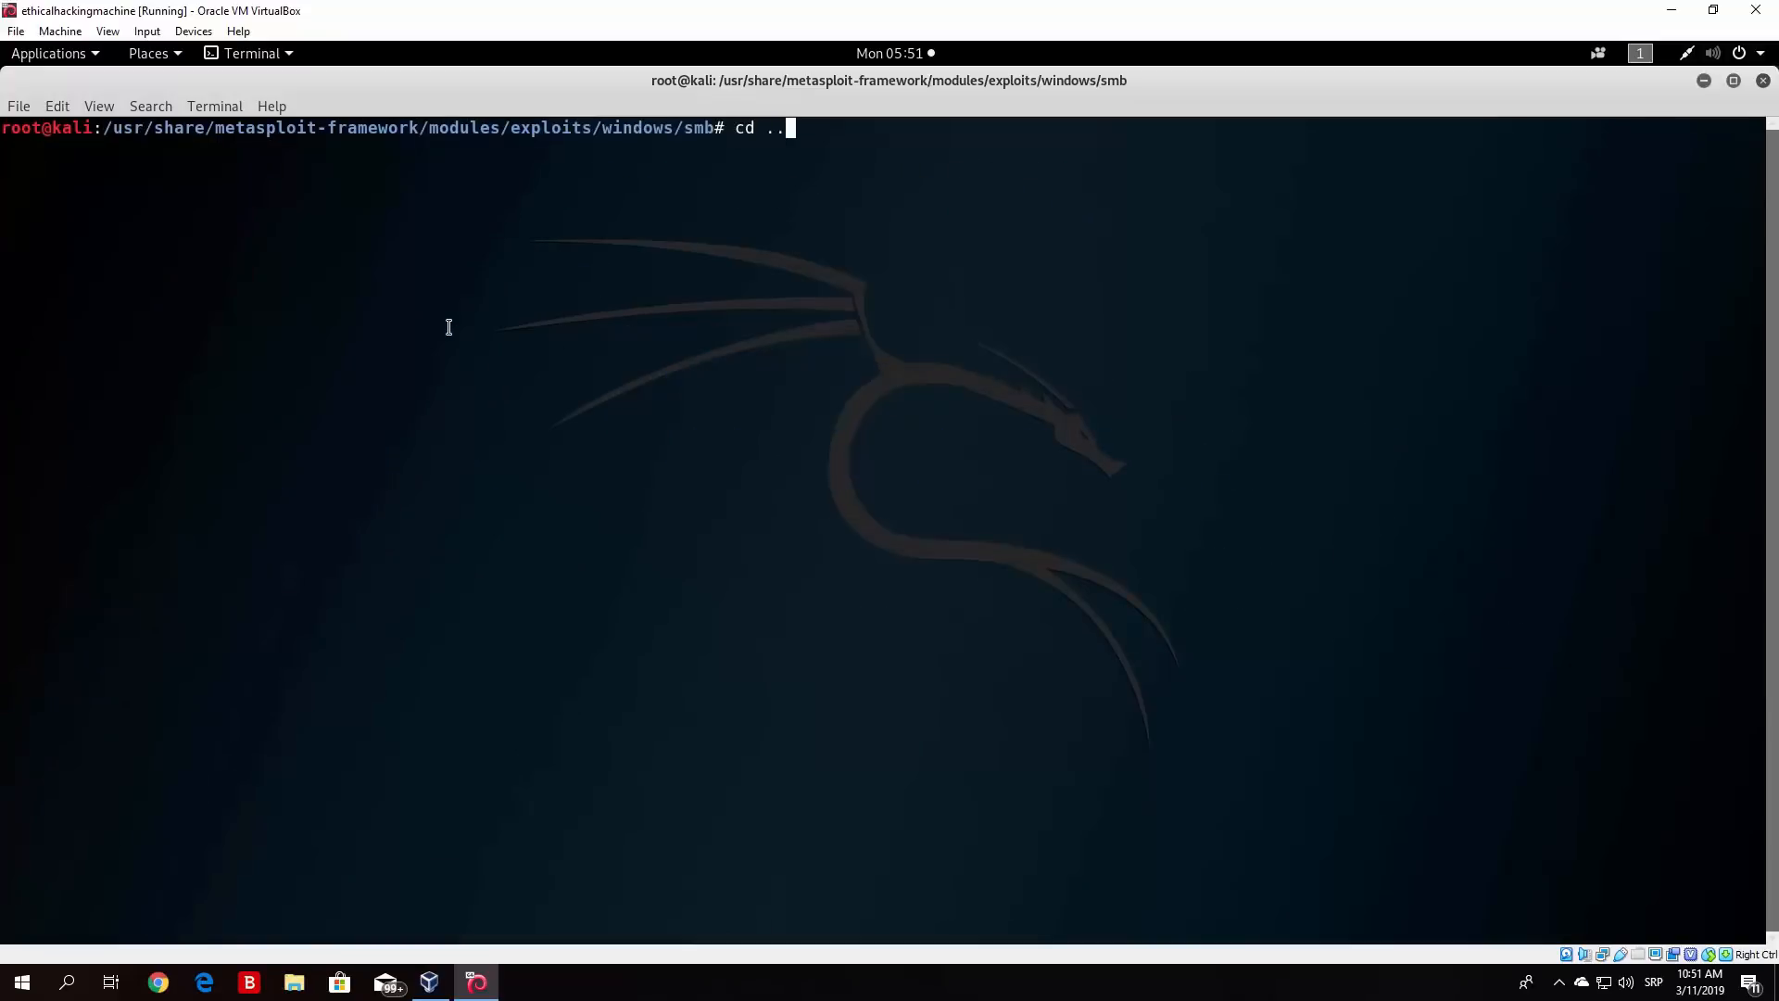
# - Go up to modules, then enter payloads and list singles, stagers and stages
pyautogui.press('Return')
pyautogui.write('ls')
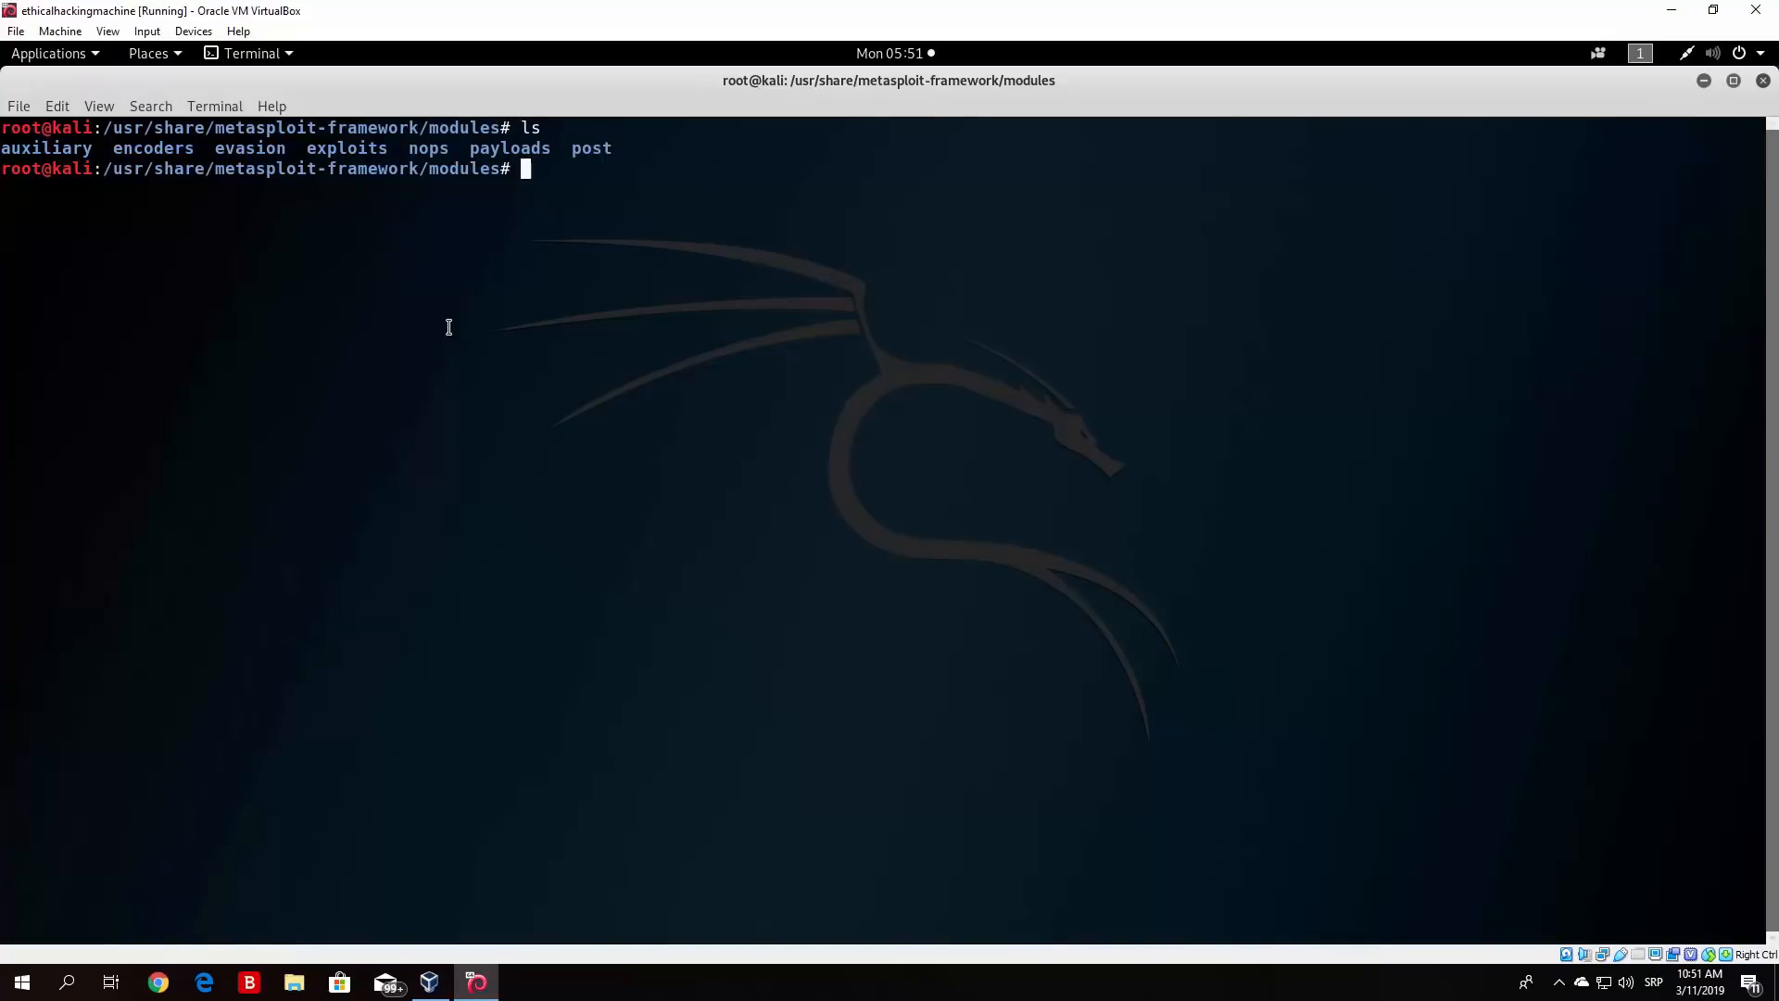
pyautogui.write('c')
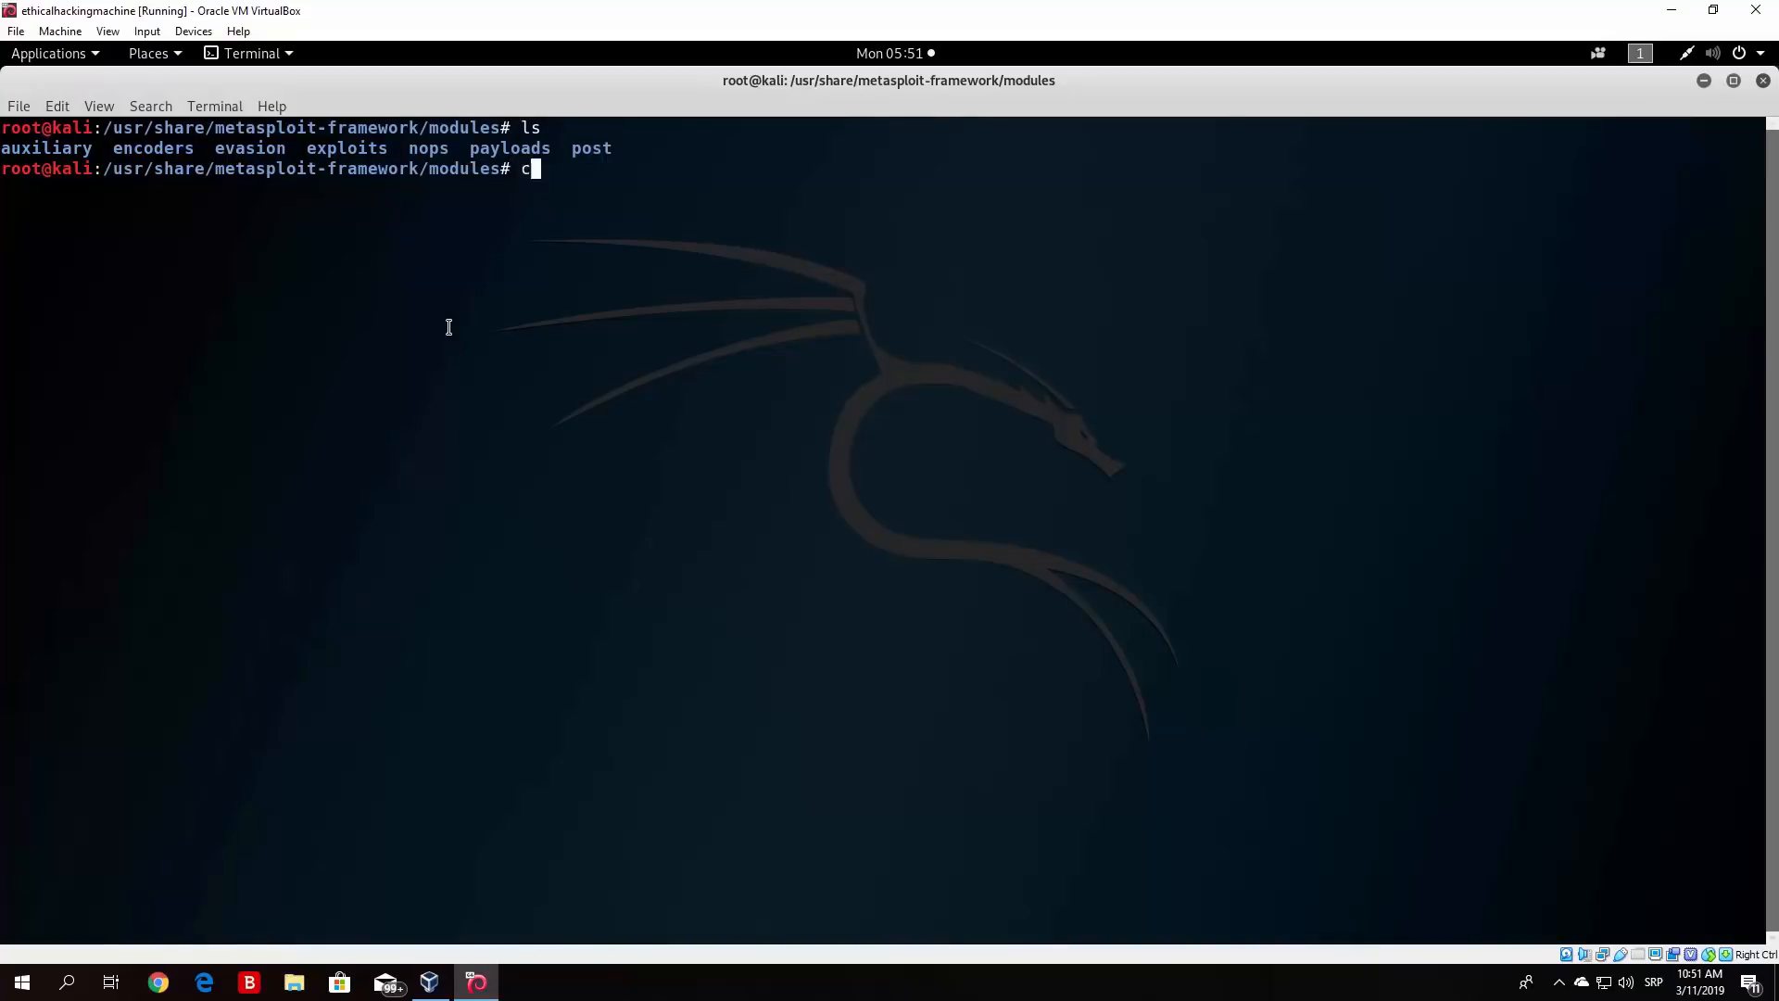
pyautogui.press('Return')
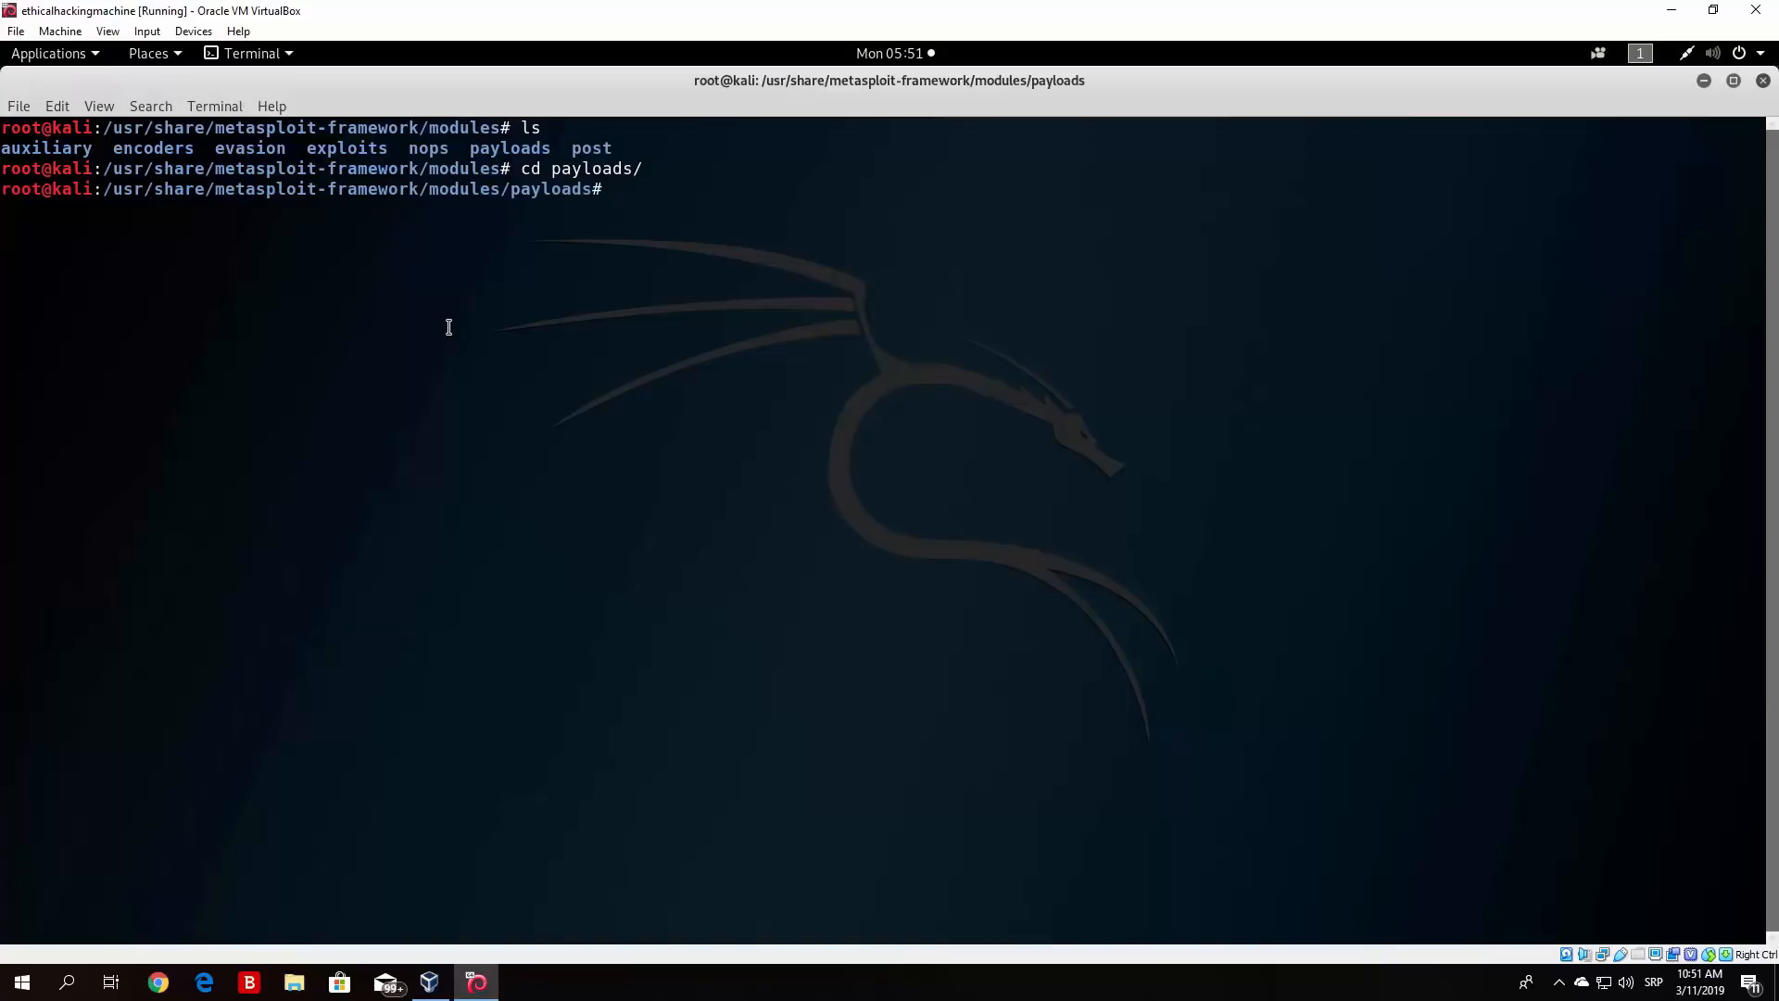
pyautogui.press('Return')
pyautogui.write('clear')
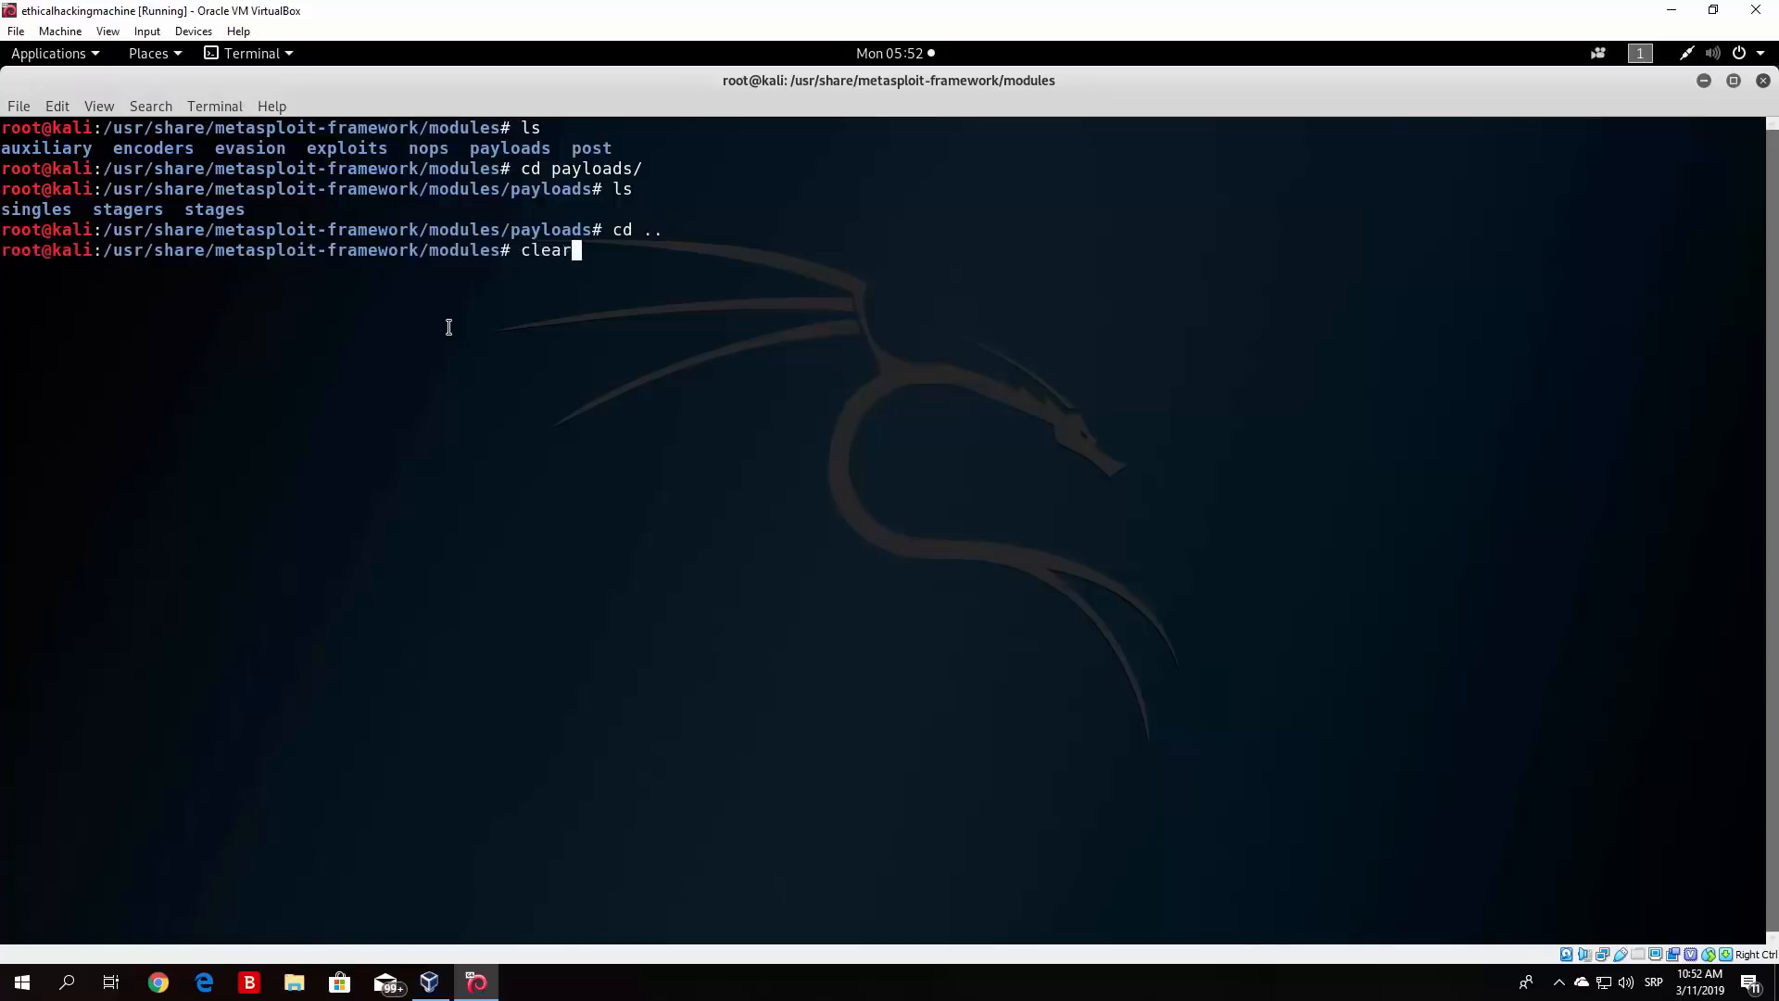
# - Clear the screen, enter auxiliary/ and list its module categories
pyautogui.press('Return')
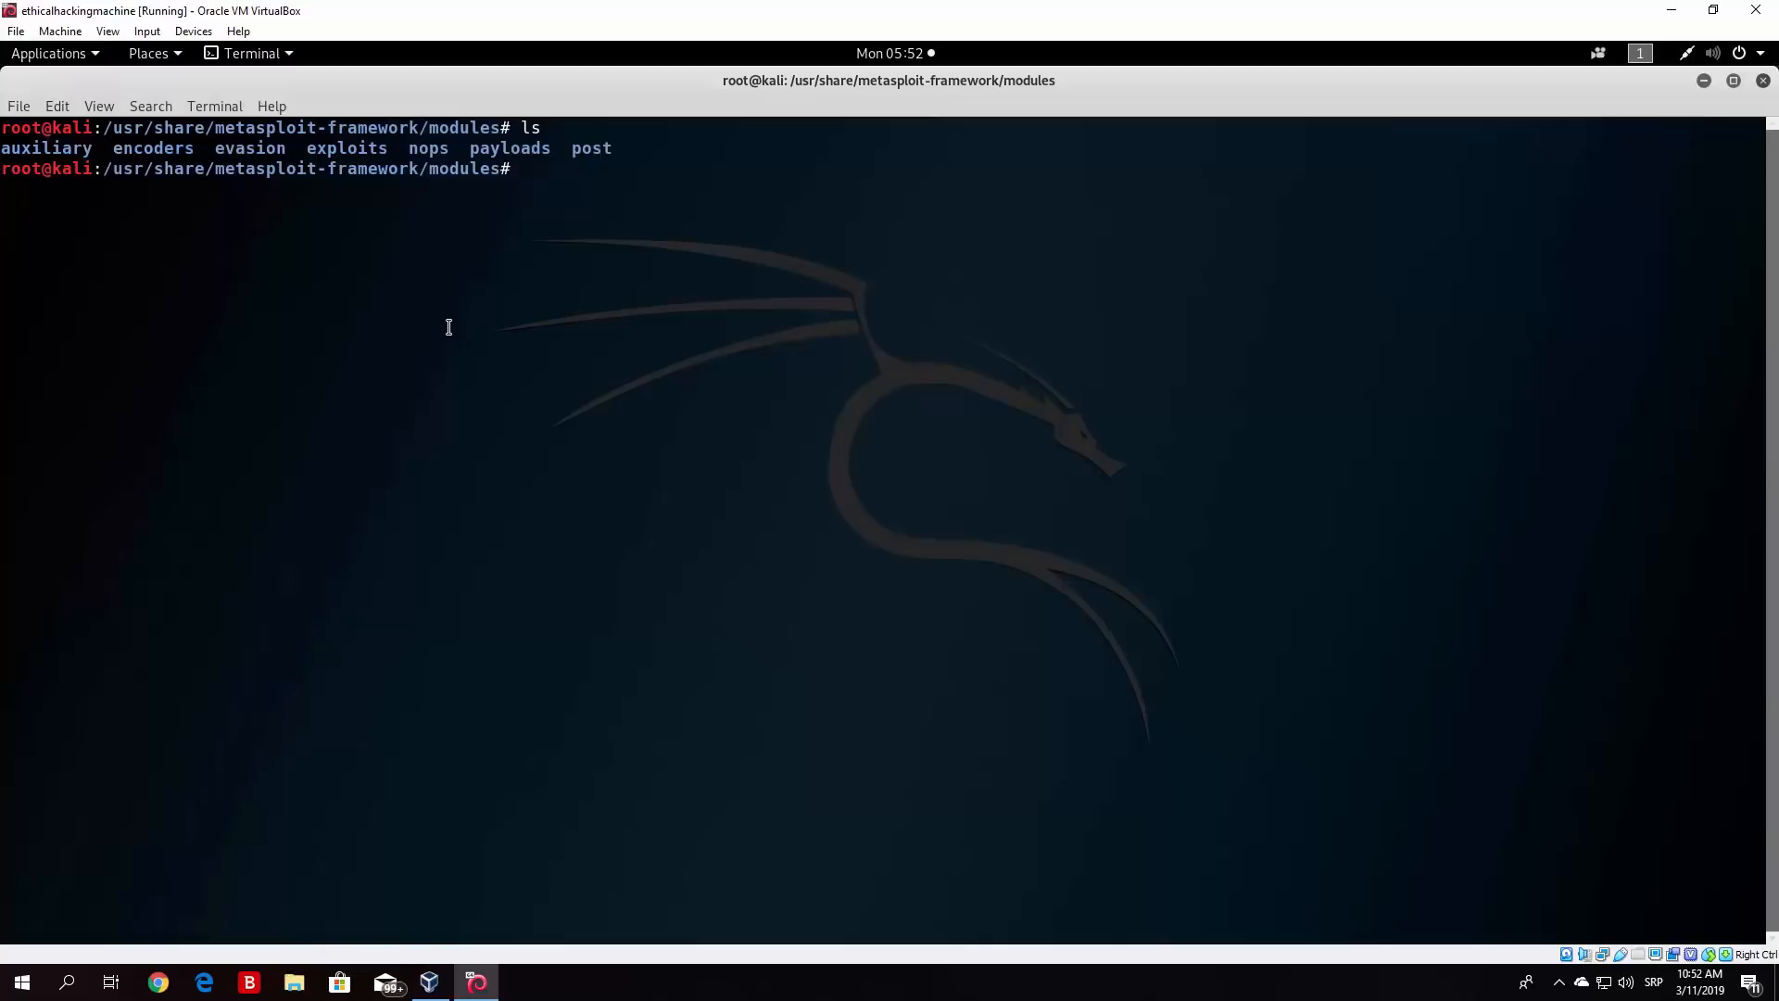
pyautogui.write('cd au')
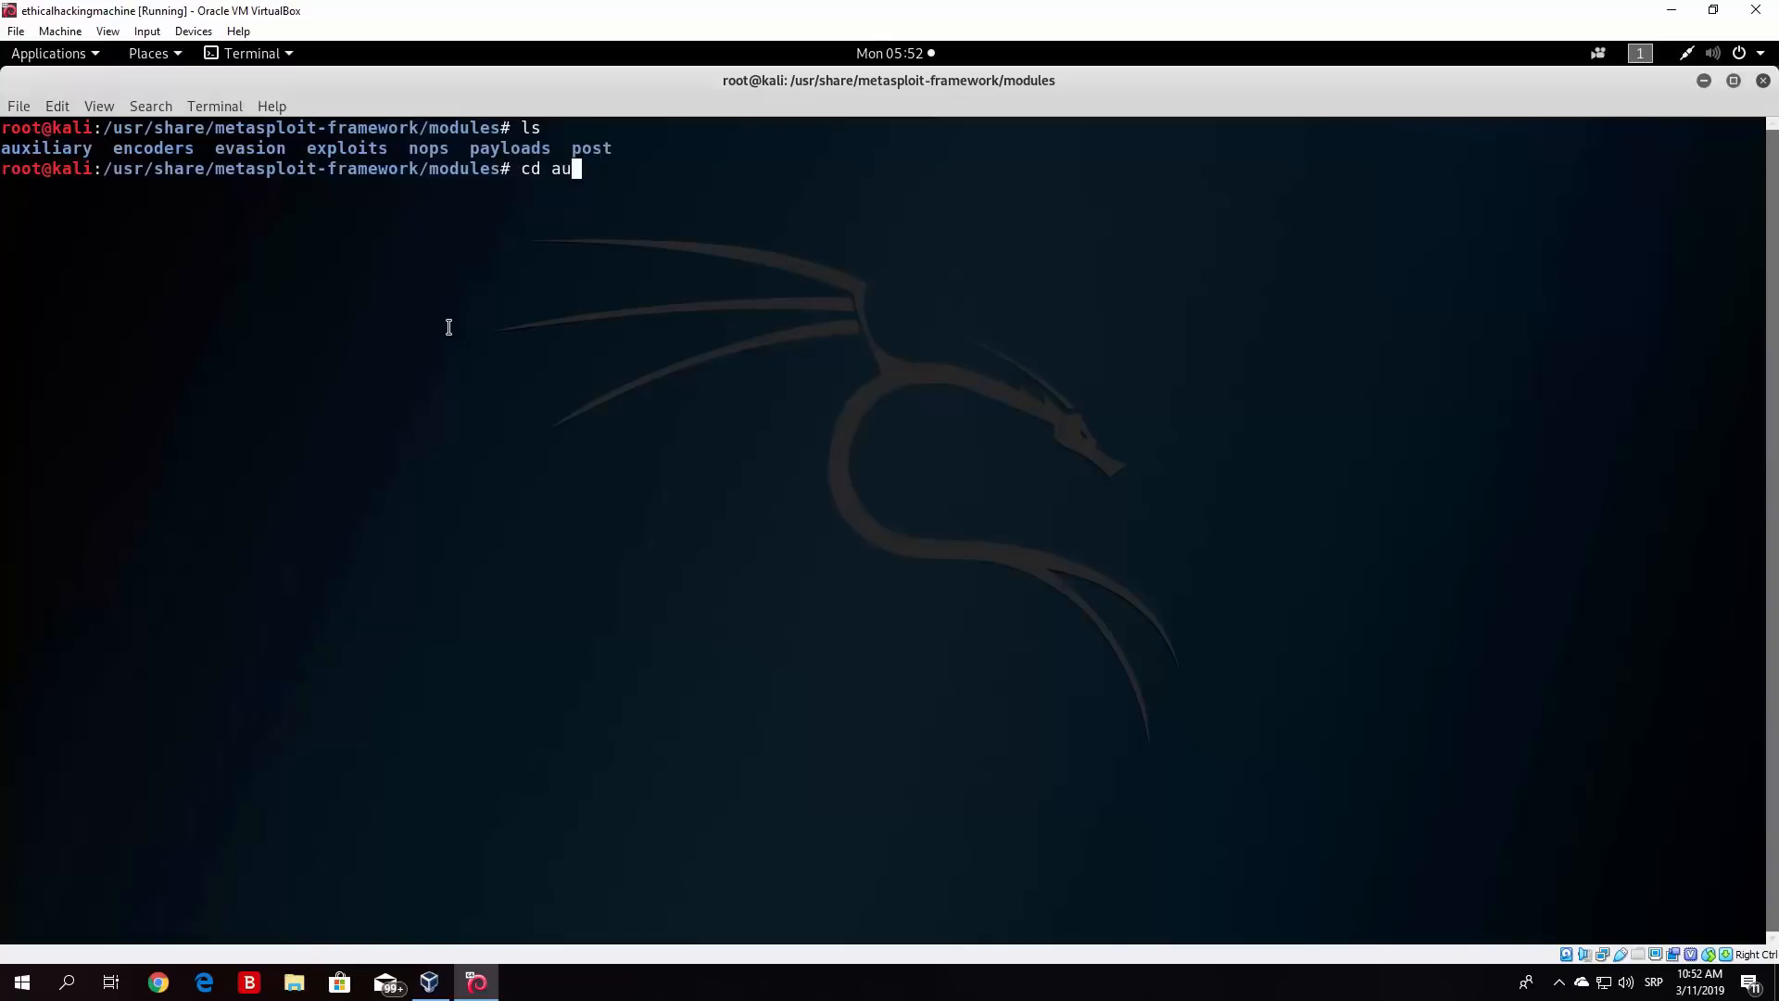
pyautogui.press('Return')
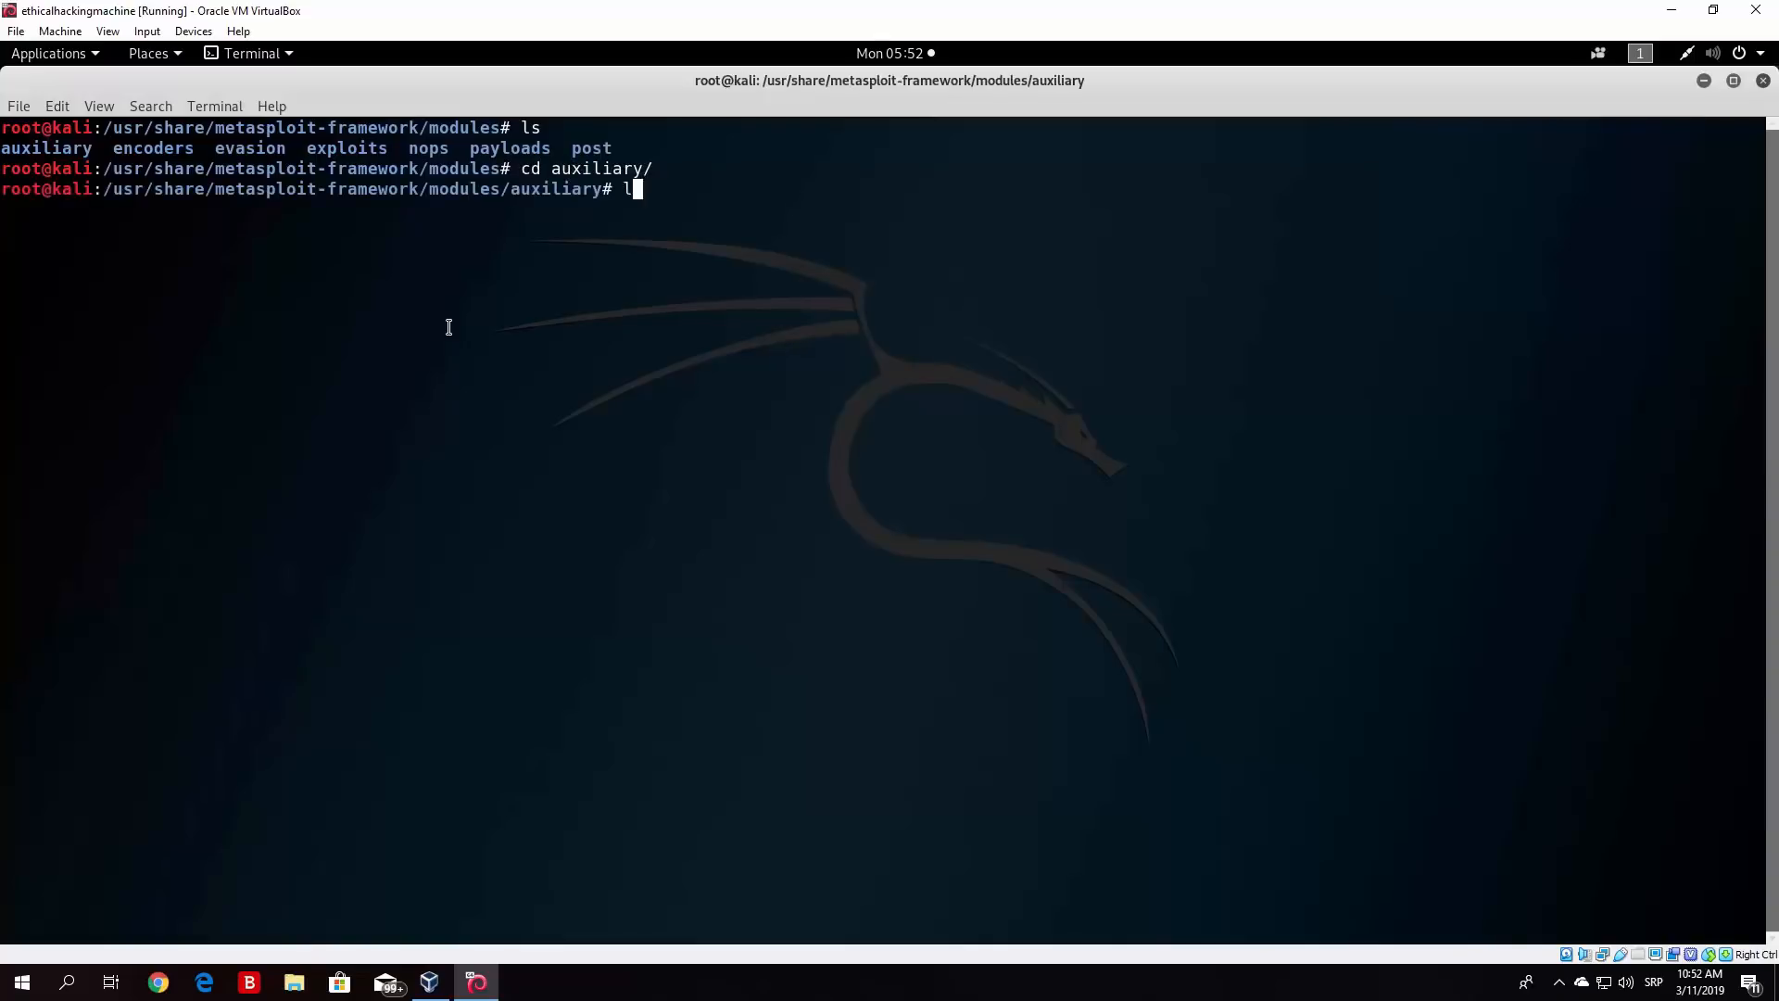
pyautogui.press('Return')
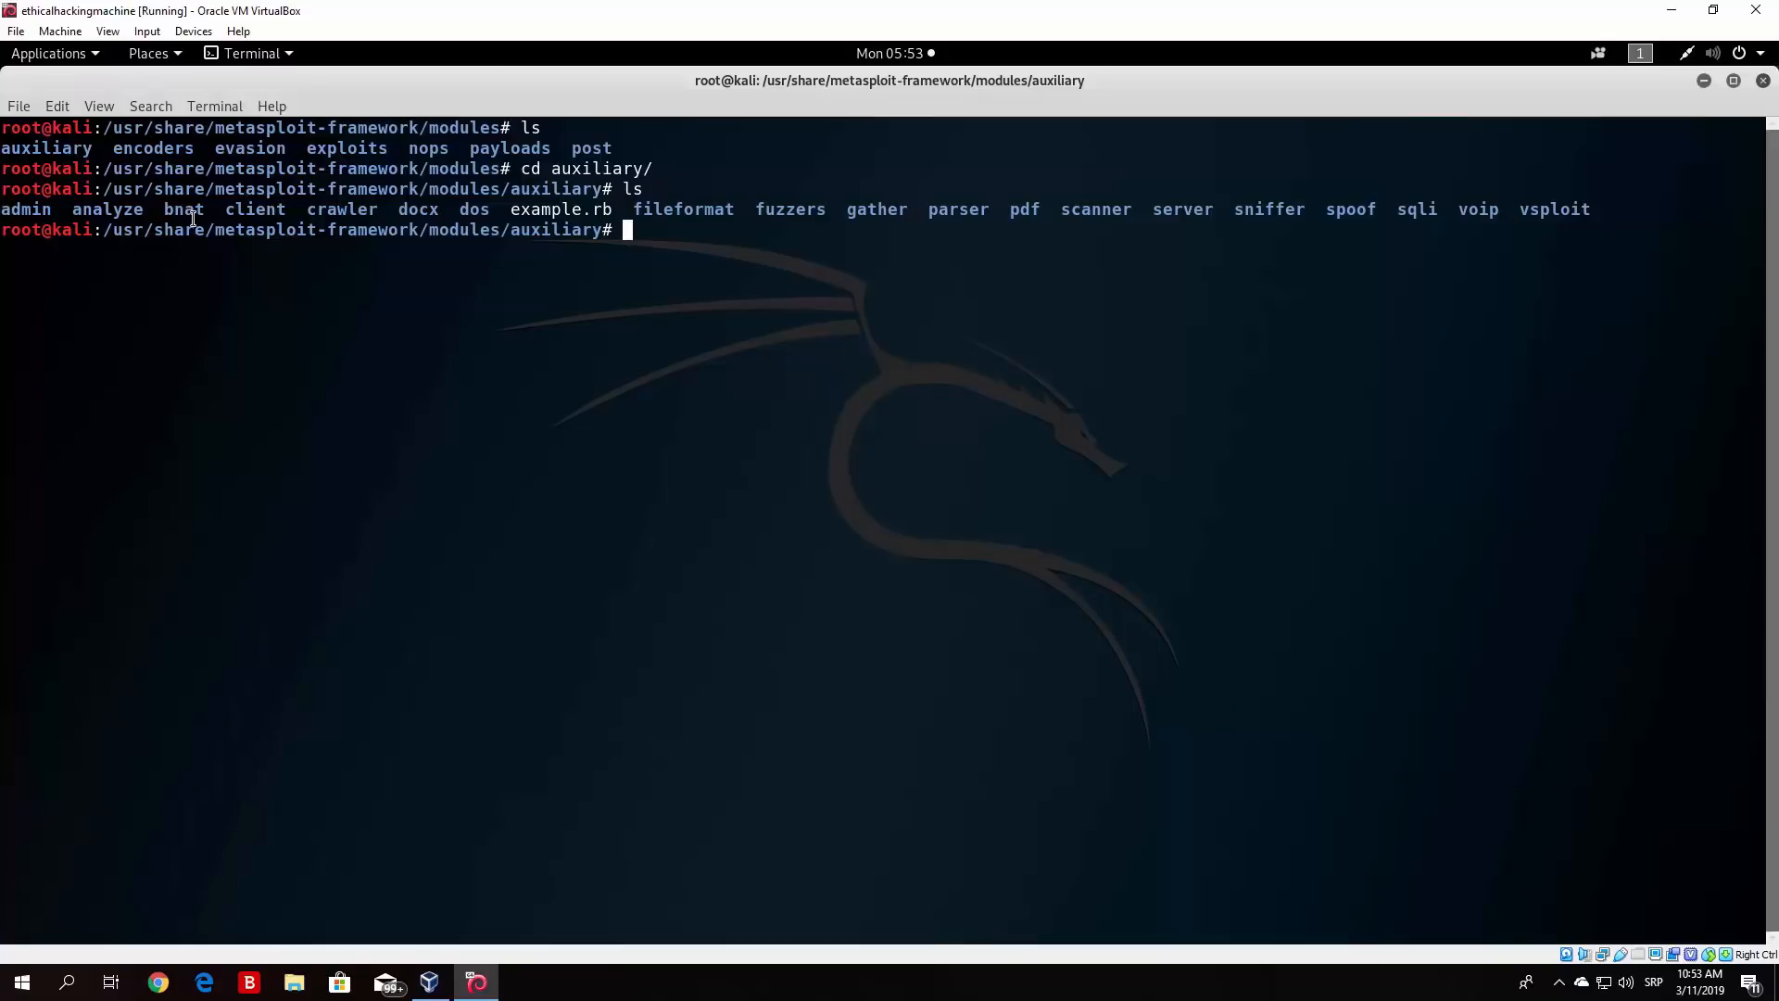
# - Browse into fuzzers/ssh to list the four SSH fuzzer scripts, then go back up
pyautogui.write('cd')
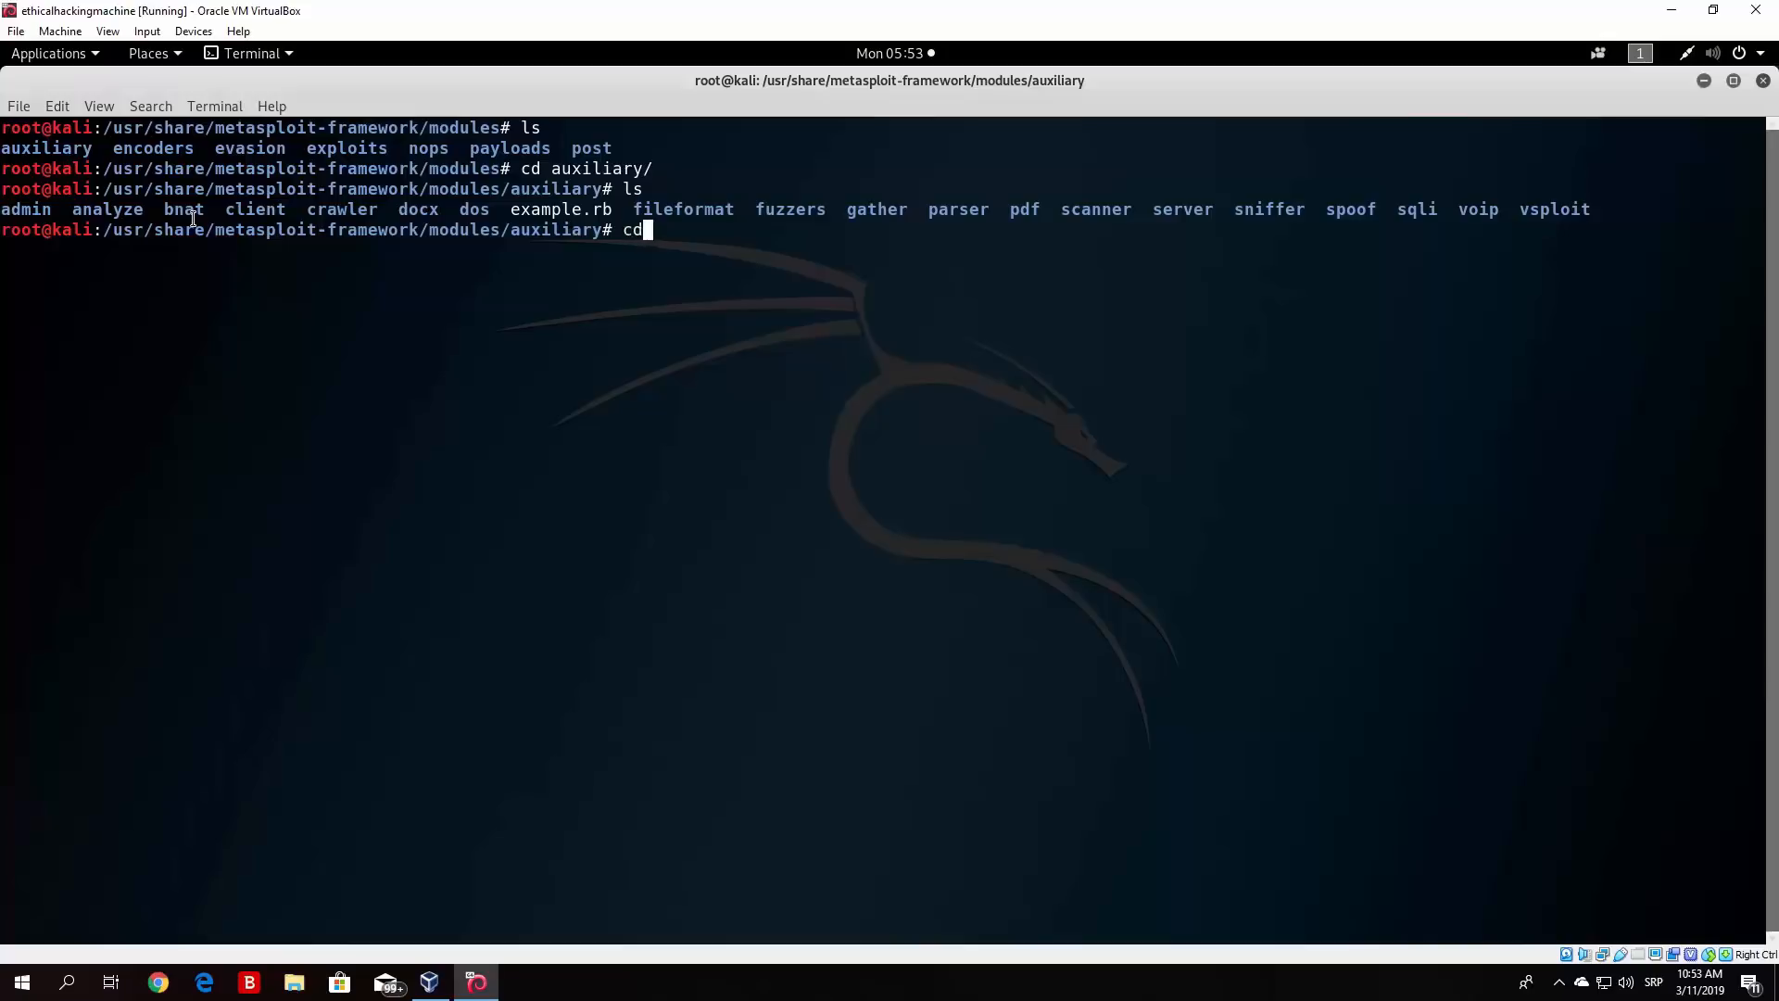
pyautogui.press('Return')
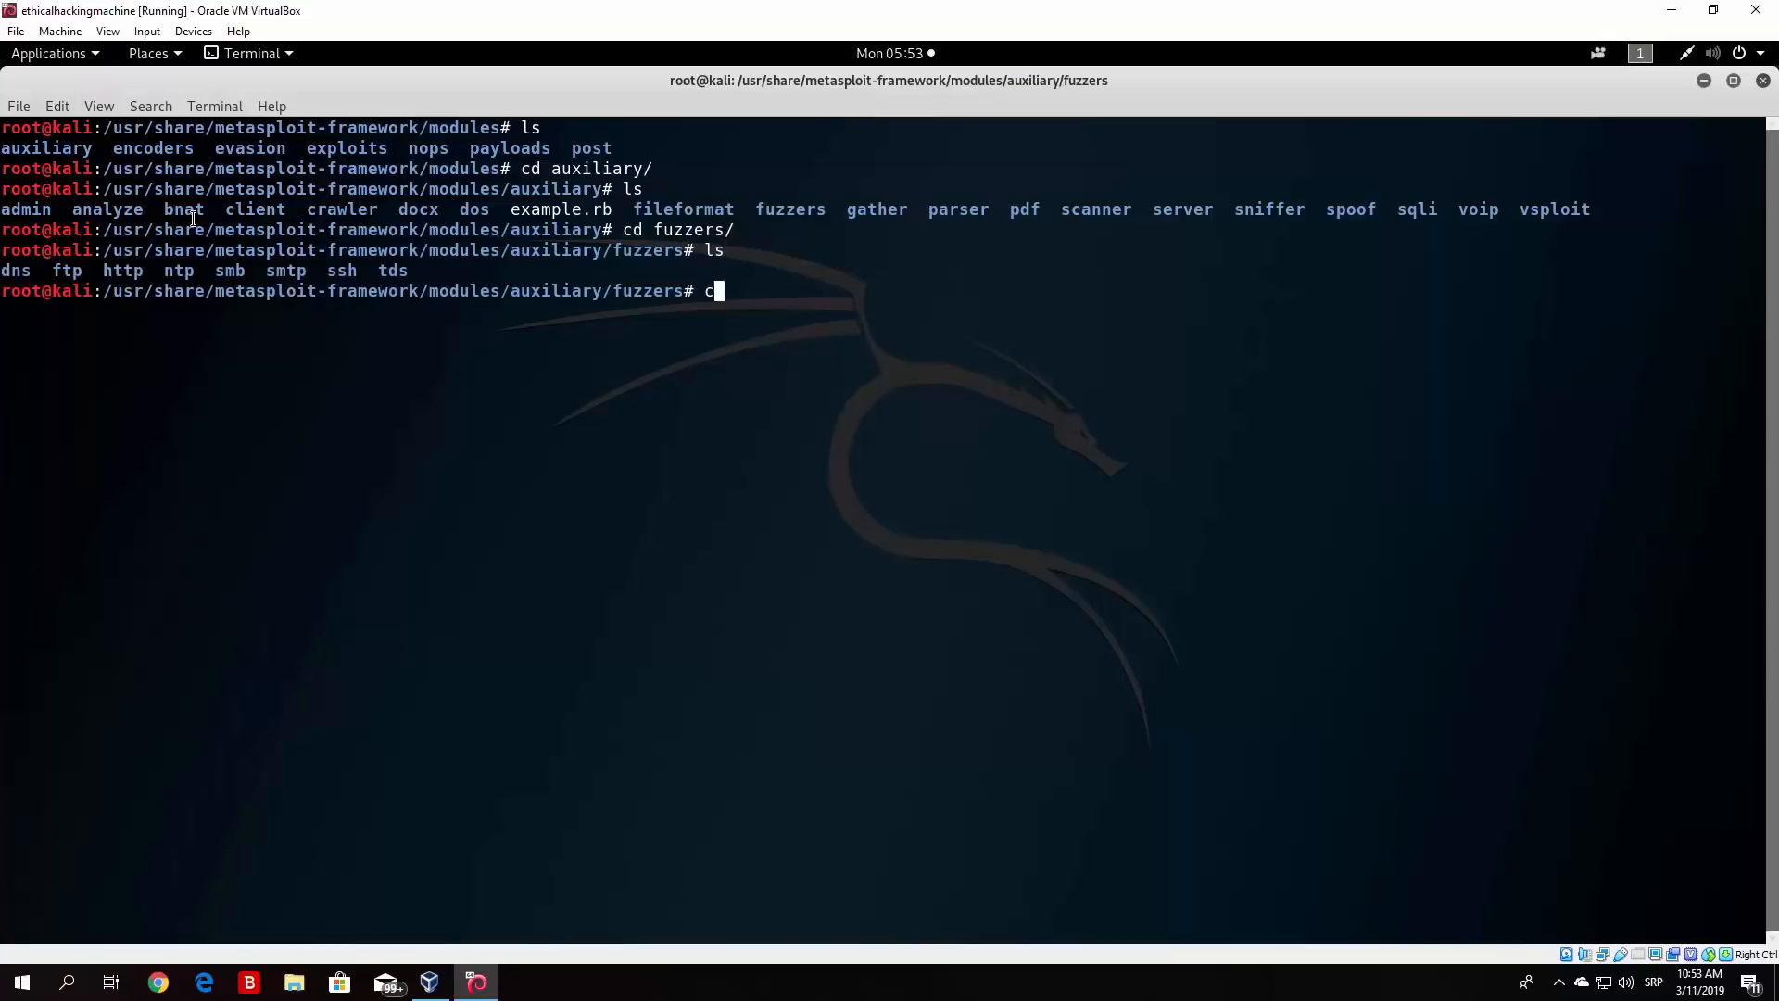
pyautogui.write('d ssh/')
pyautogui.write('ls')
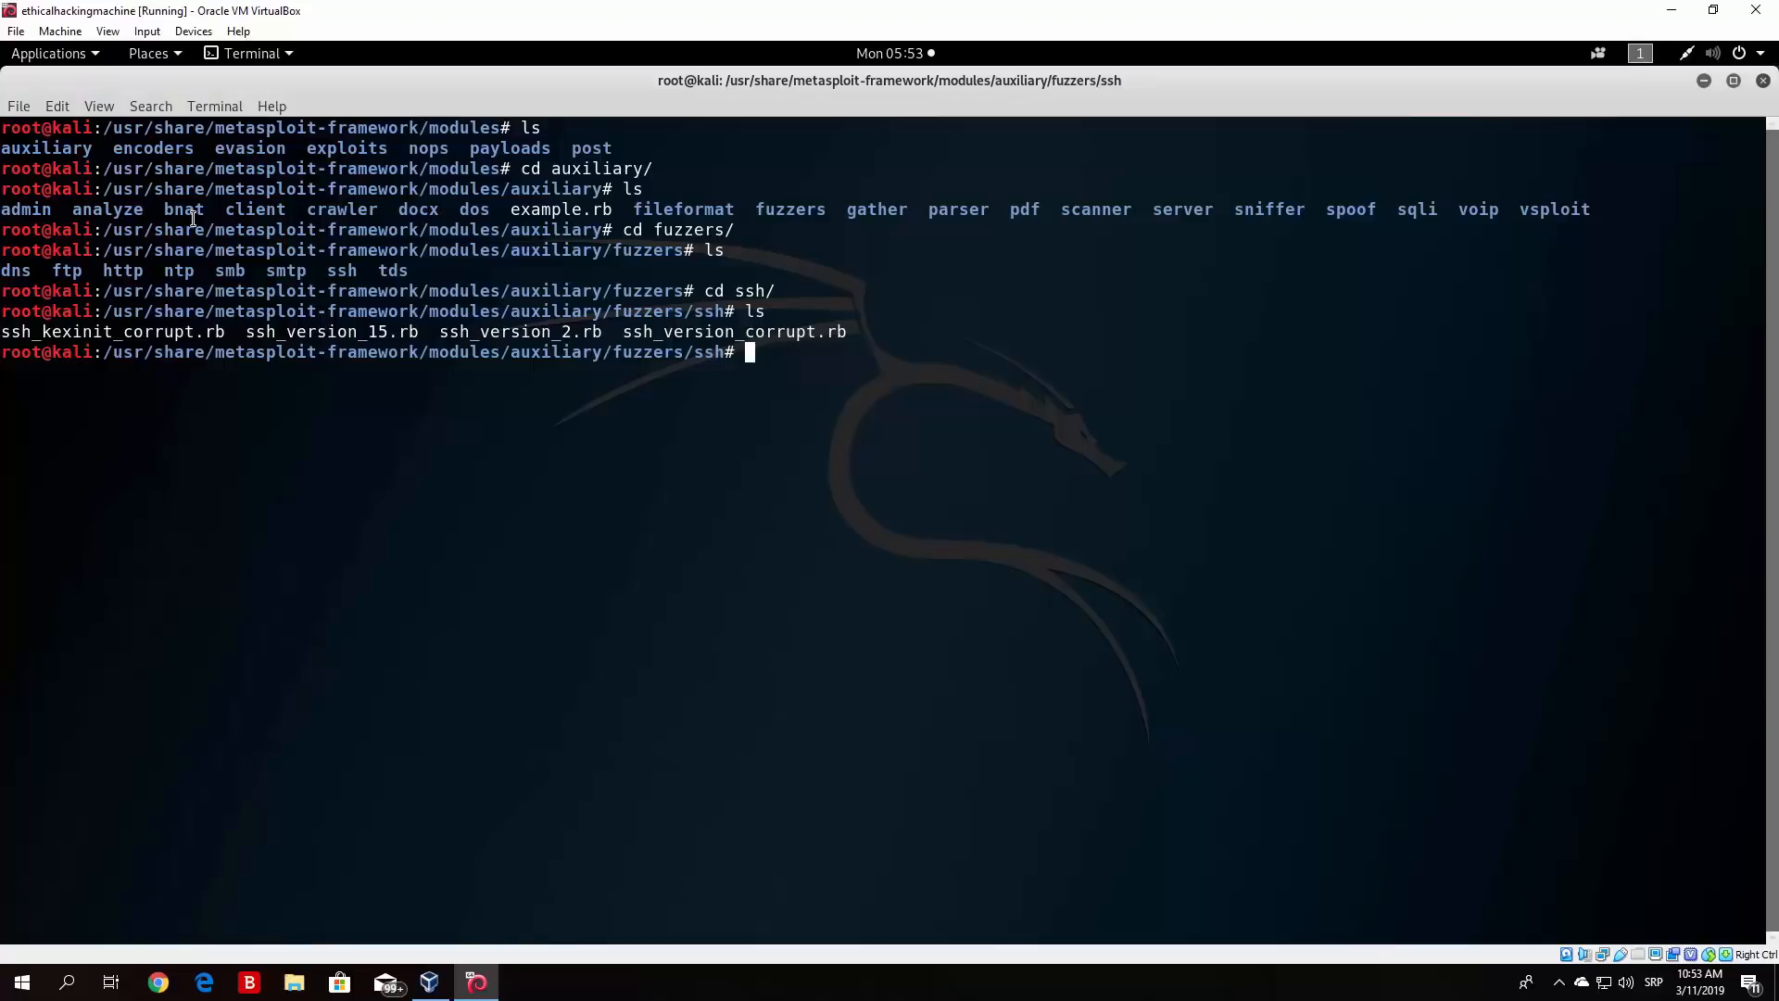
pyautogui.write('cd ..')
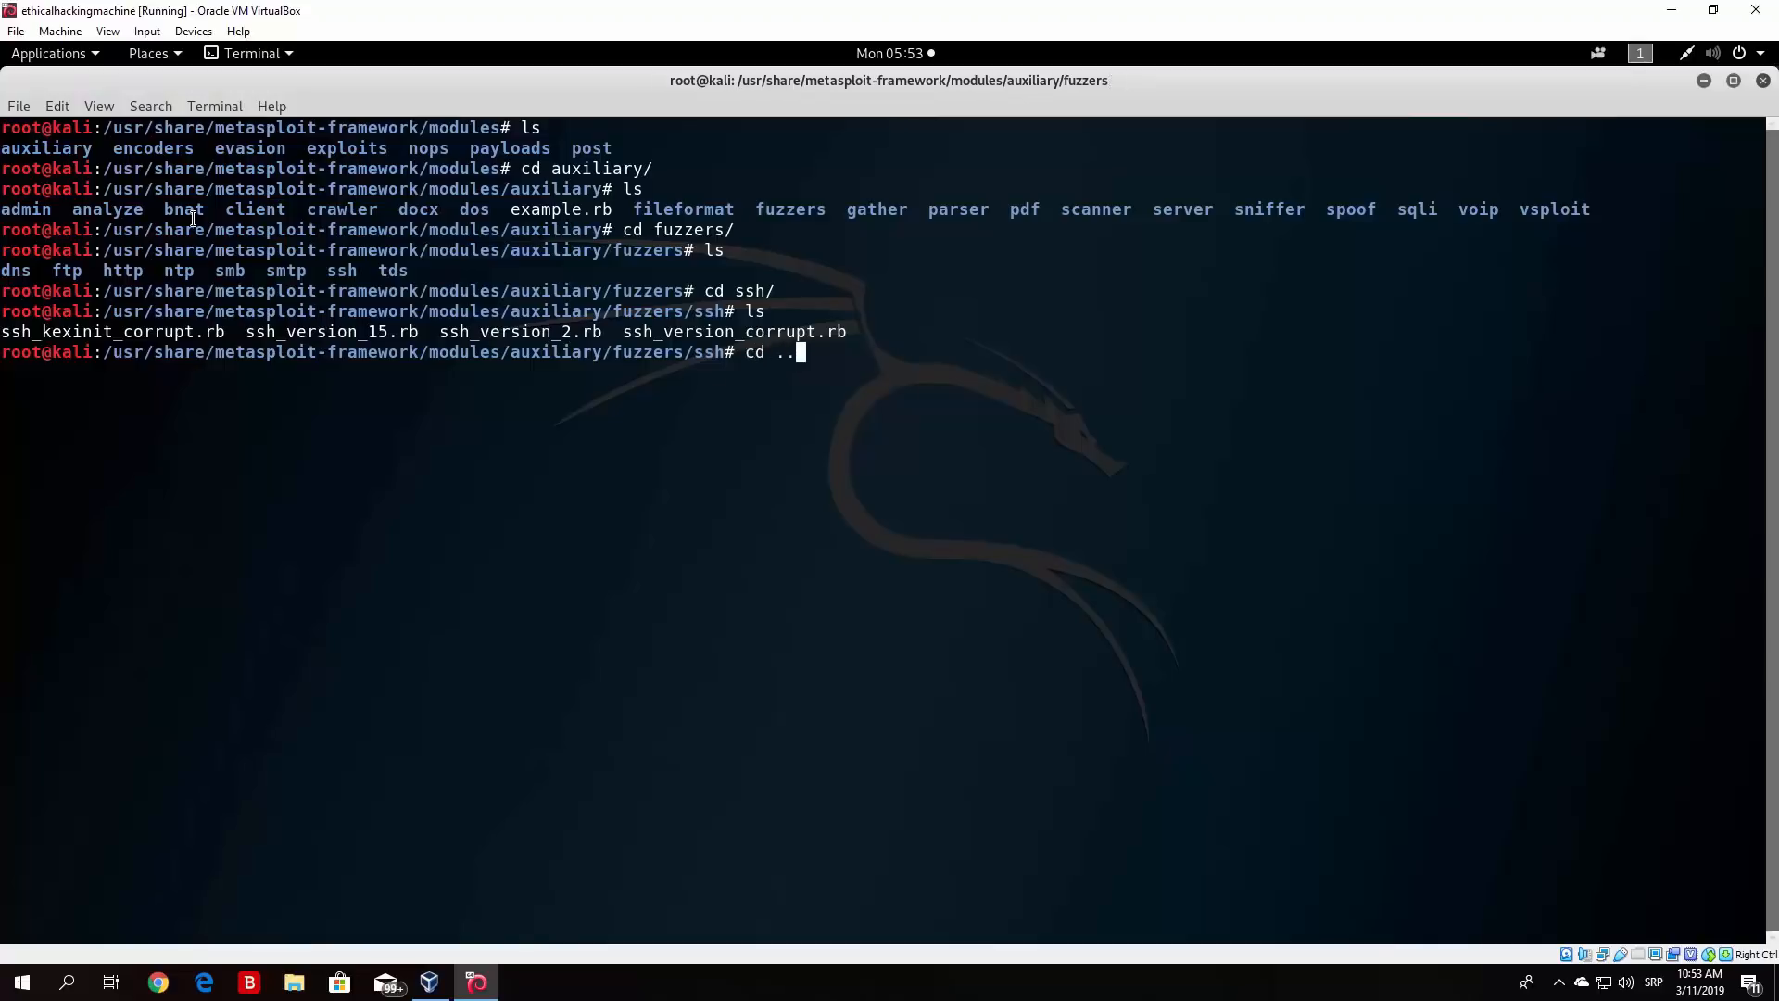
pyautogui.press('Return')
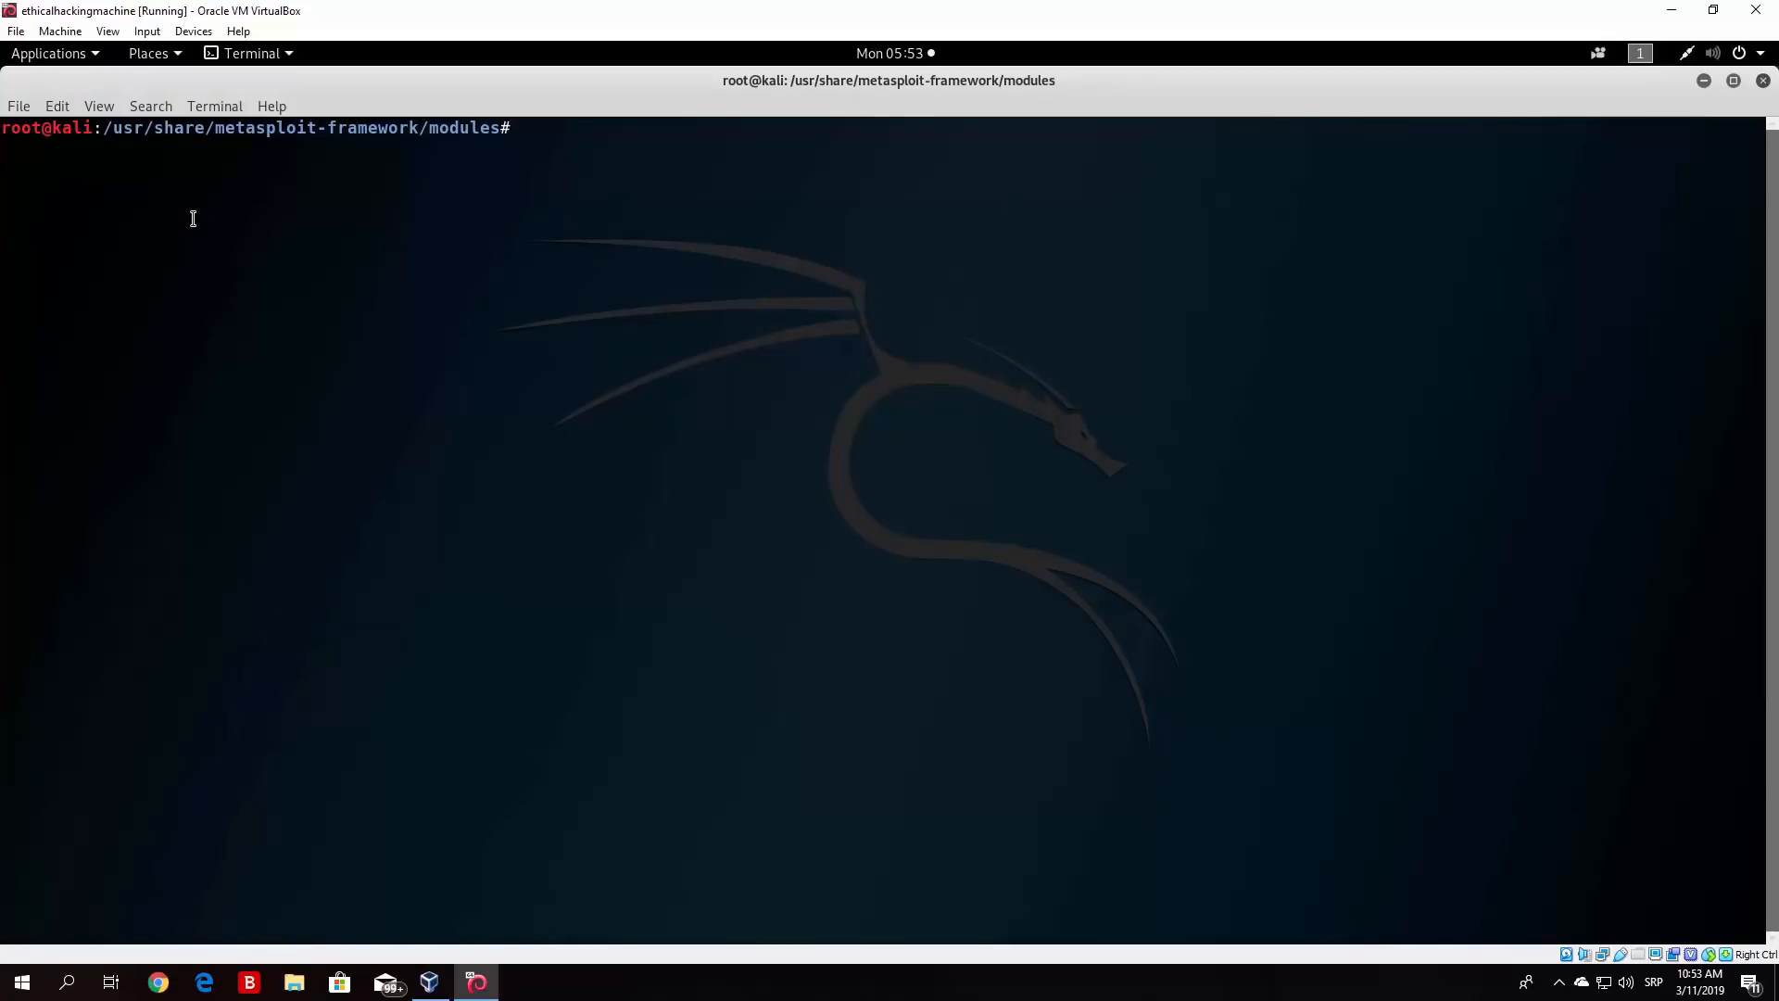
# - List the module categories and enter encoders/ (cmd, generic, php, ruby, x86, x64)
pyautogui.press('Return')
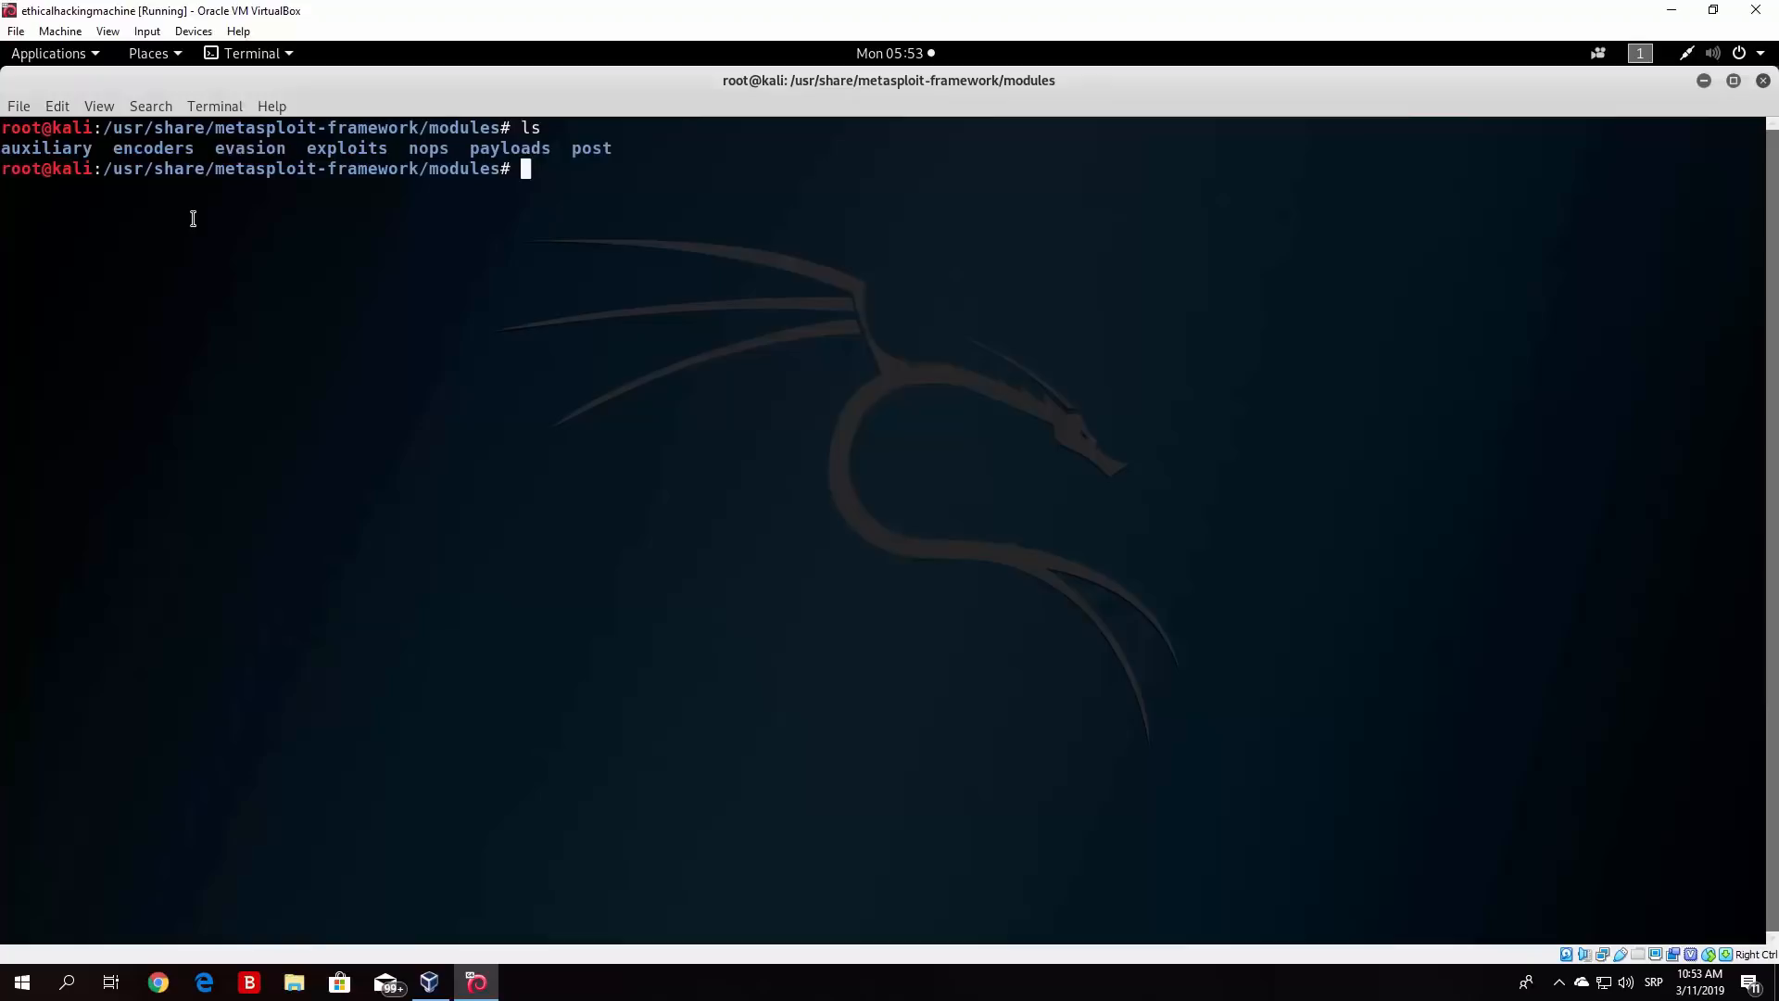
pyautogui.write('cd eb')
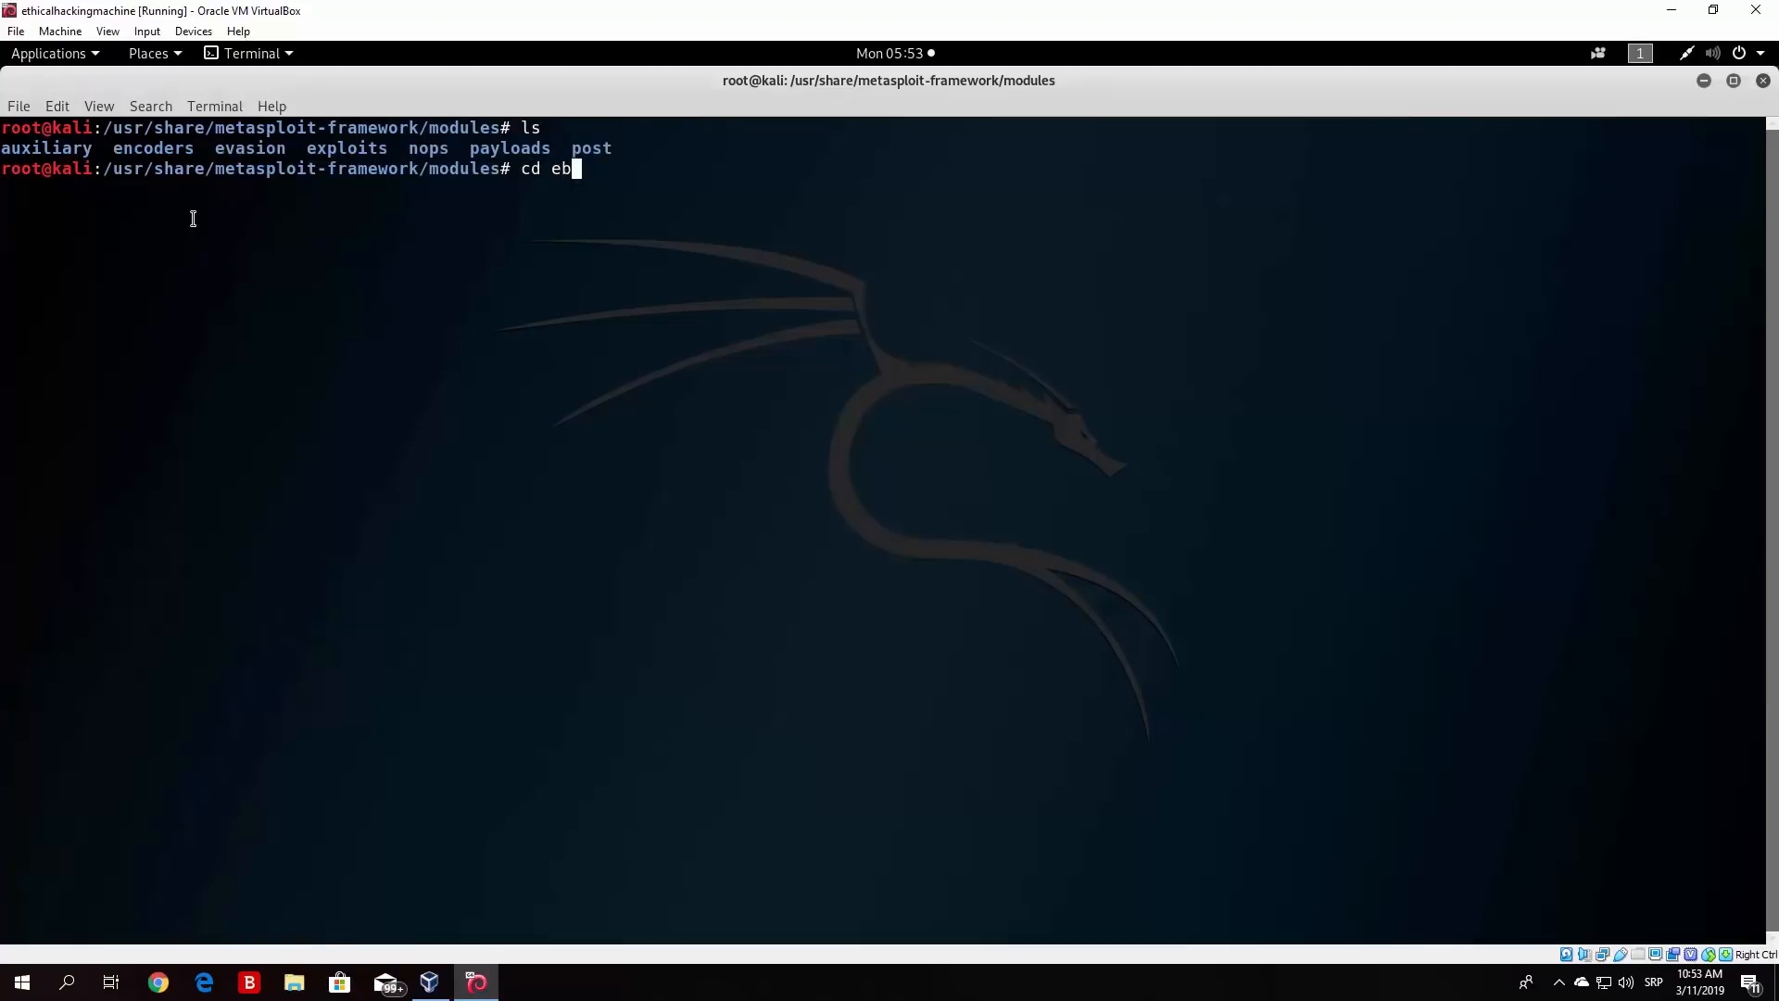
pyautogui.press('Return')
pyautogui.write('l')
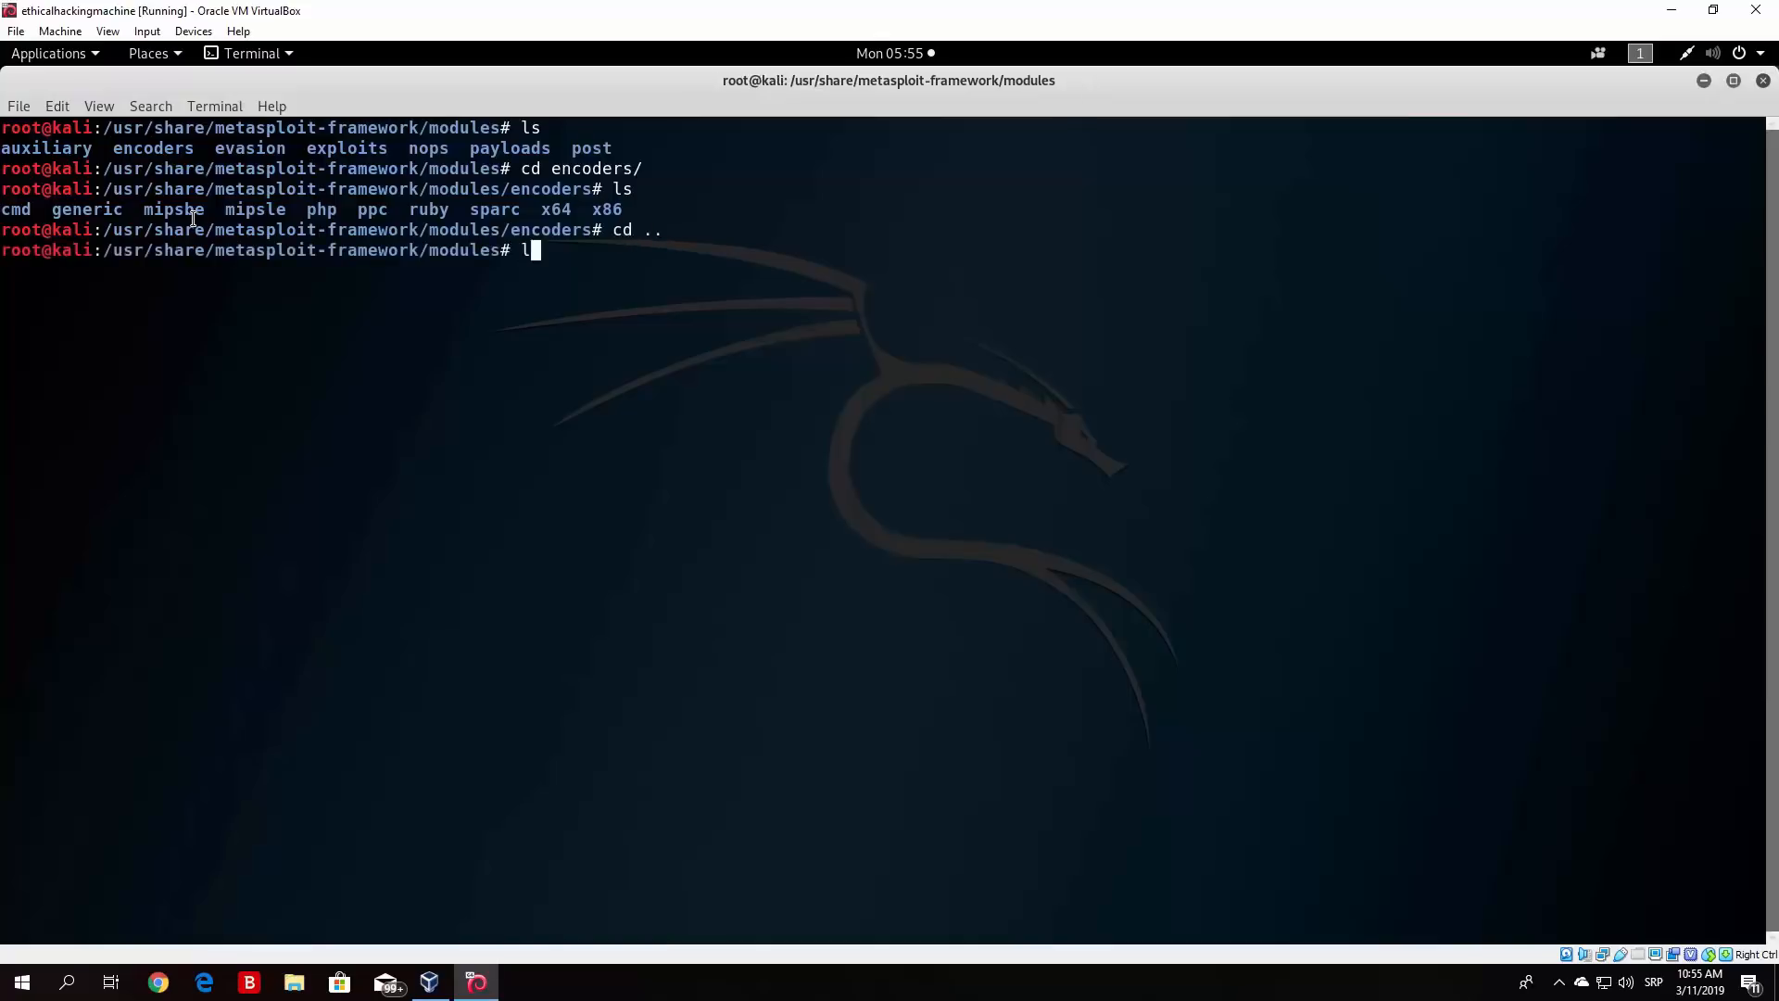
# - Back in modules, list the categories again and type 0x90 at the prompt
pyautogui.press('Return')
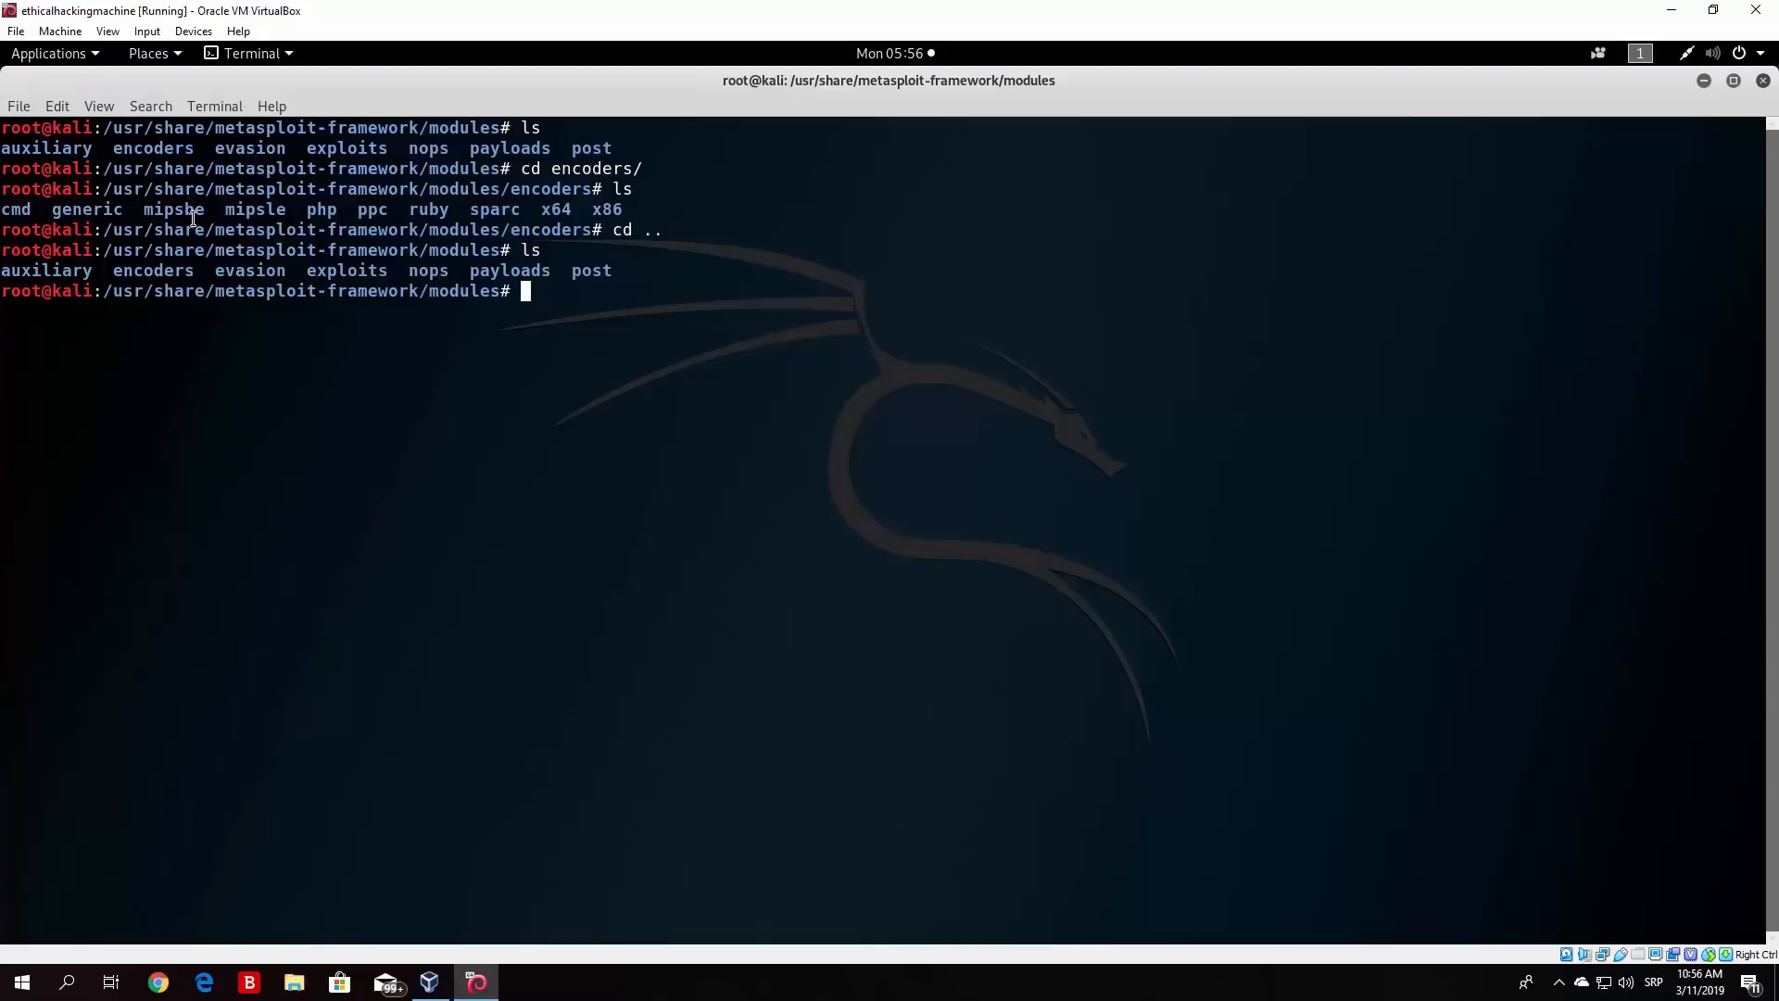
pyautogui.write('0')
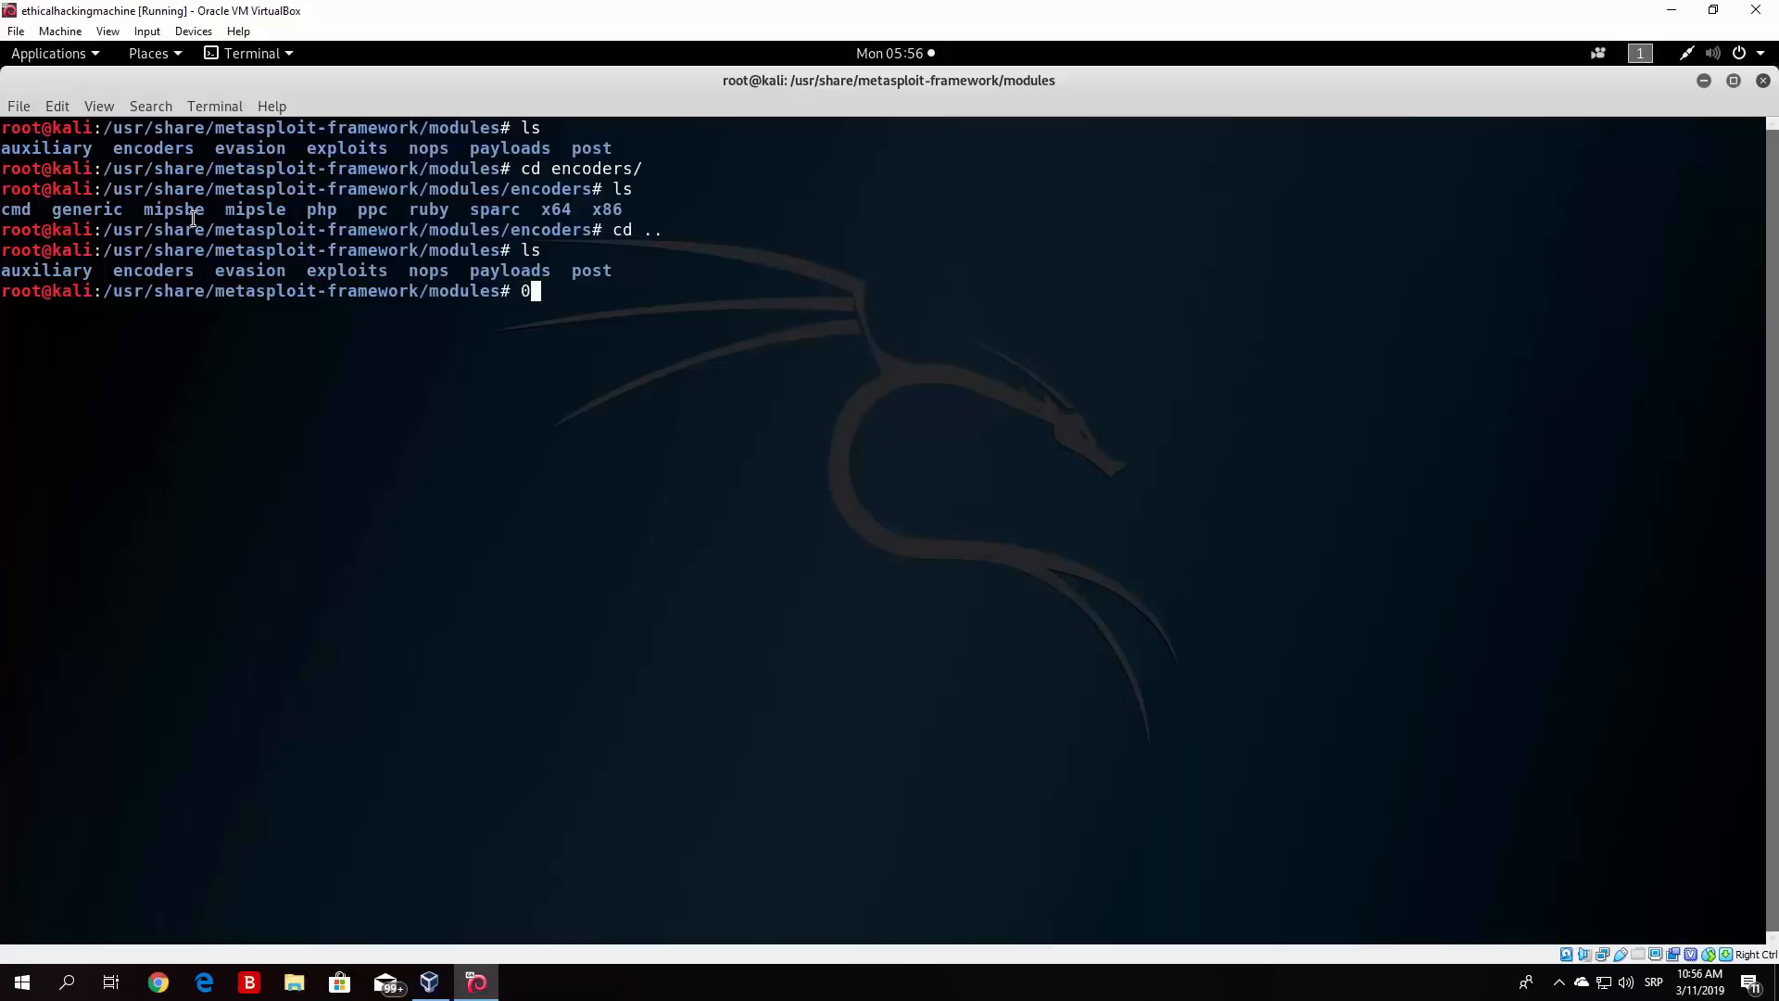
pyautogui.write('x90')
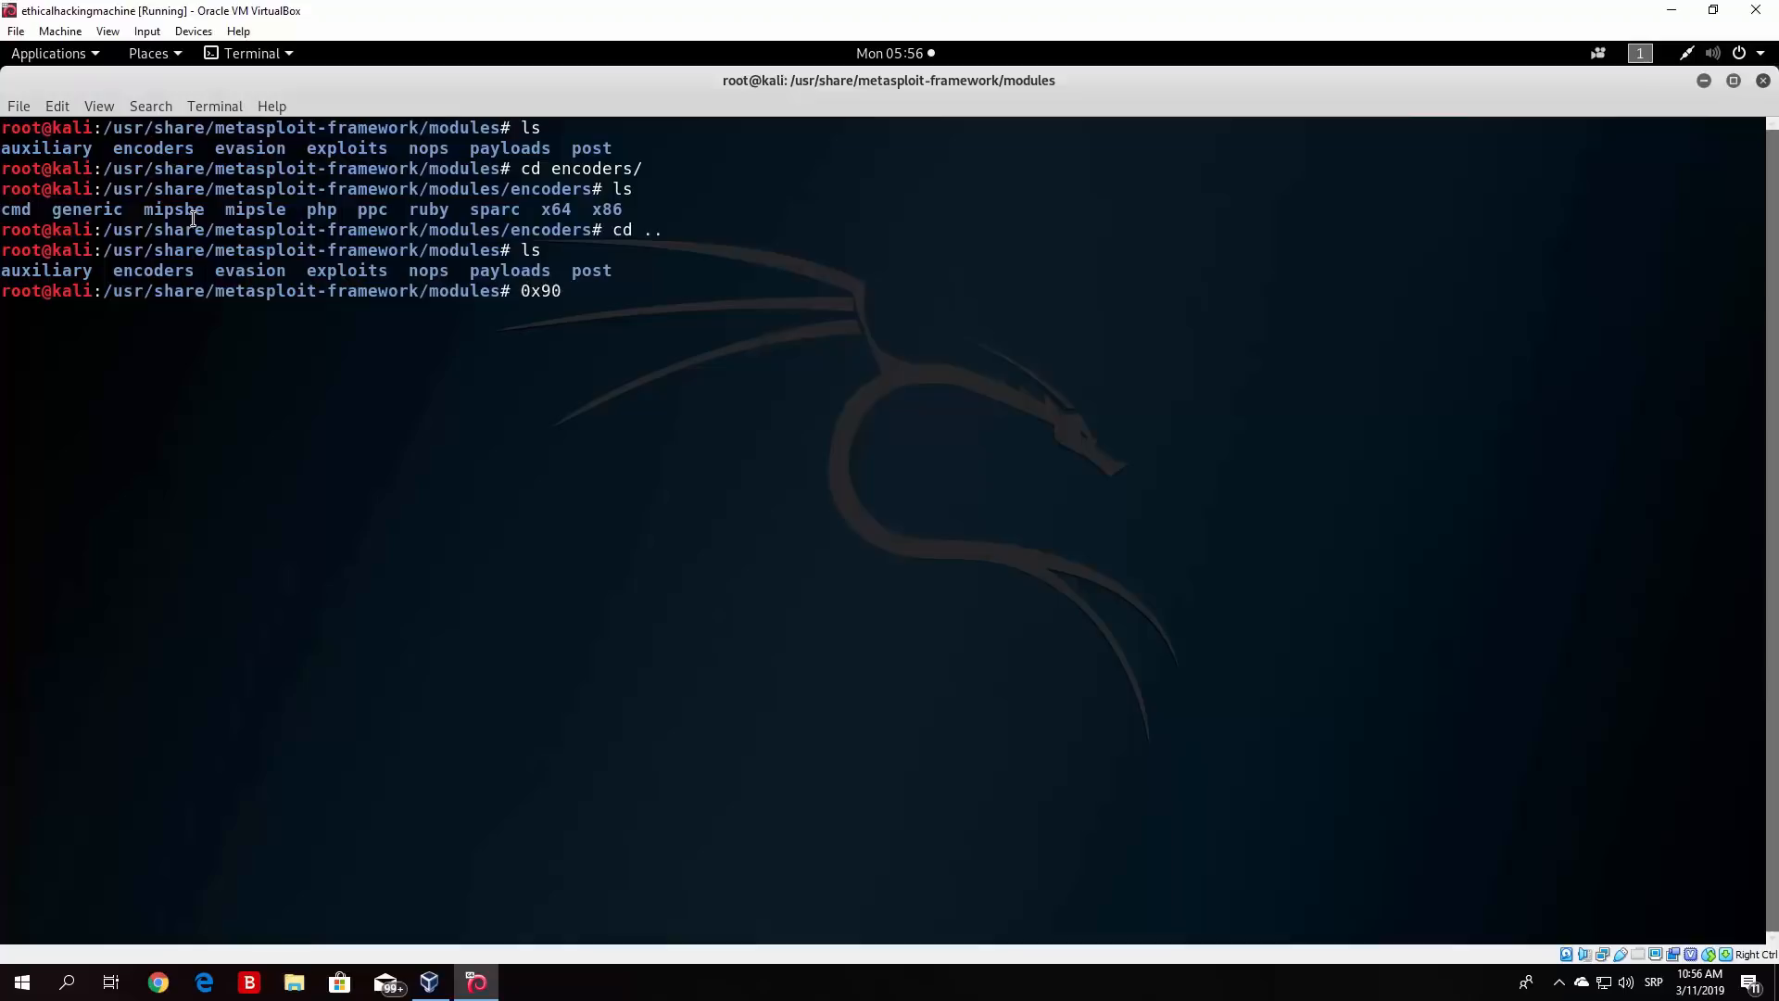